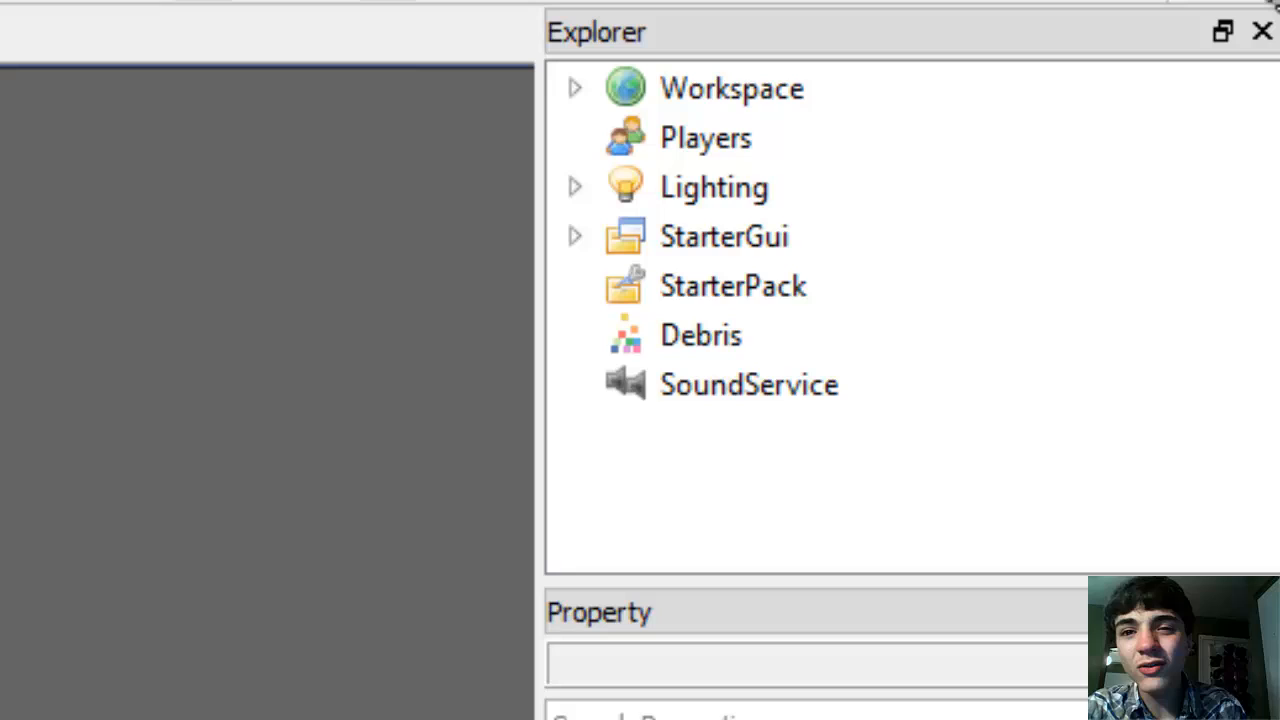
mouse_move(965, 385)
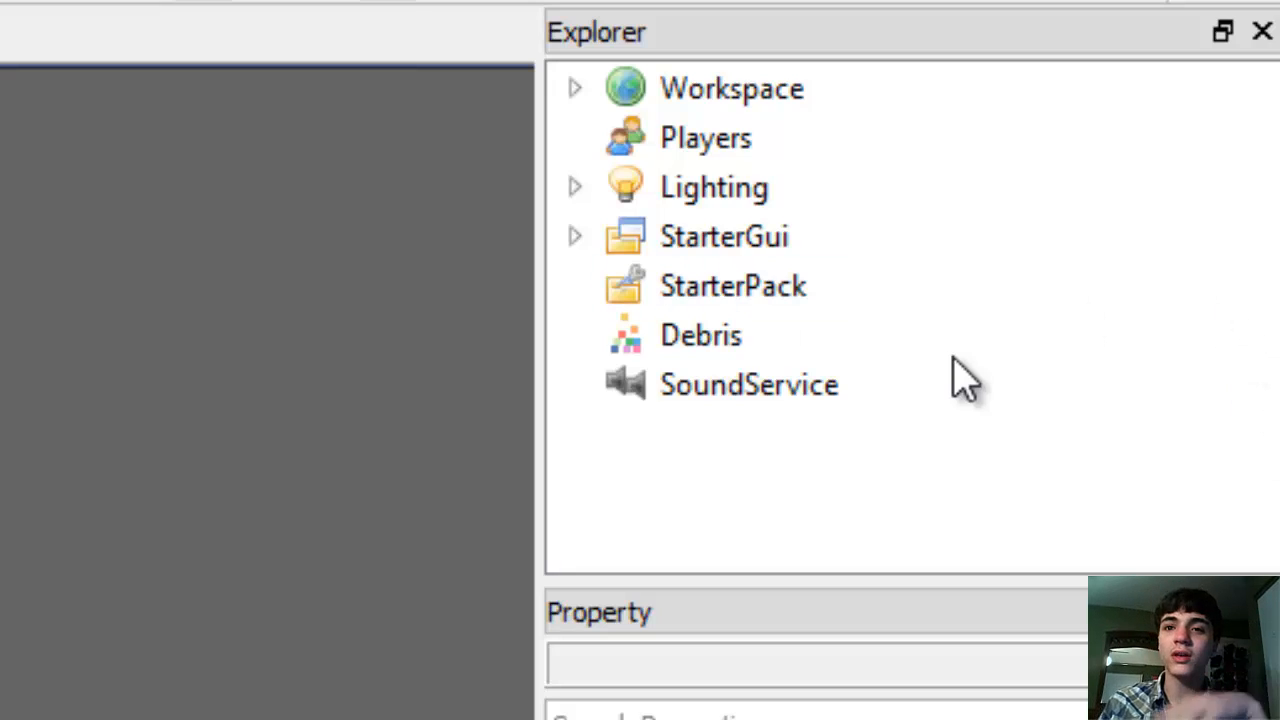
mouse_move(498, 528)
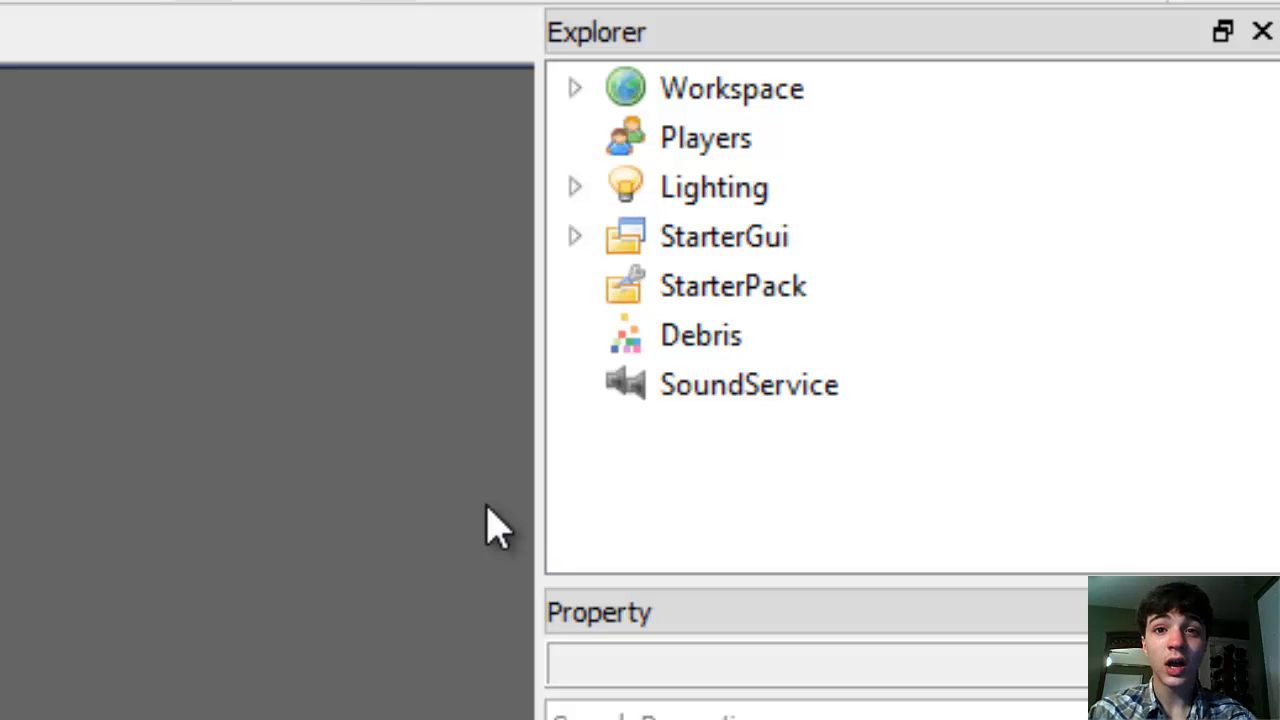
mouse_move(430, 360)
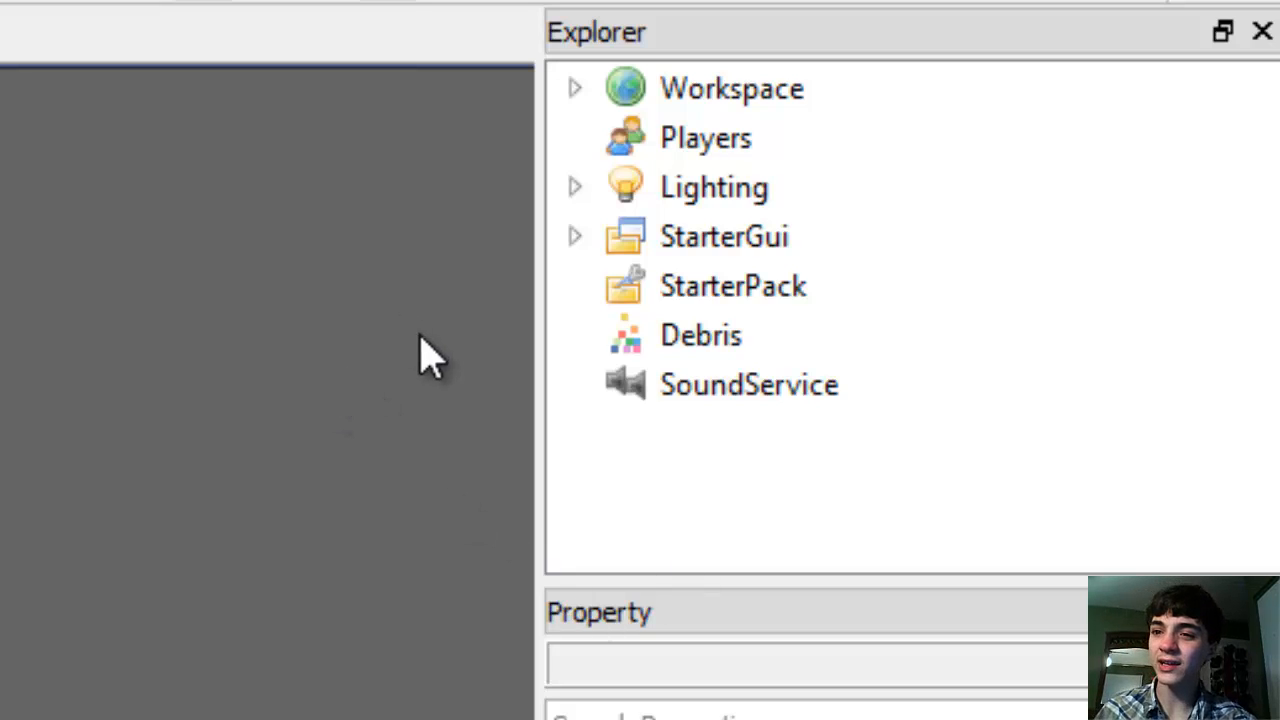
- Expand StarterGui and the 2DGame Window frame in Explorer to reveal PlayerScript
click(724, 236)
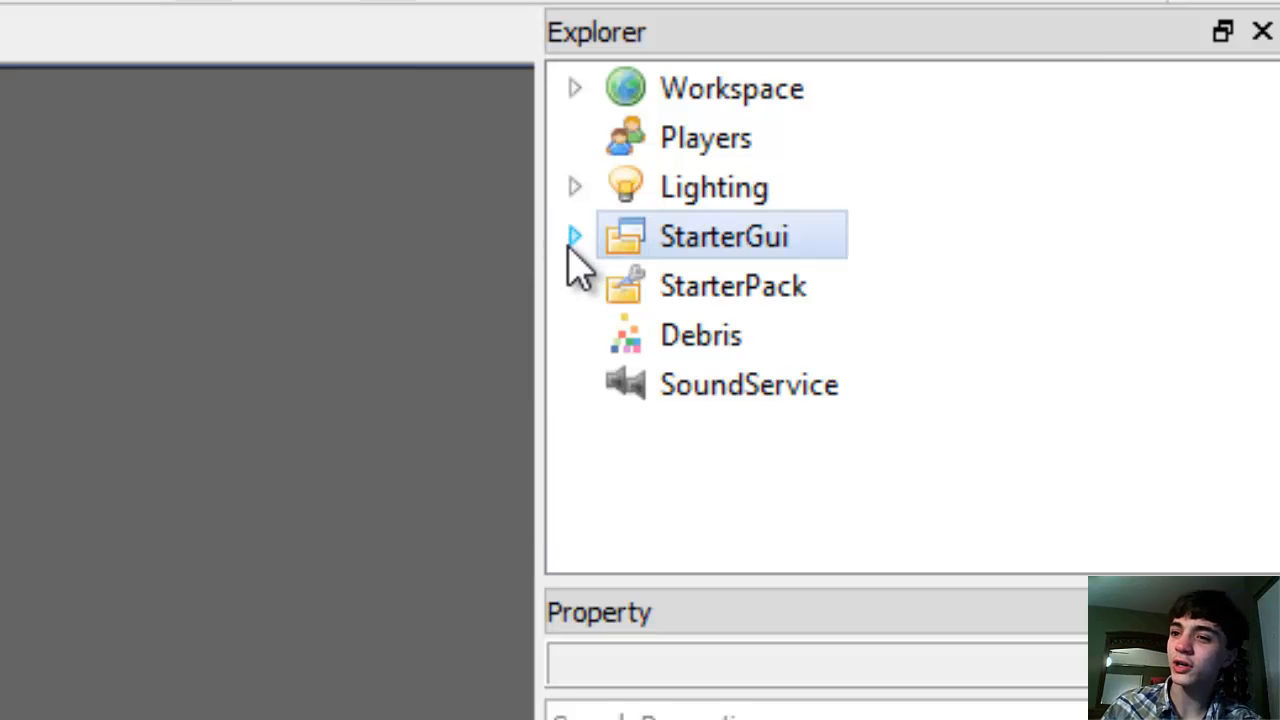
click(574, 236)
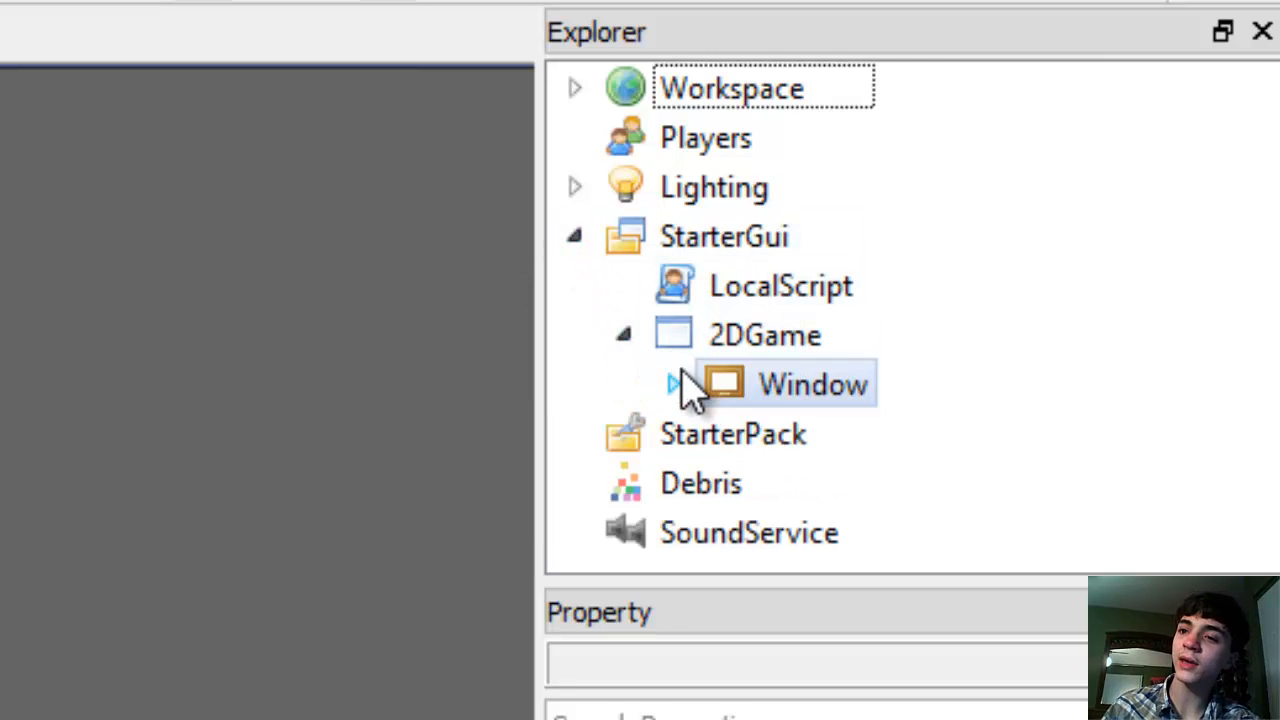
click(674, 383)
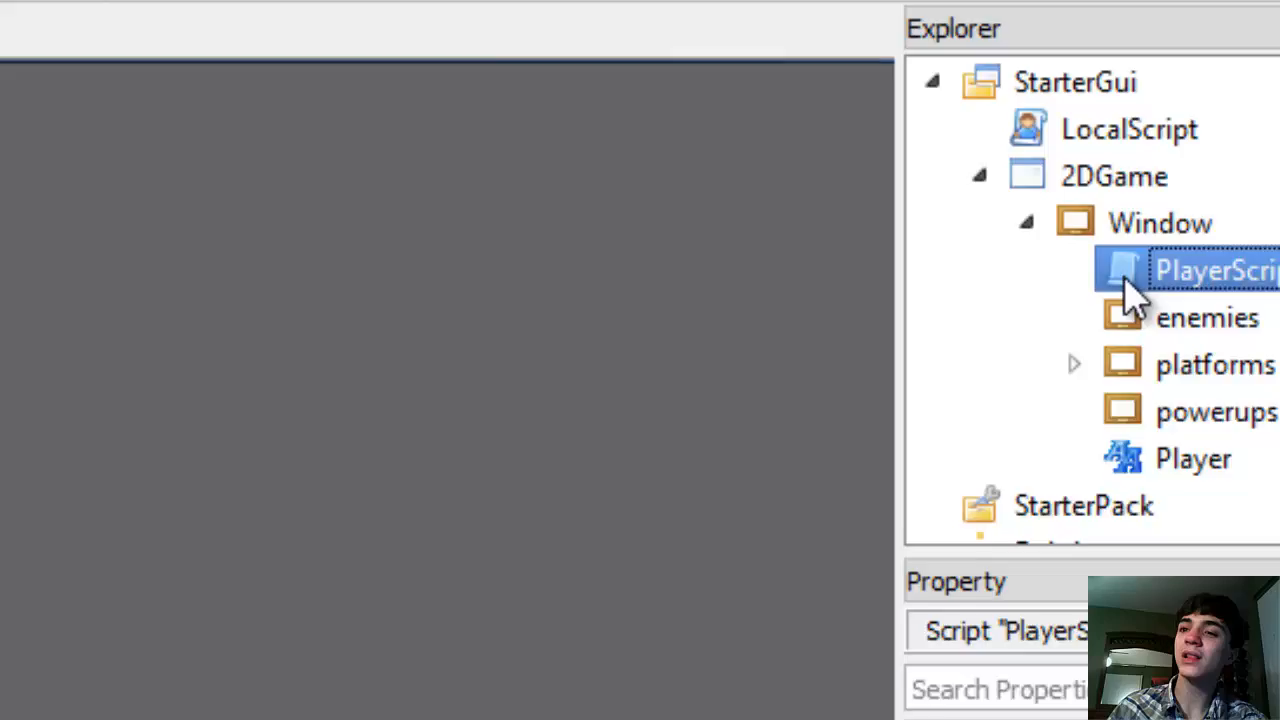
- Open PlayerScript in the script editor and read its opening code
double_click(1210, 270)
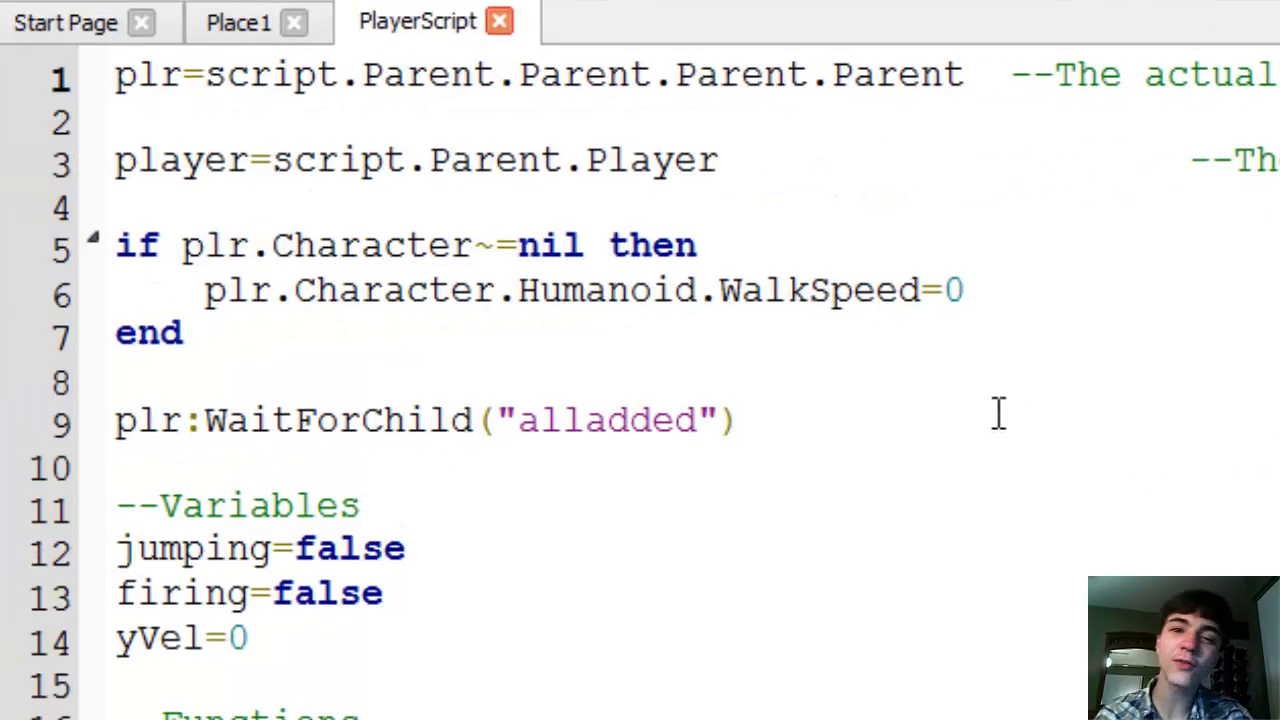
scroll(down, 3)
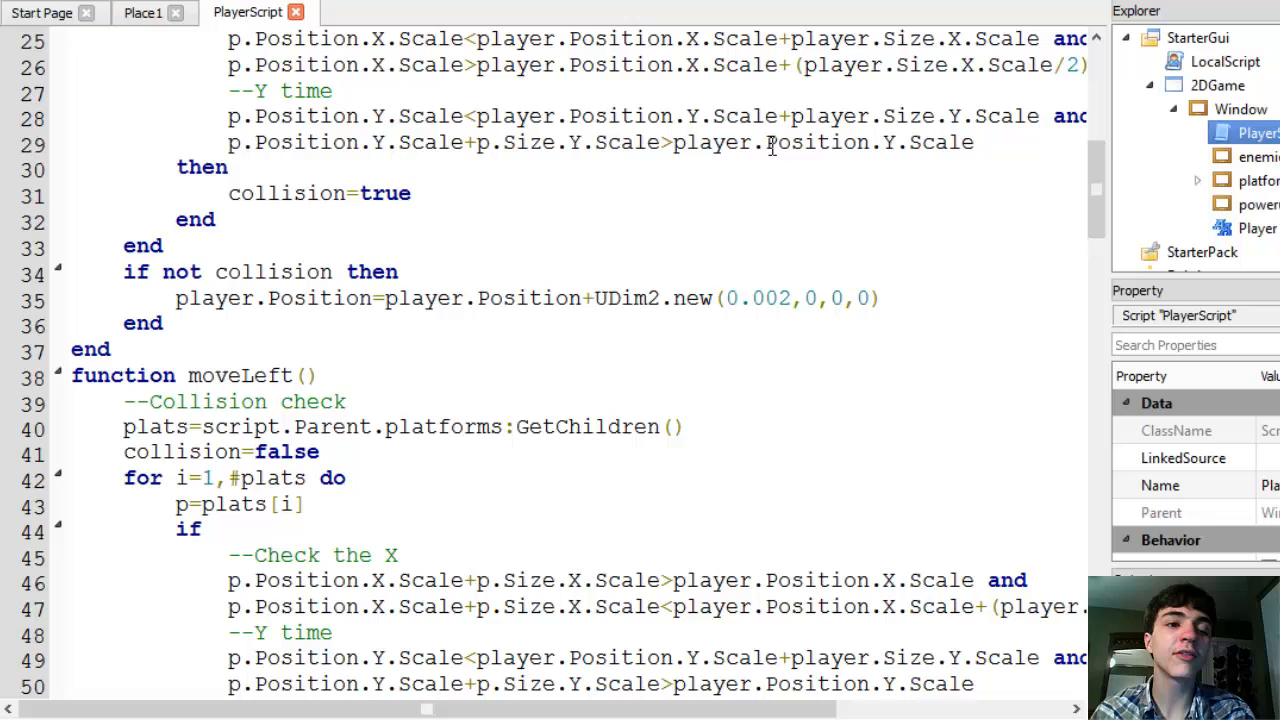
scroll(down, 3)
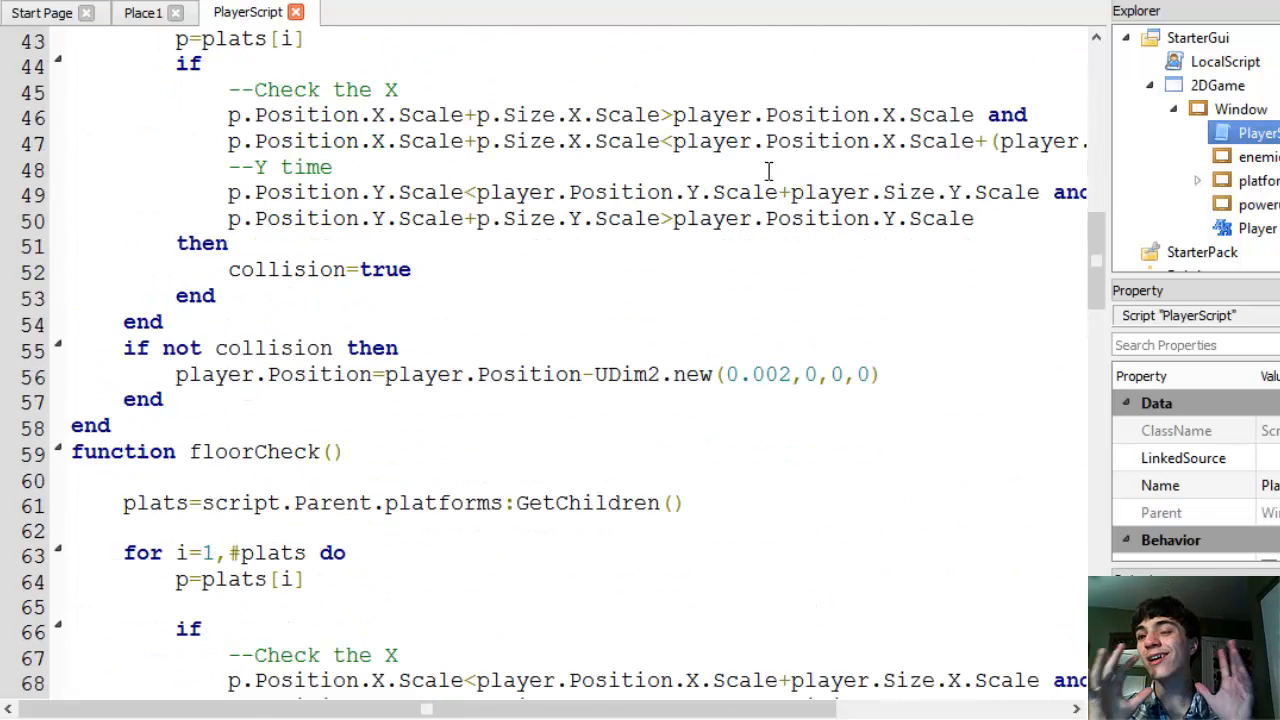
click(812, 192)
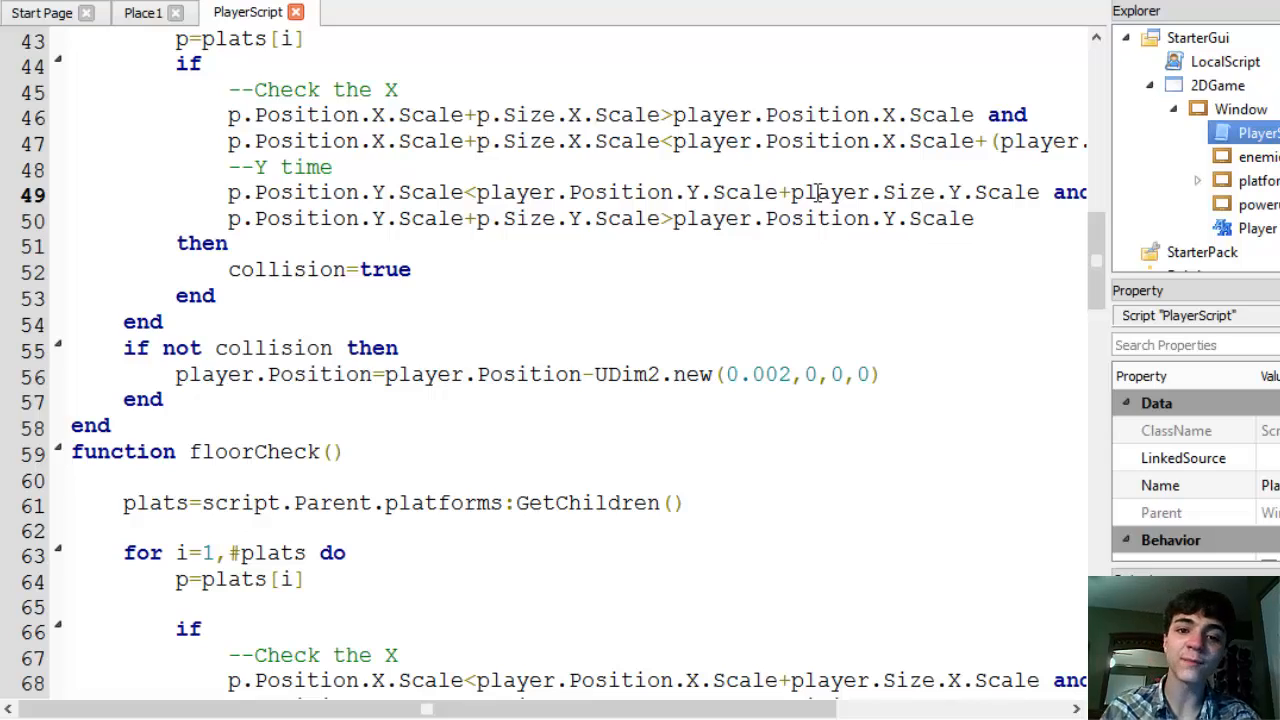
- Scroll through the floor checks, jump, fire function and main loop
scroll(down, 3)
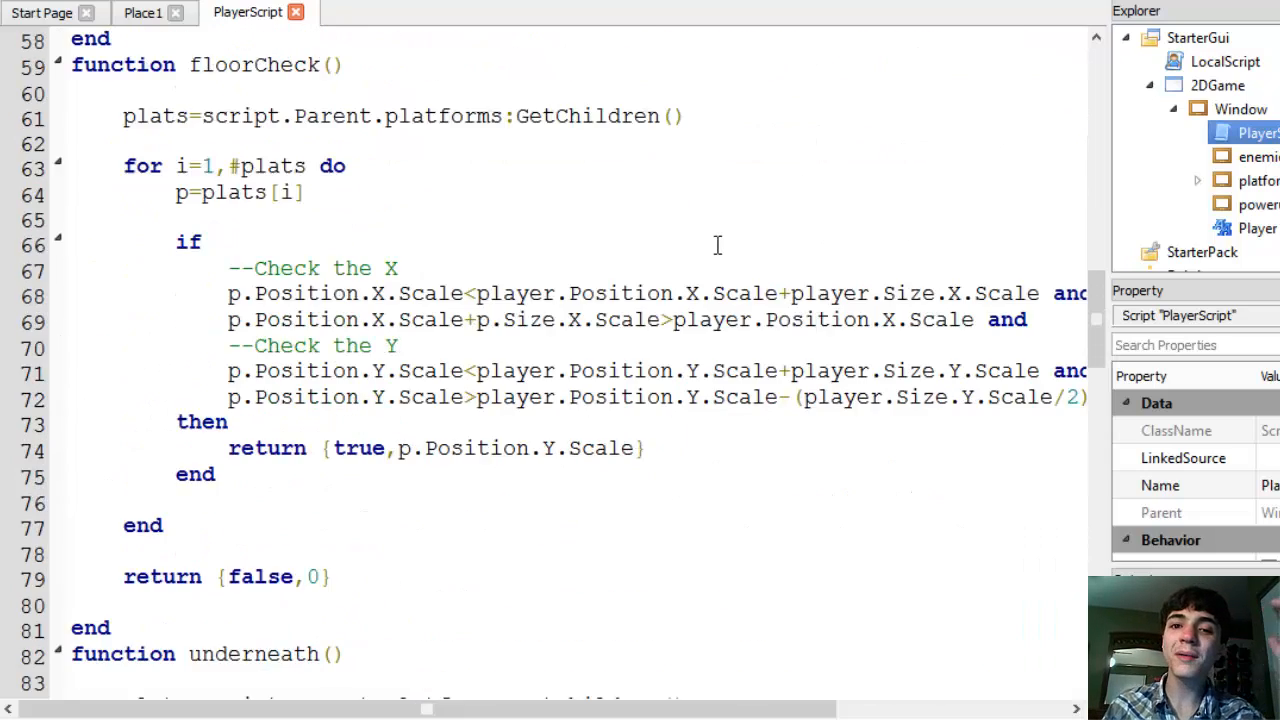
scroll(down, 3)
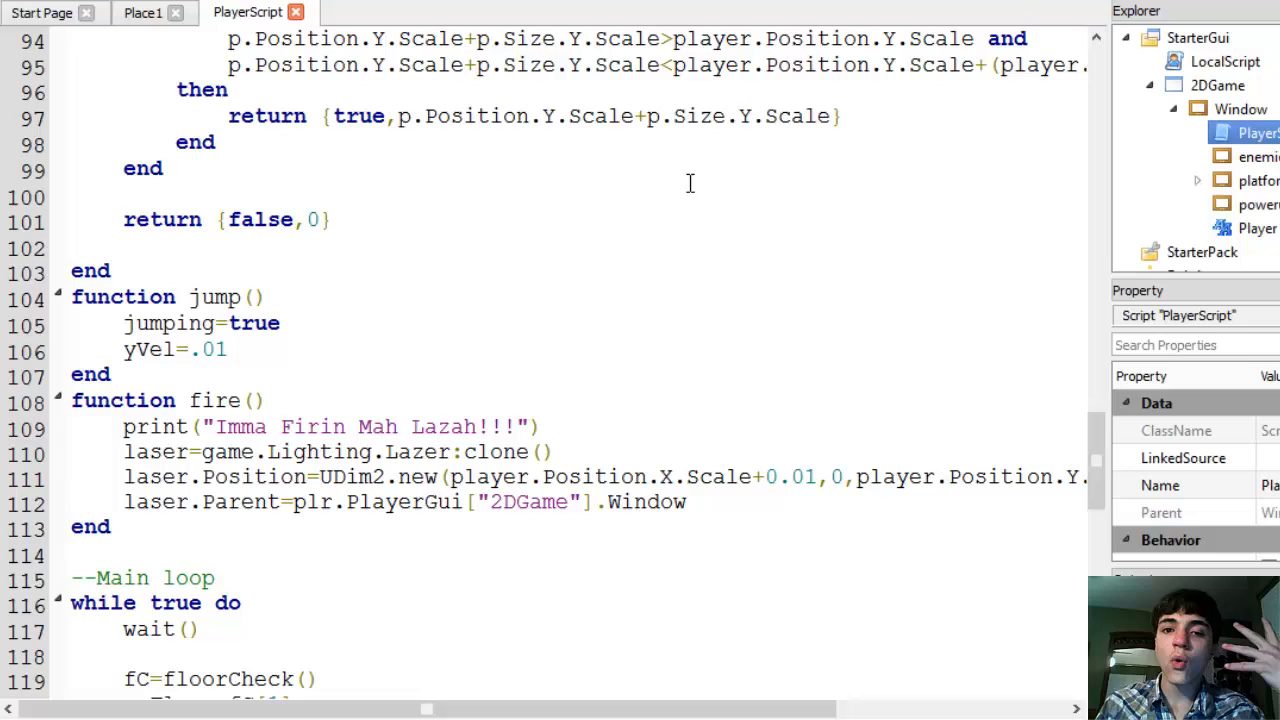
scroll(down, 3)
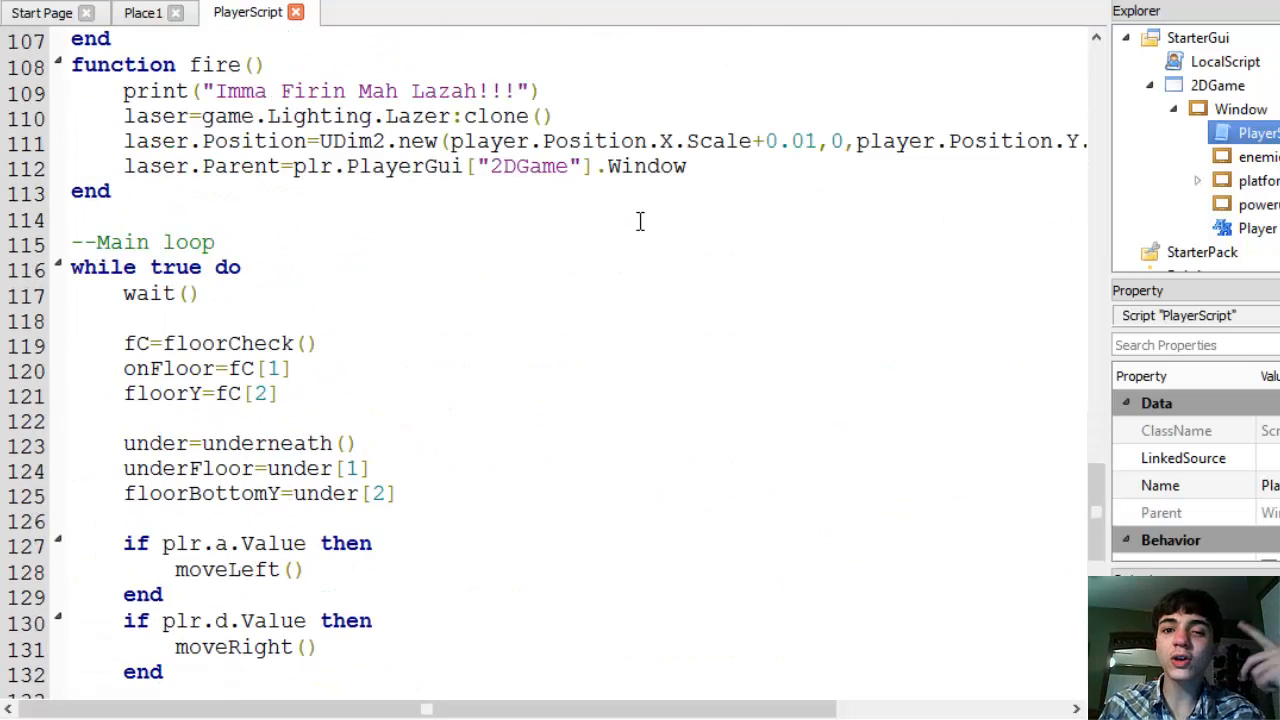
scroll(down, 3)
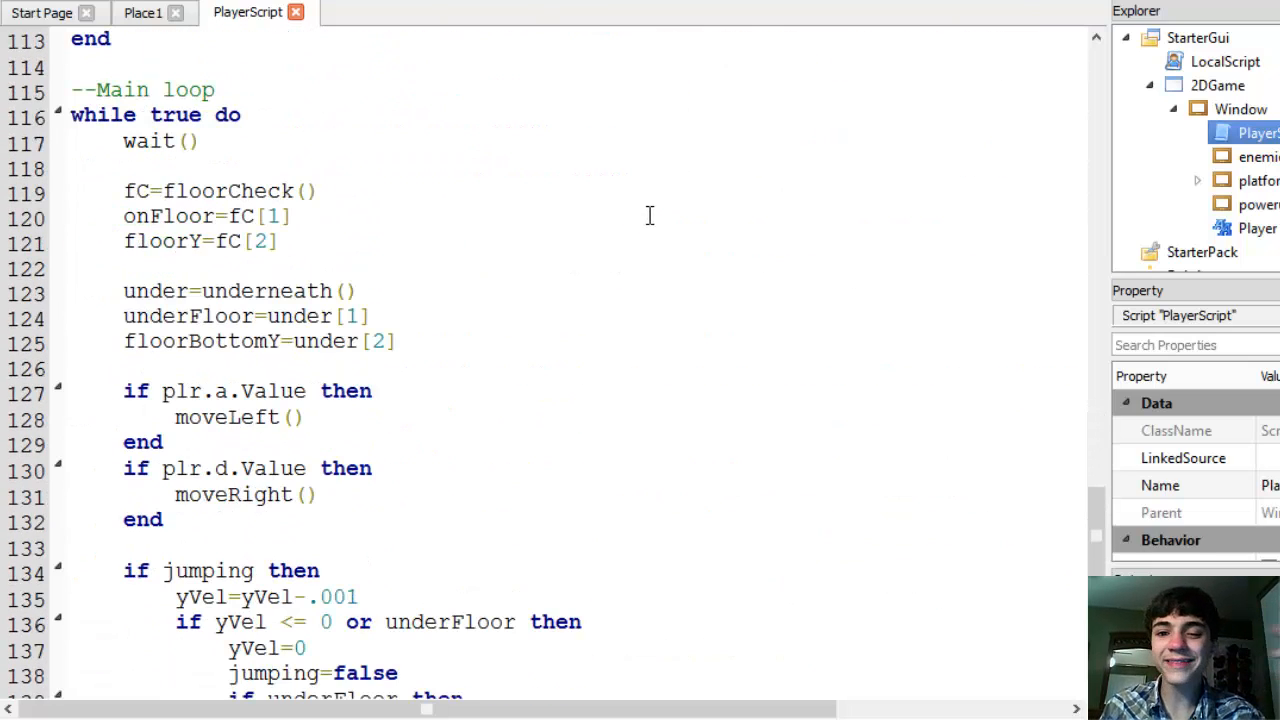
scroll(down, 3)
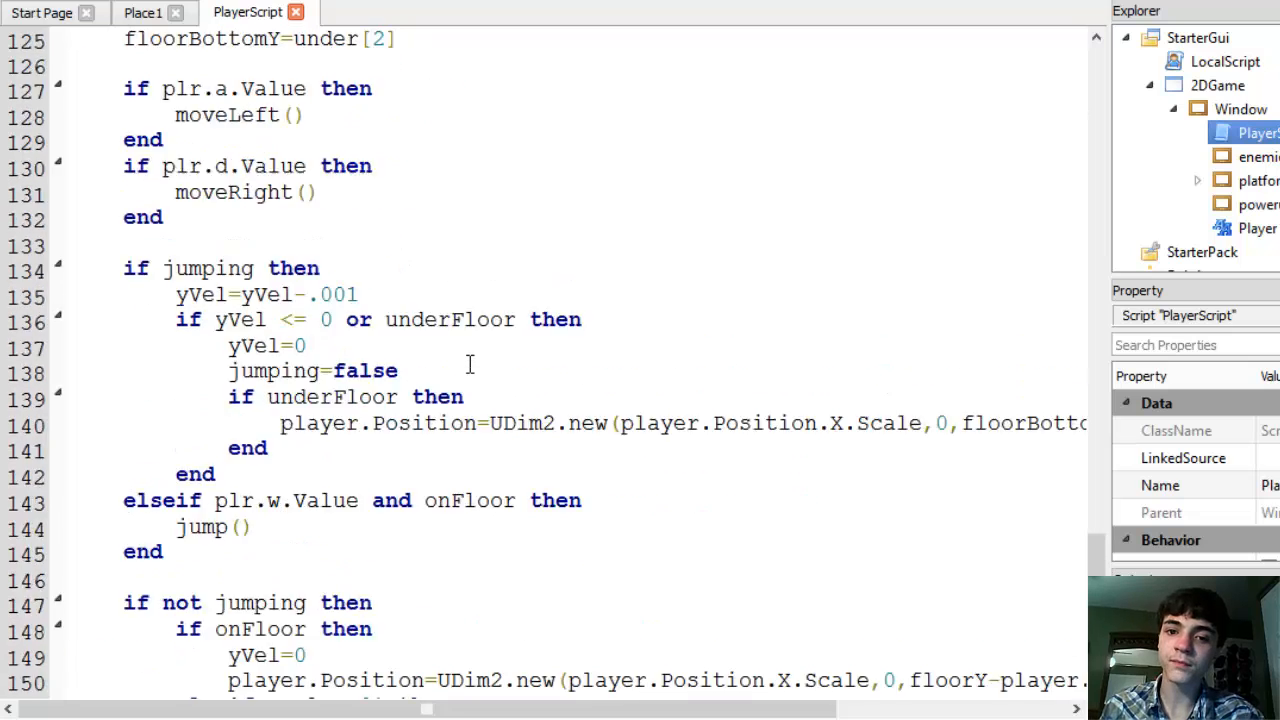
scroll(up, 3)
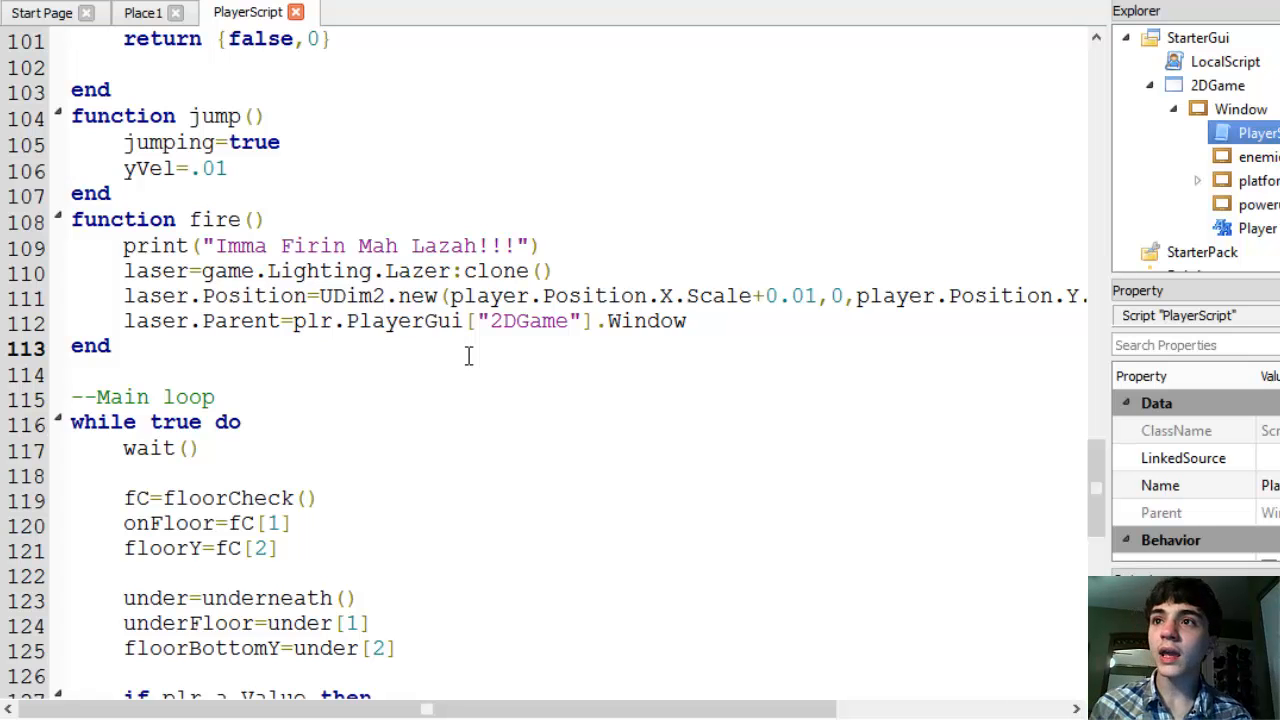
scroll(down, 3)
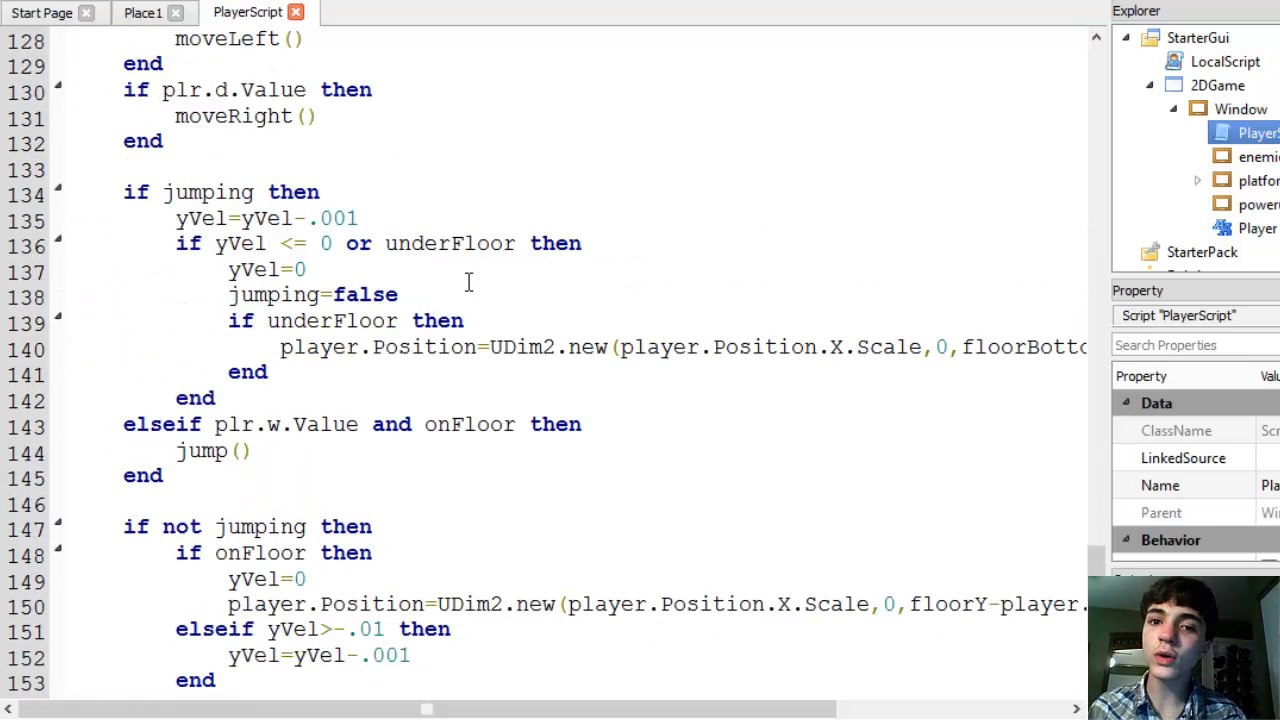
scroll(down, 3)
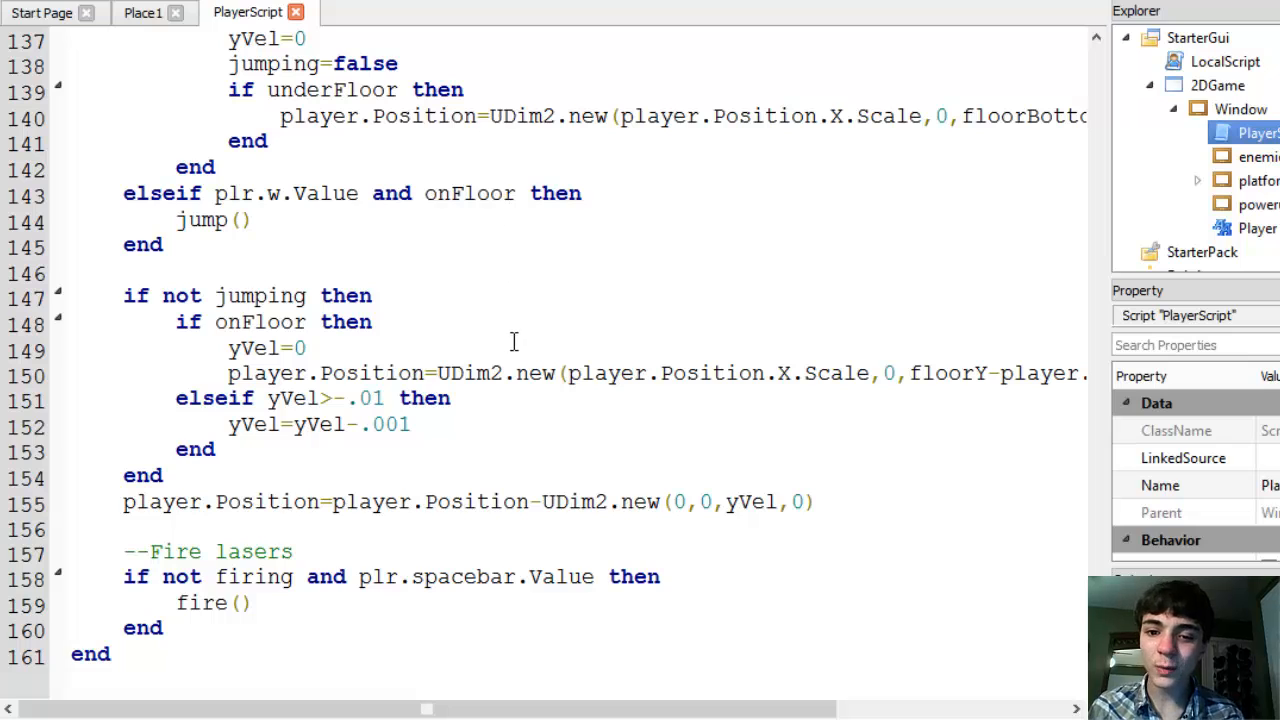
mouse_move(518, 452)
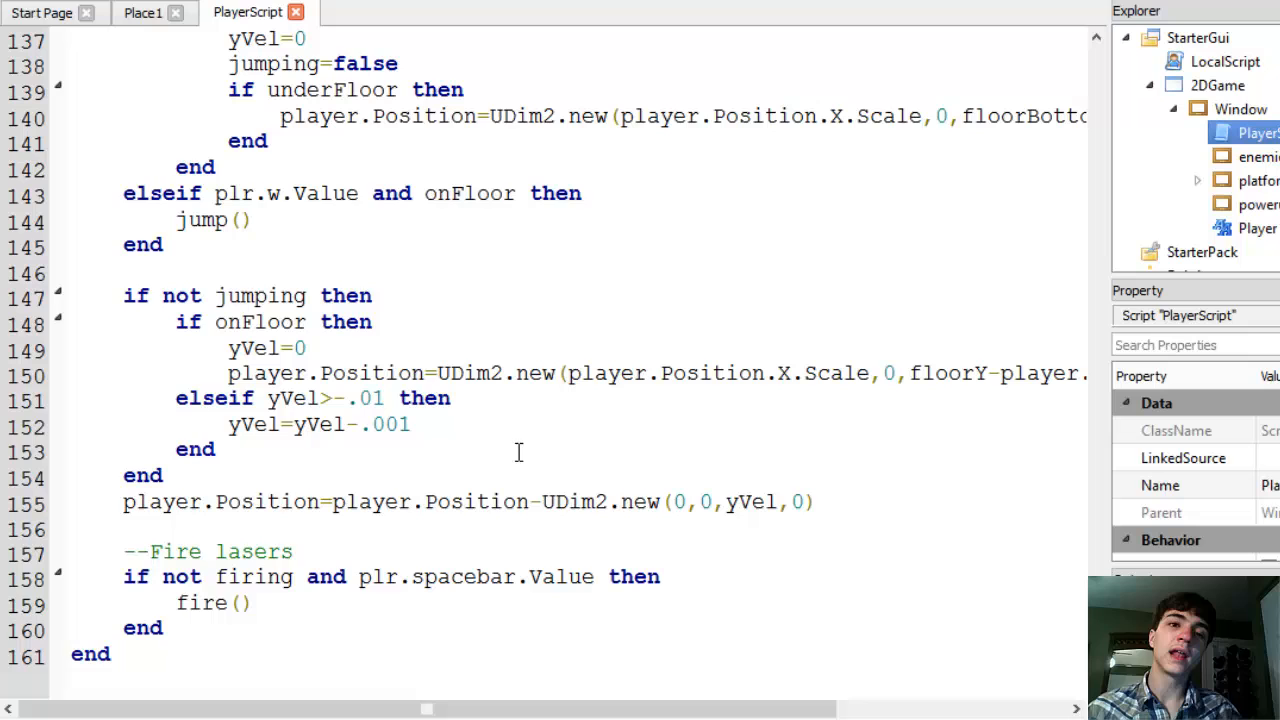
scroll(up, 3)
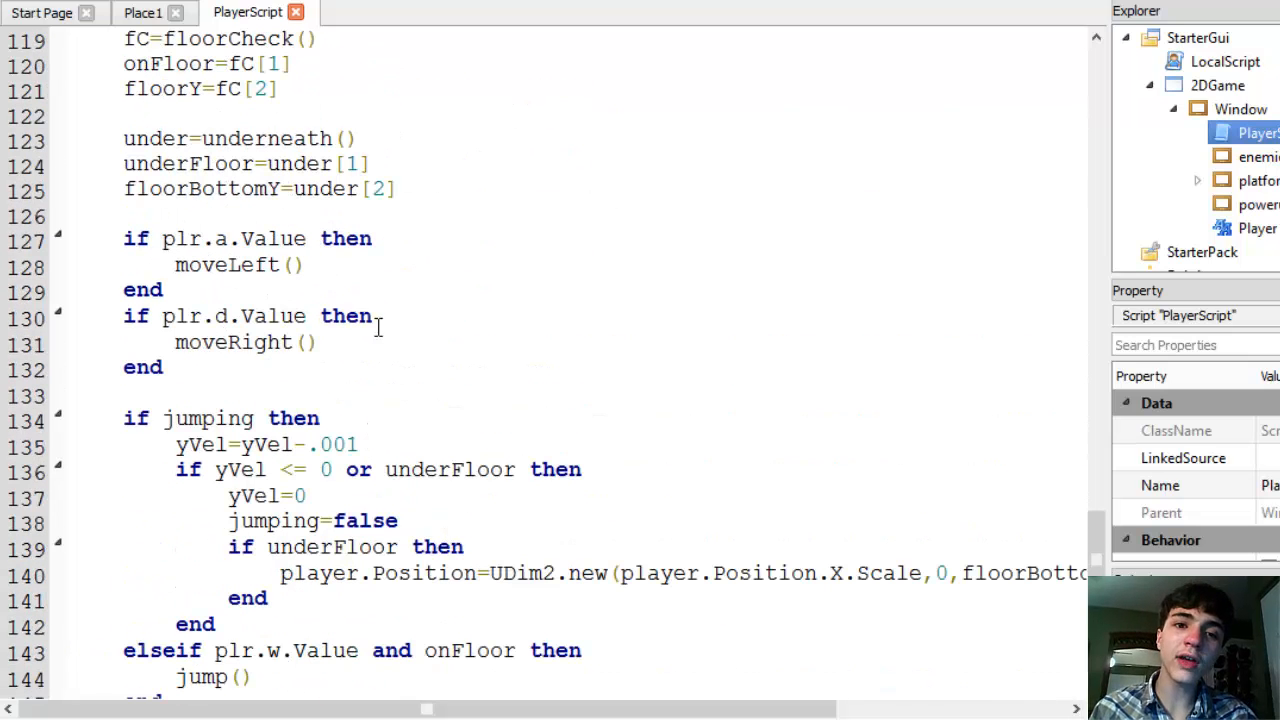
double_click(227, 265)
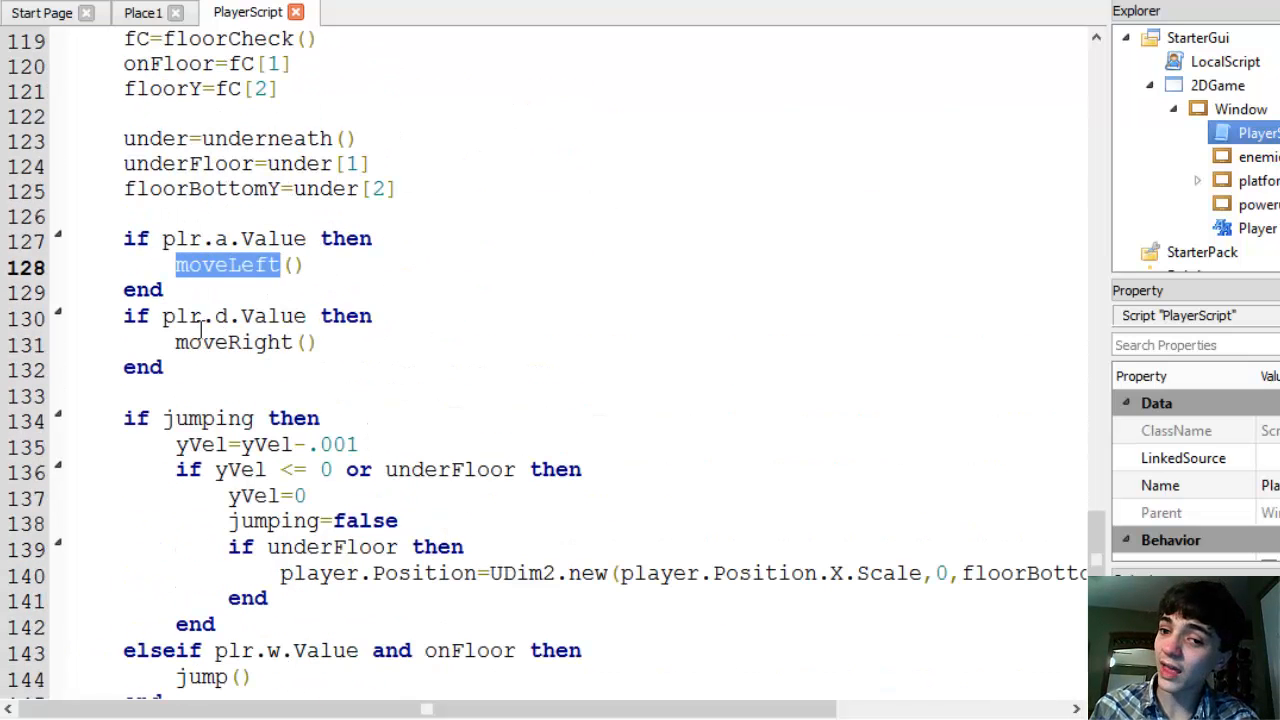
double_click(232, 342)
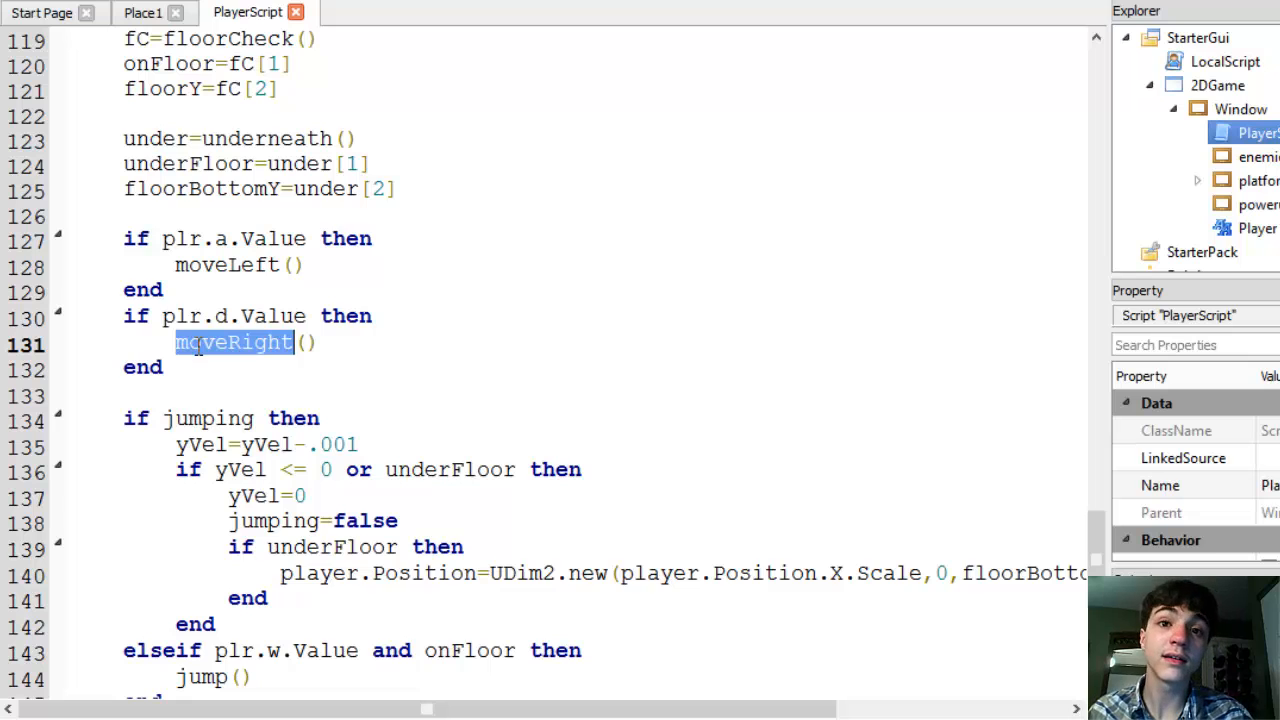
click(290, 342)
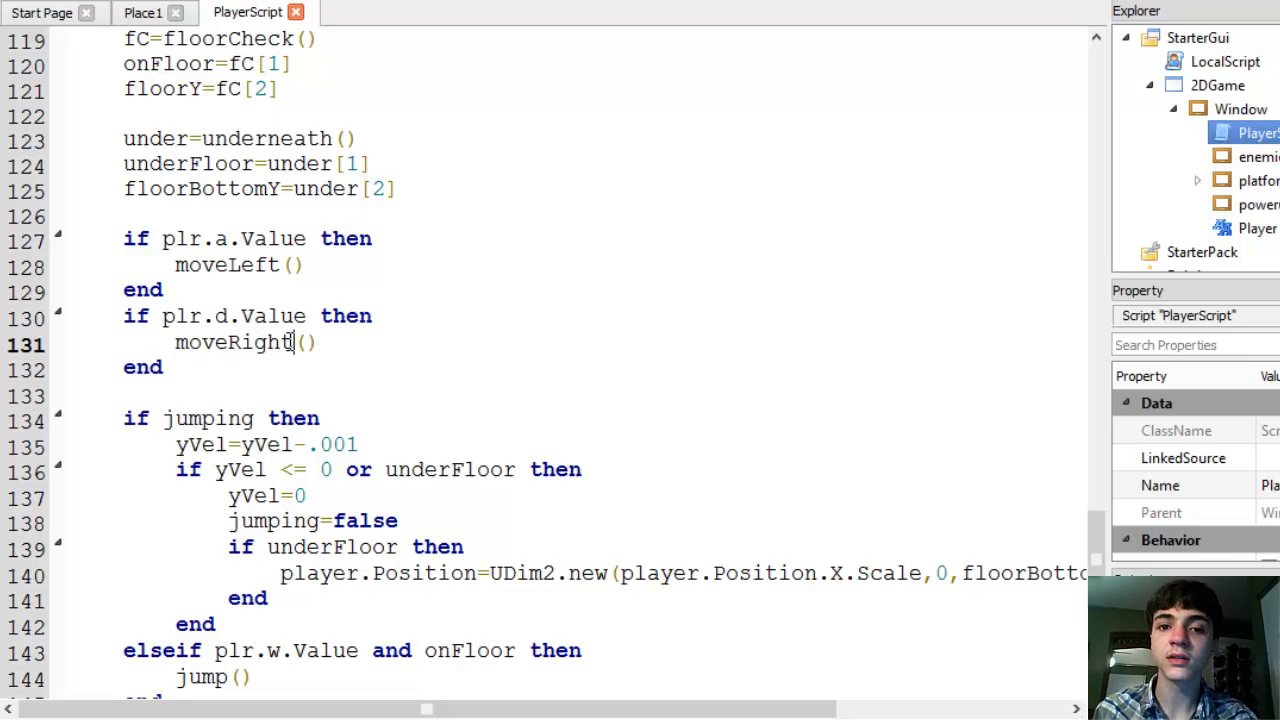
scroll(up, 3)
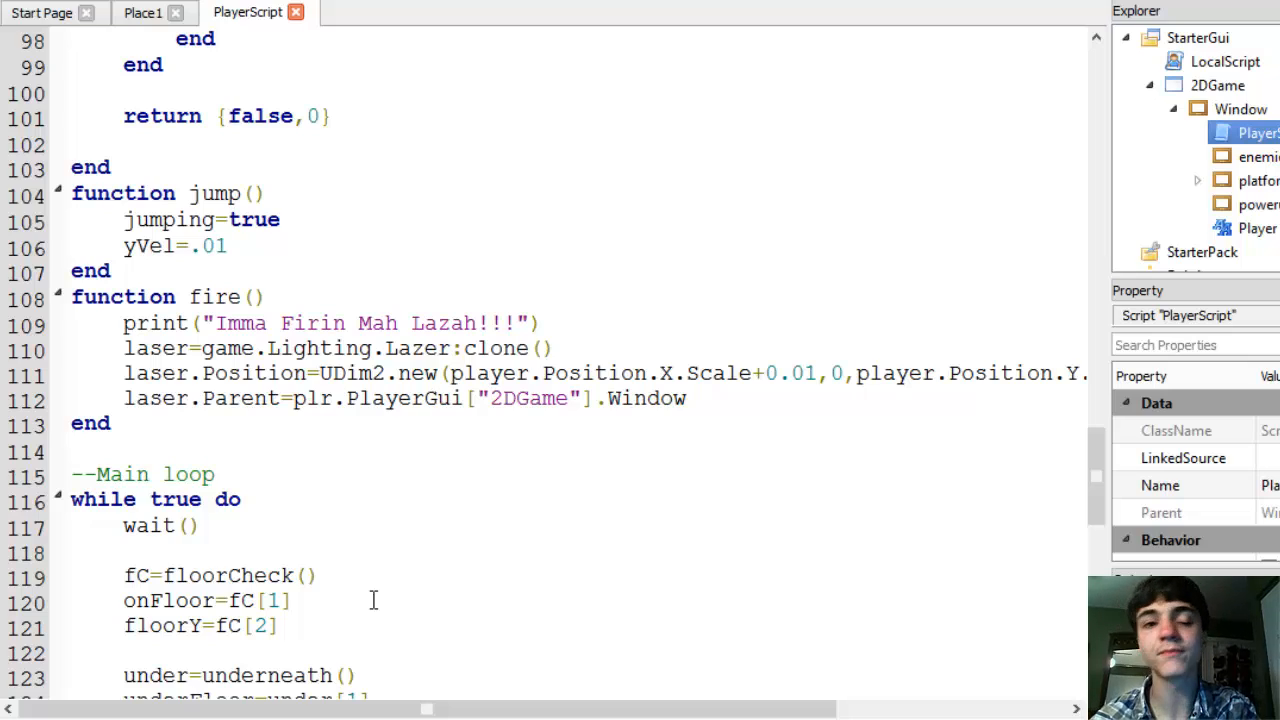
- Add the variable movingRight=true on a new line after firing=false
scroll(up, 3)
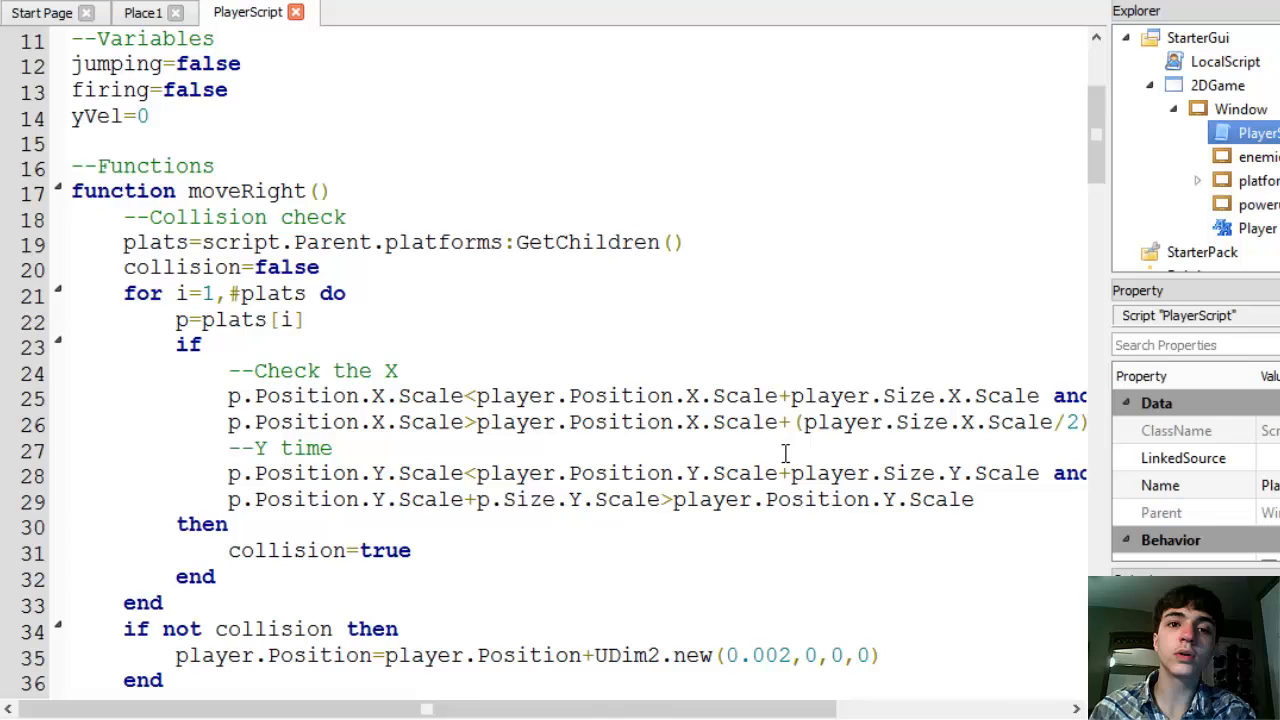
scroll(up, 3)
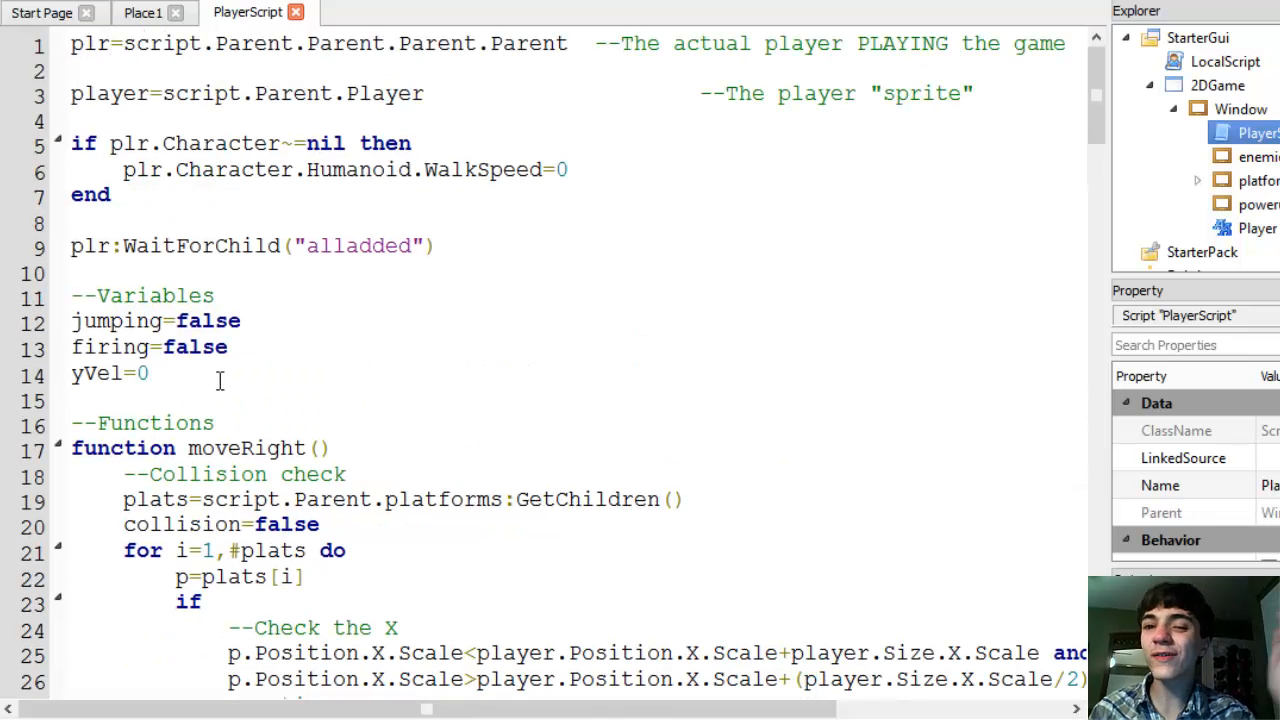
click(230, 347)
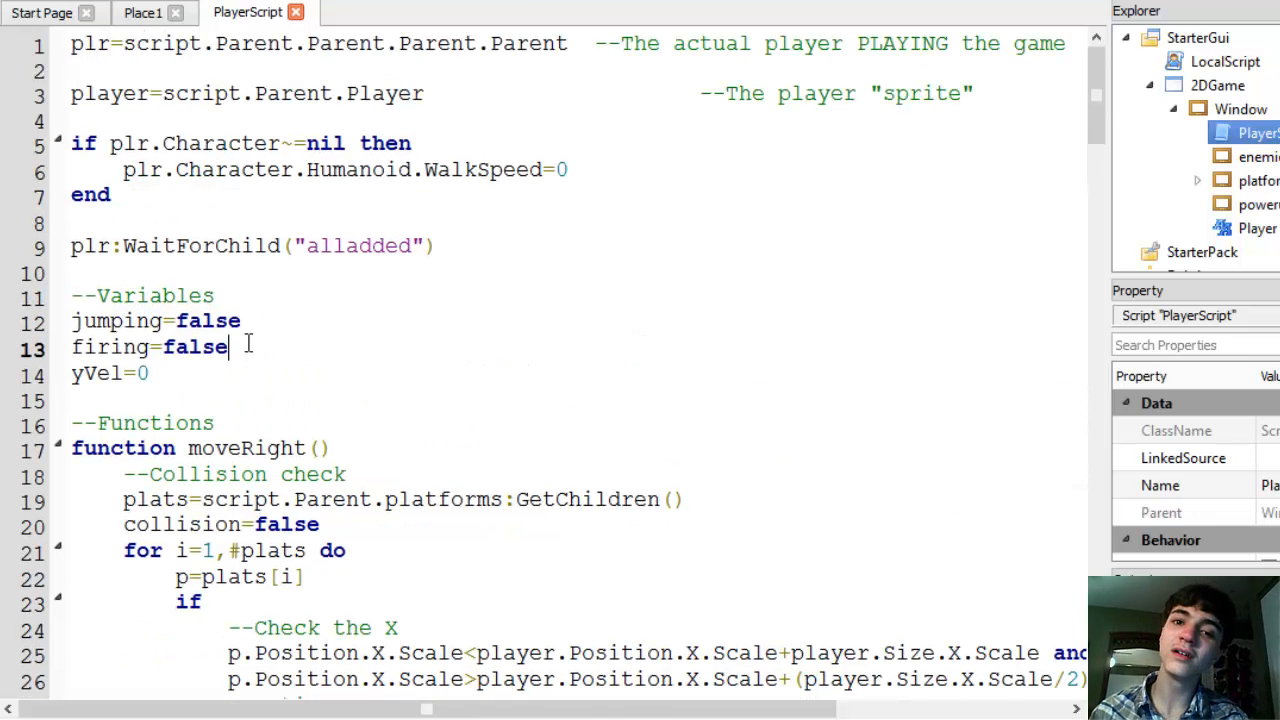
text(mov)
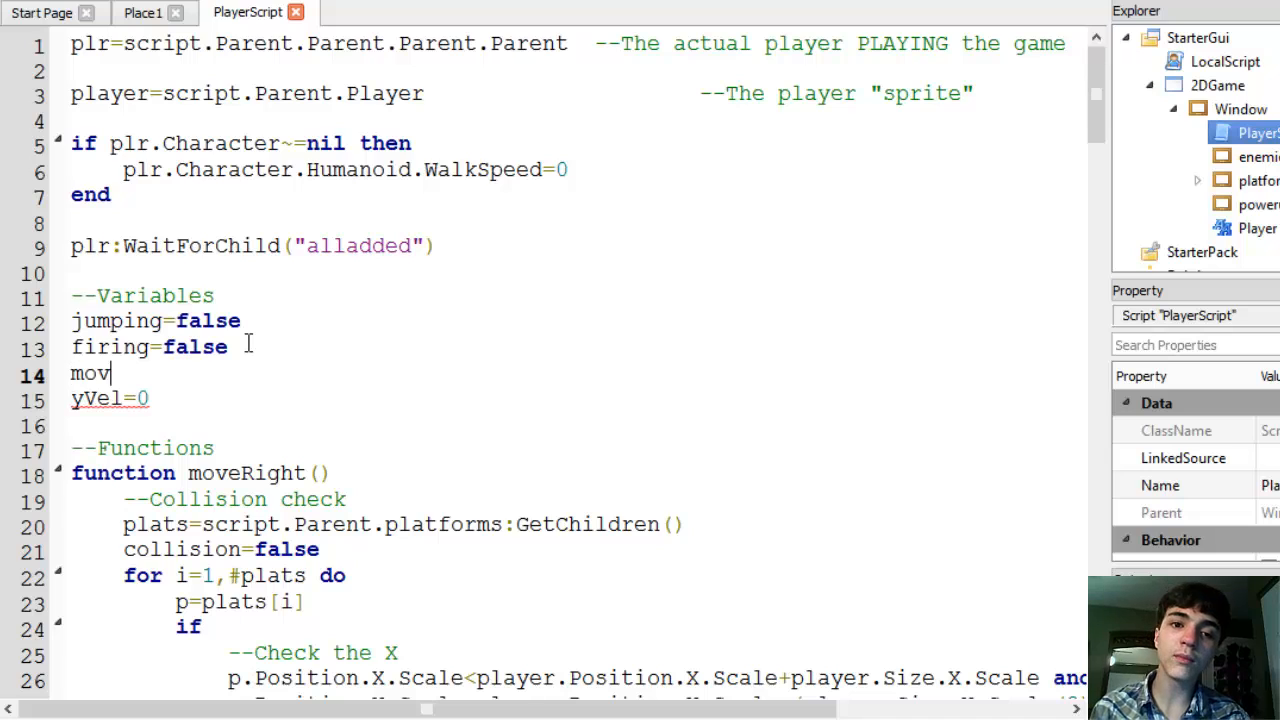
text(i)
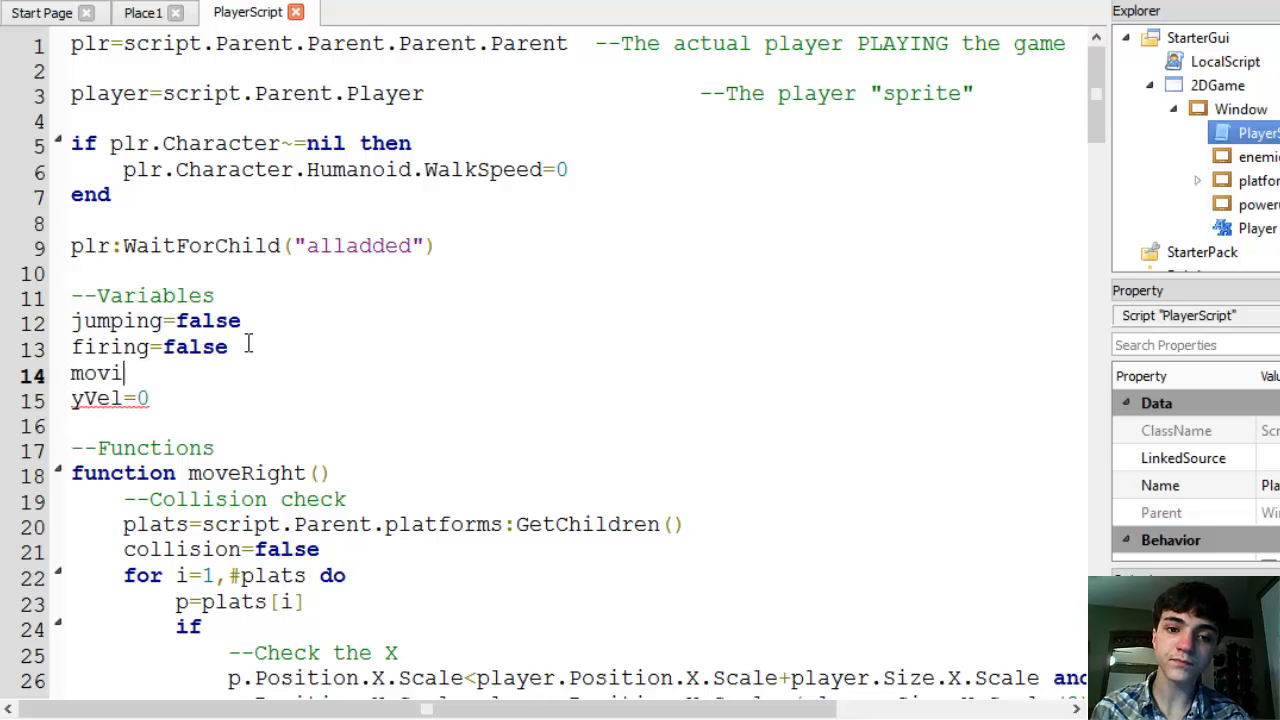
text(ngEast=)
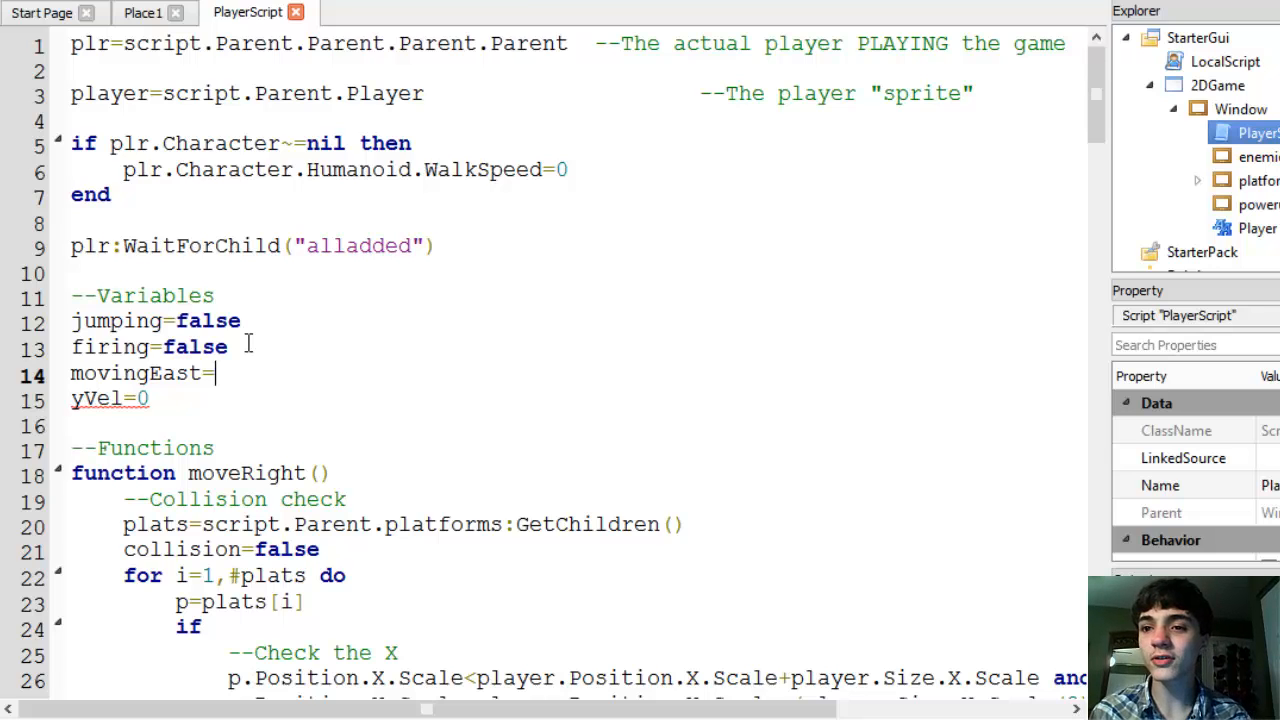
key(Backspace)
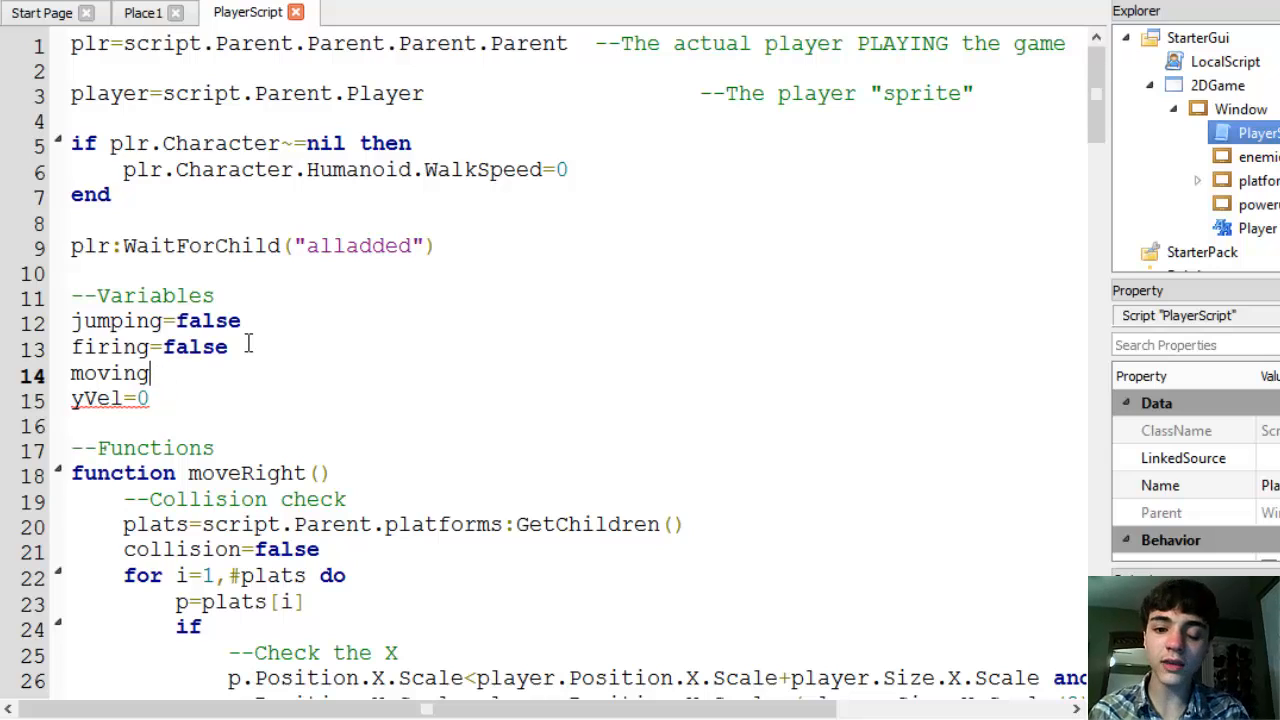
text(East)
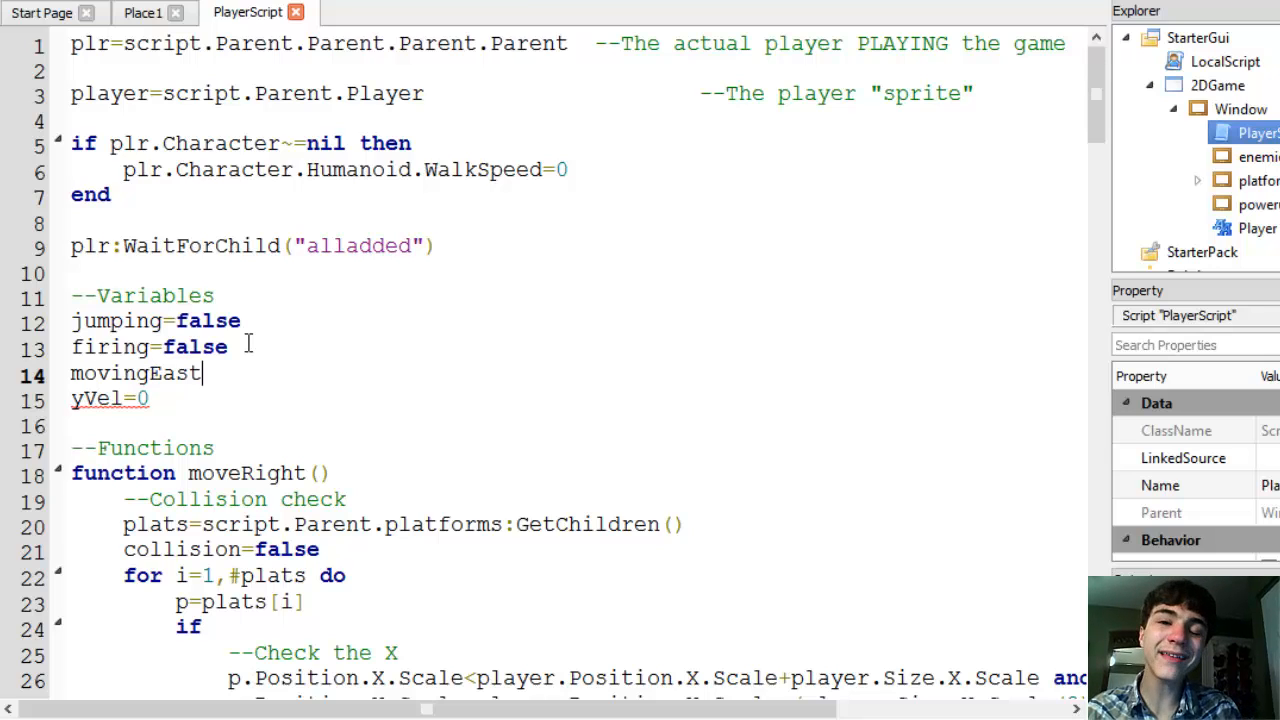
key(Backspace)
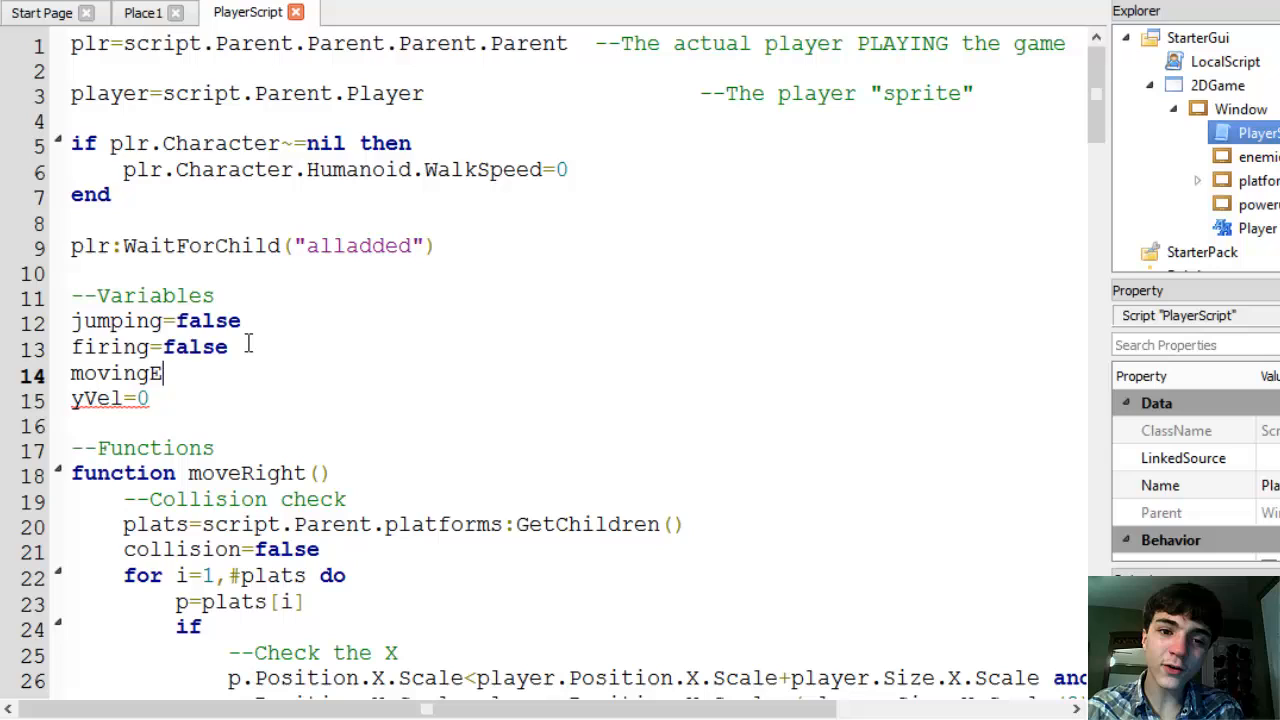
key(Backspace)
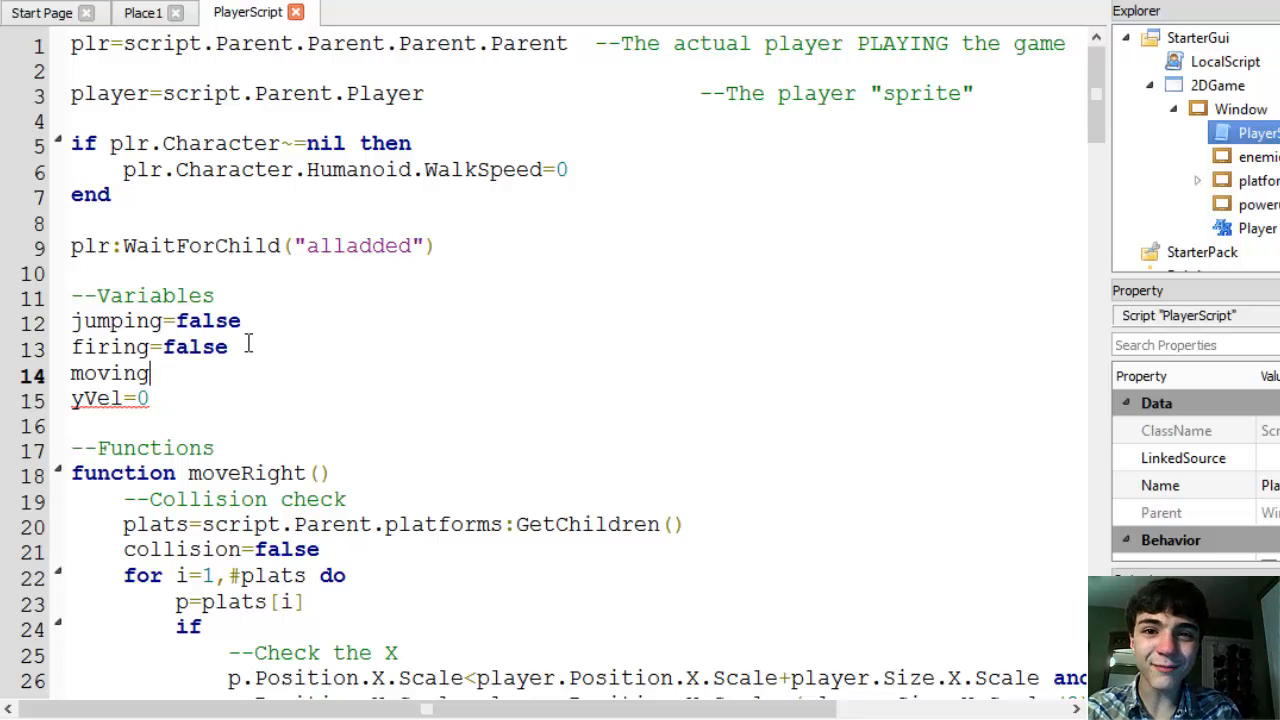
text(Ri)
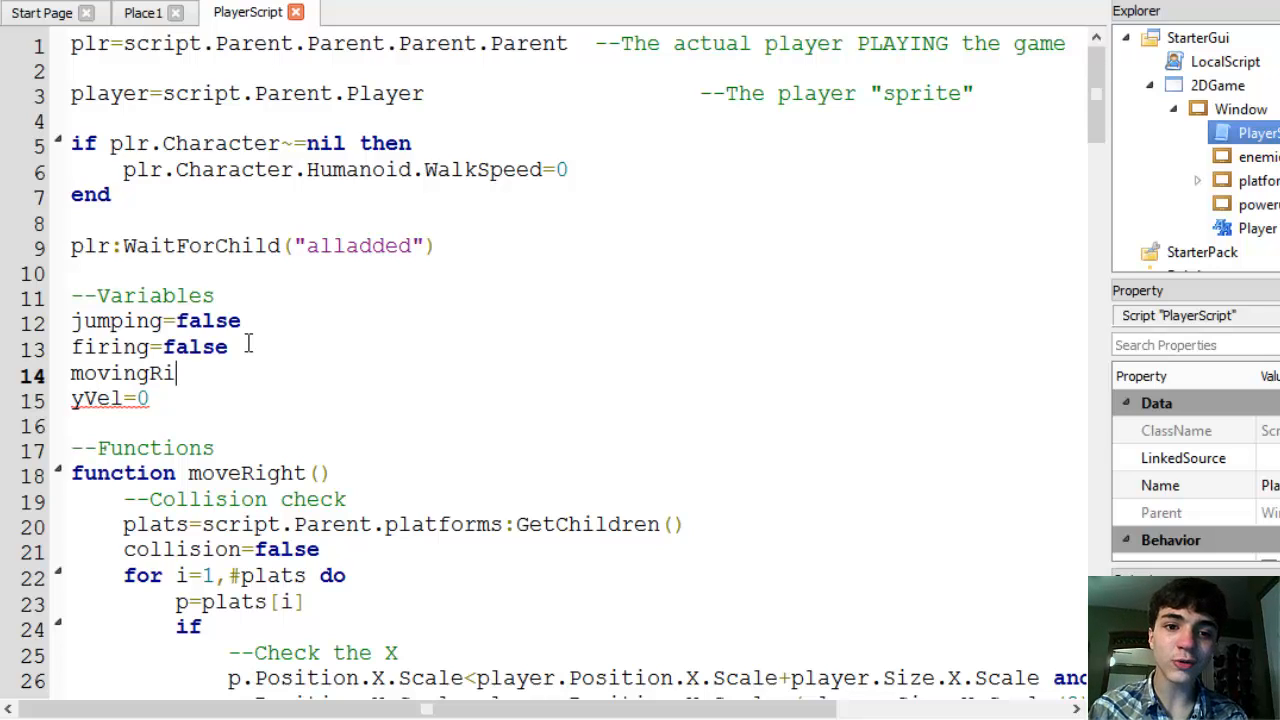
text(ght=false)
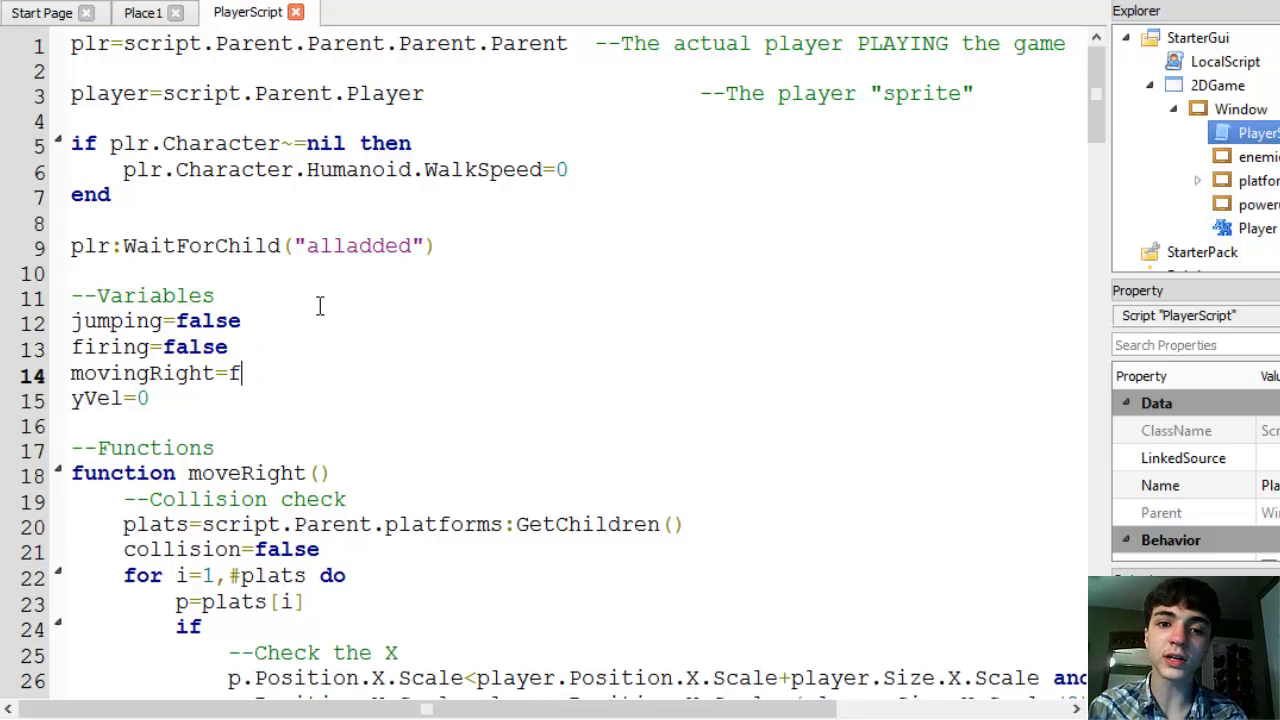
text(rue)
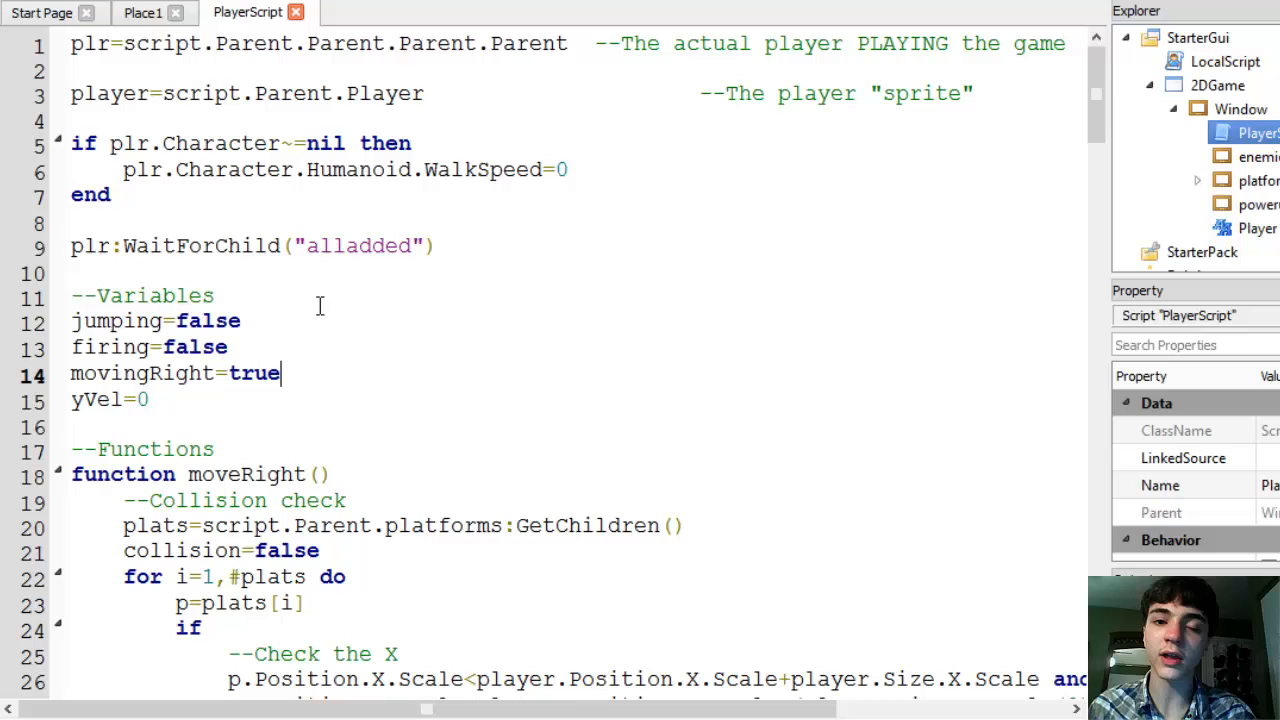
mouse_move(330, 437)
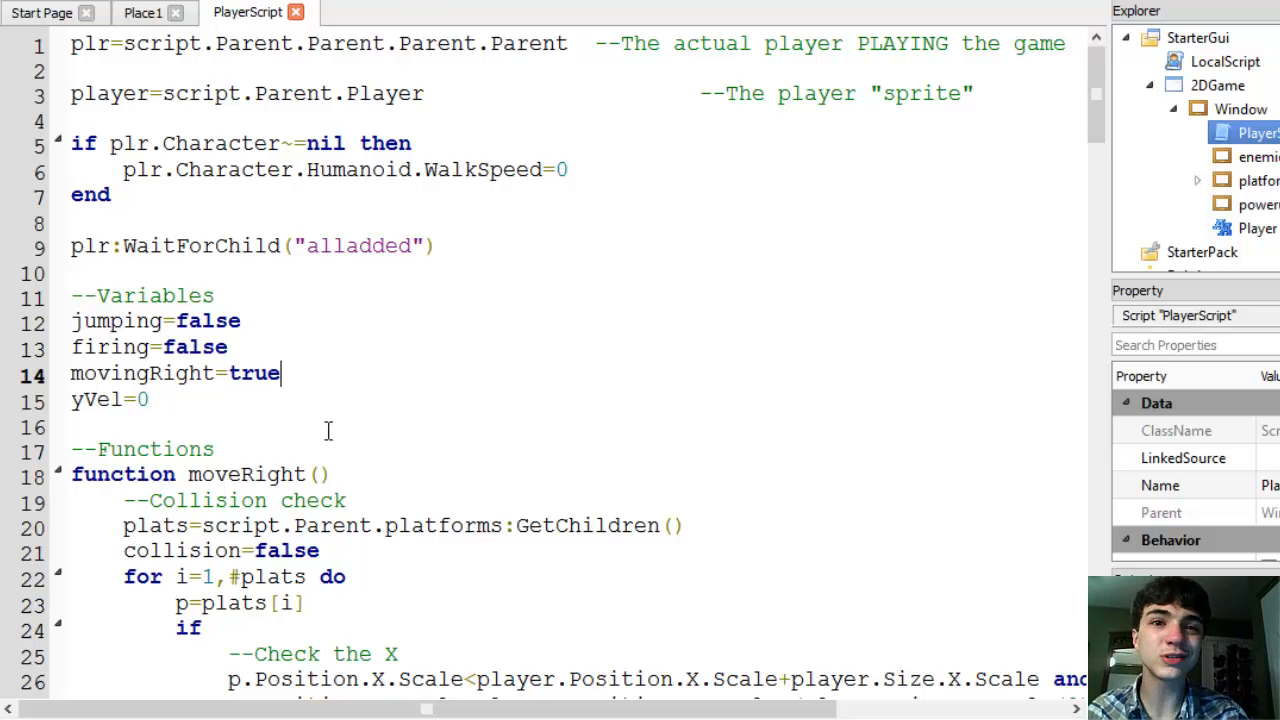
- Scroll through the script to the moveRight() function for a new line
scroll(down, 3)
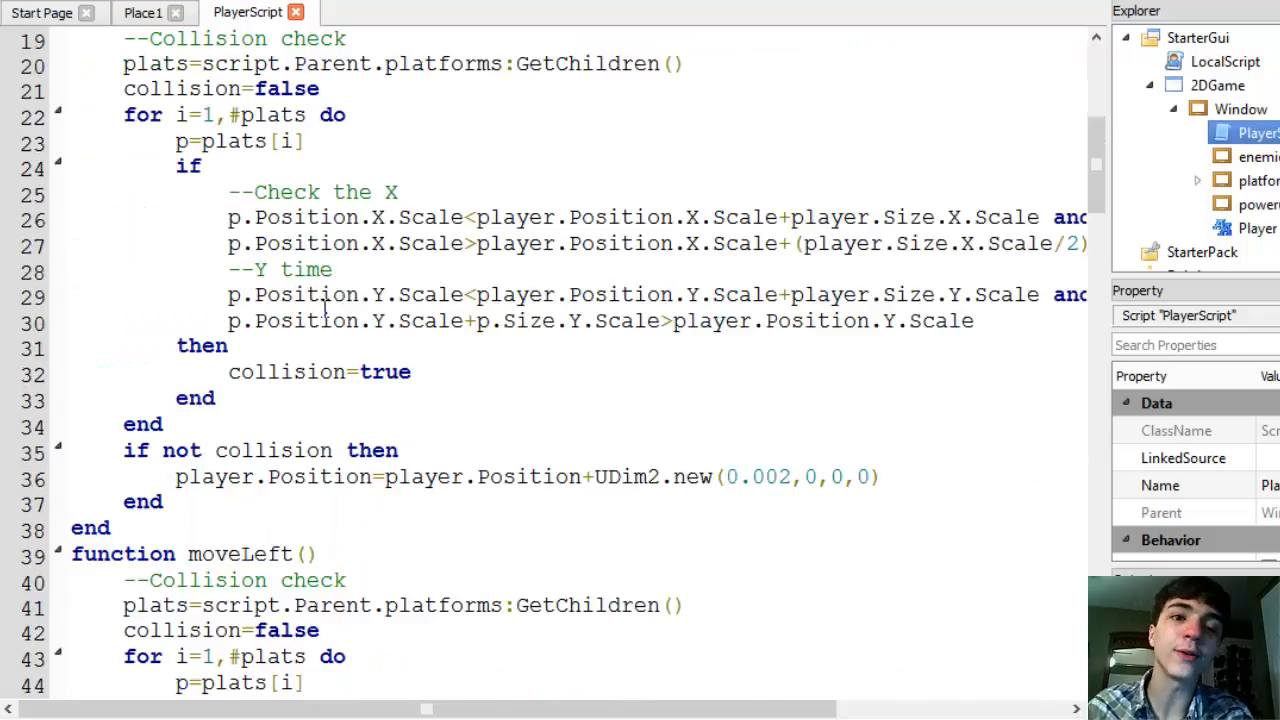
scroll(down, 3)
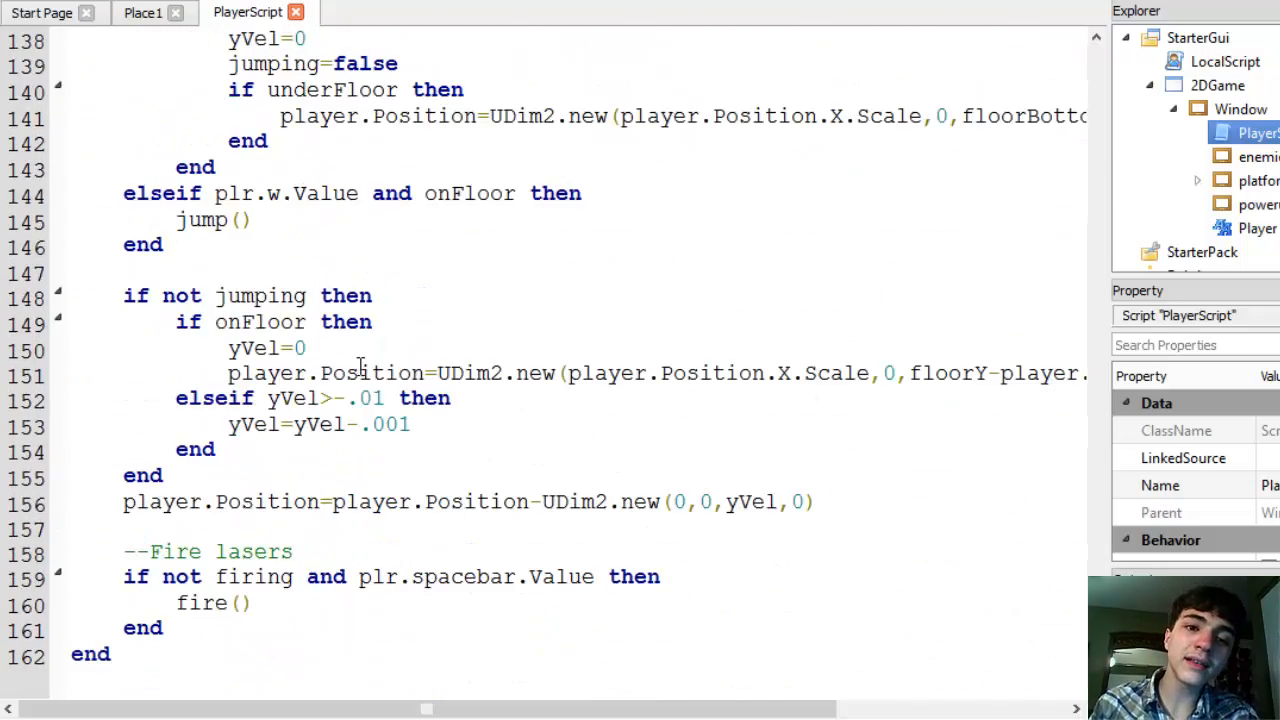
scroll(up, 3)
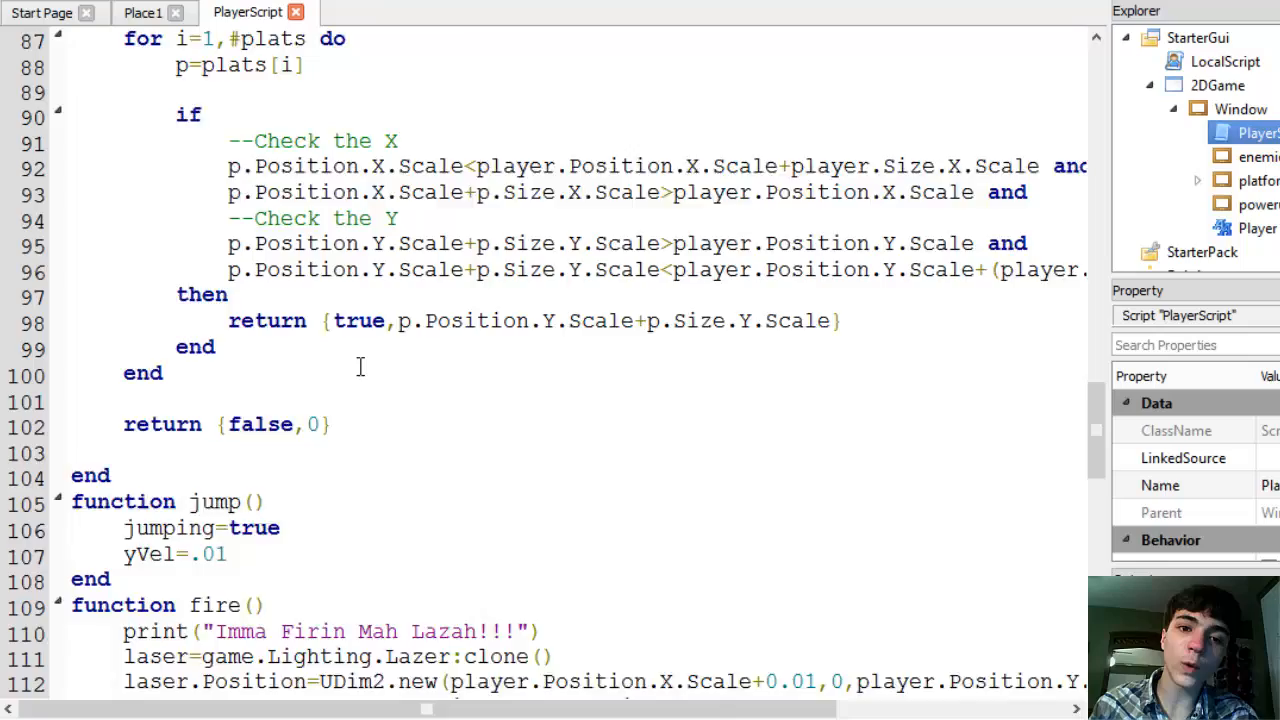
scroll(up, 3)
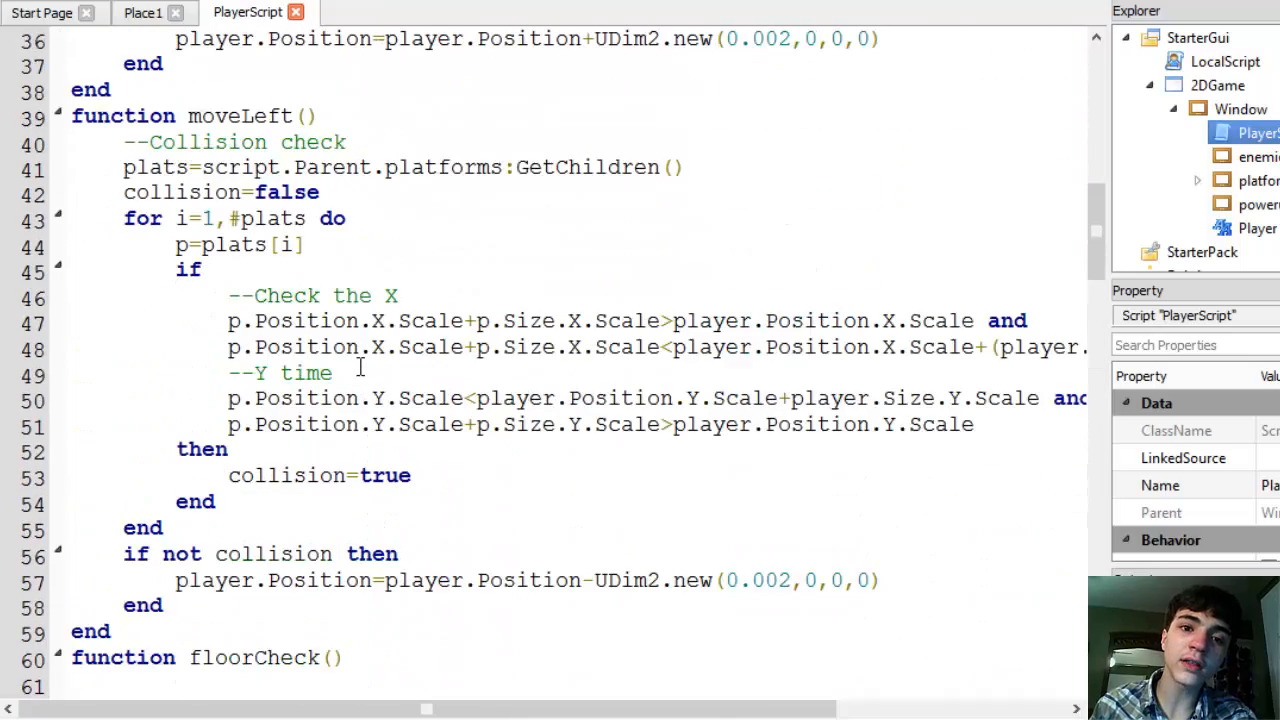
scroll(up, 3)
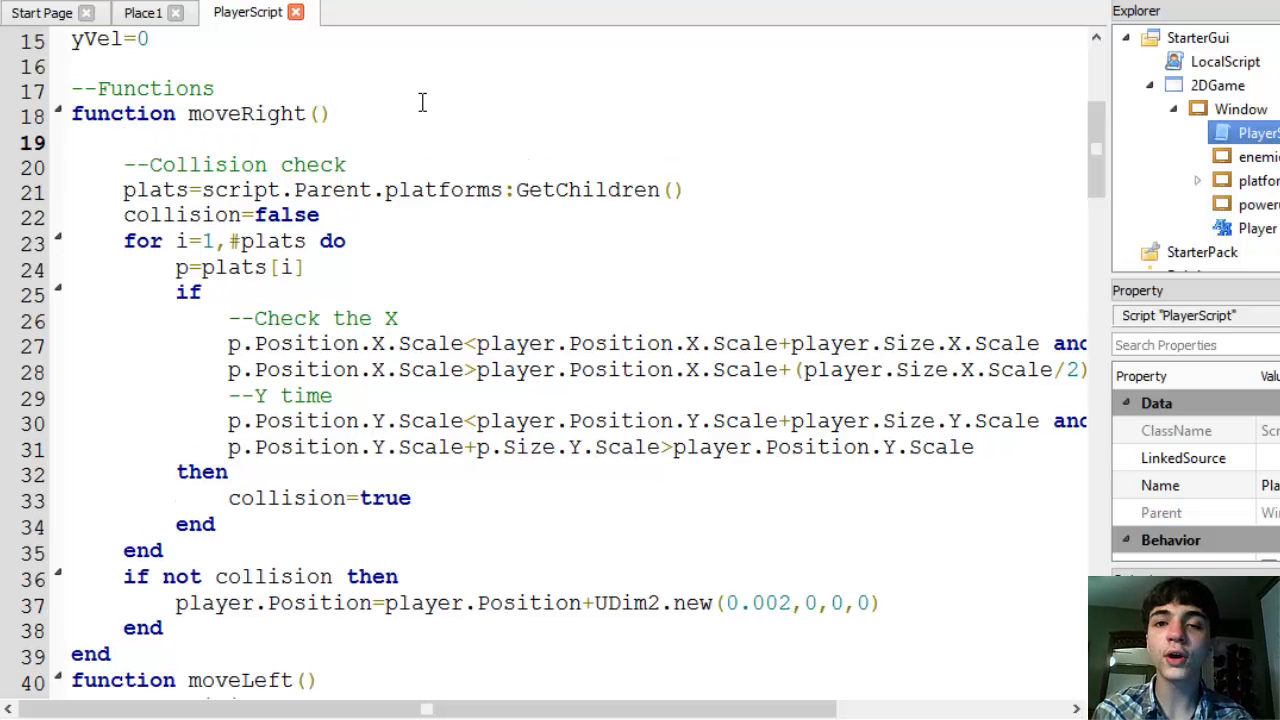
- Set movingRight=true at the start of moveRight()
text(moveRight)
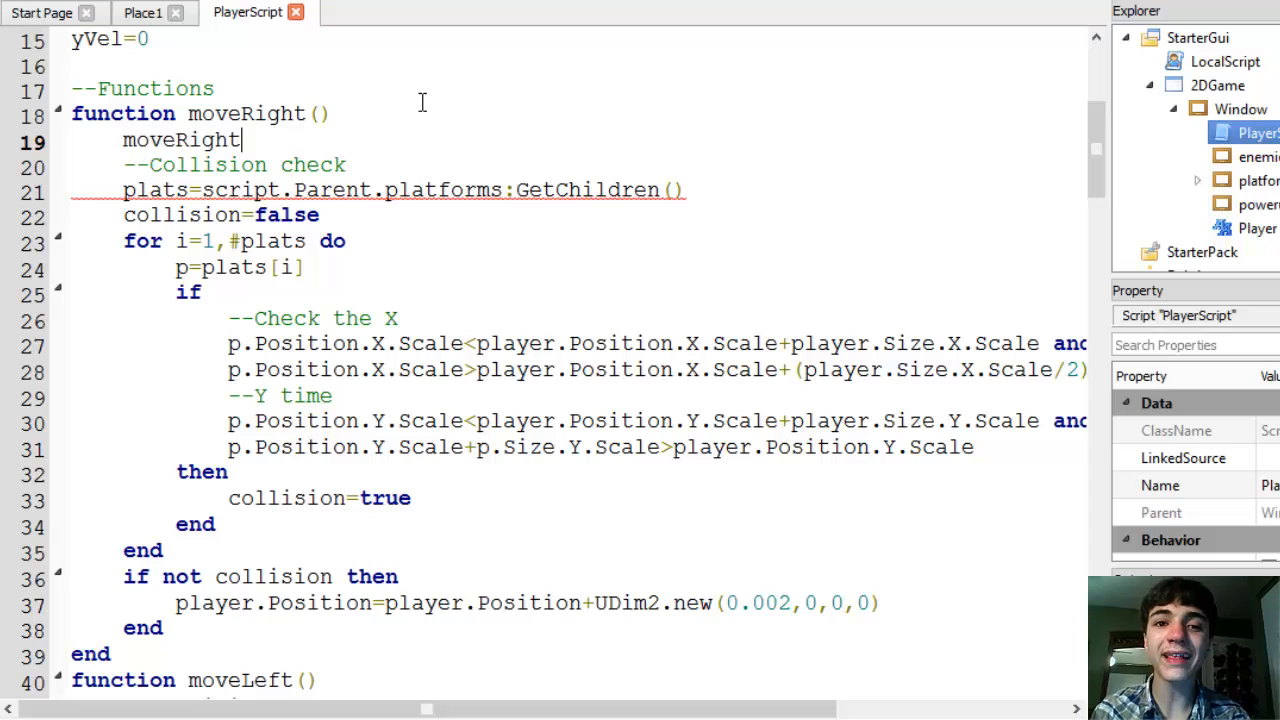
text(=true)
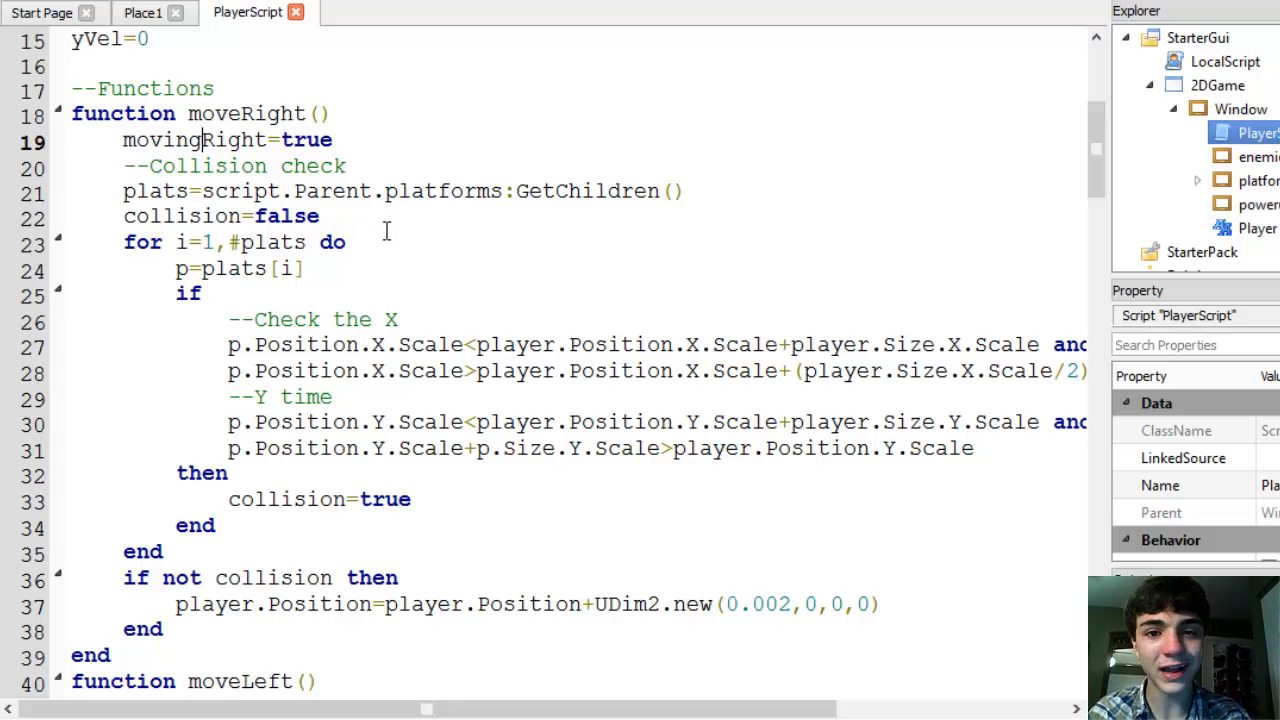
scroll(down, 3)
text(')
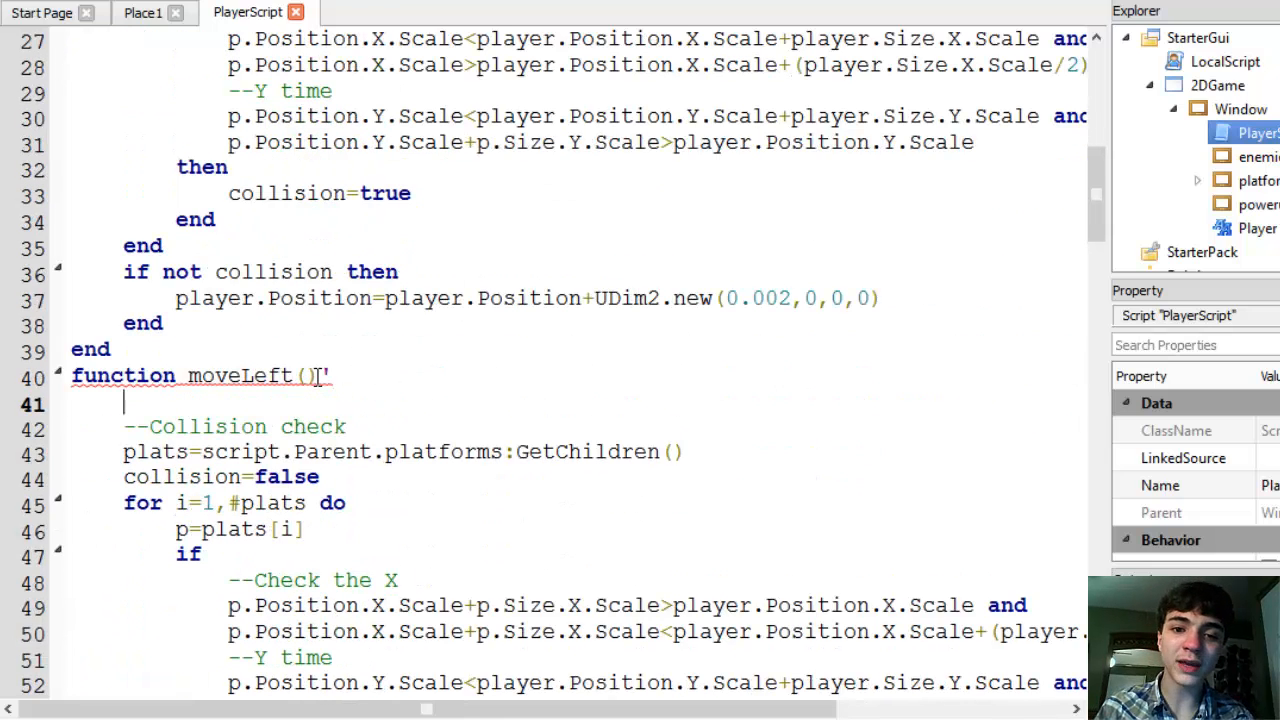
- Add movingRight=false in moveLeft() and scroll down the script
text(movingRight=false)
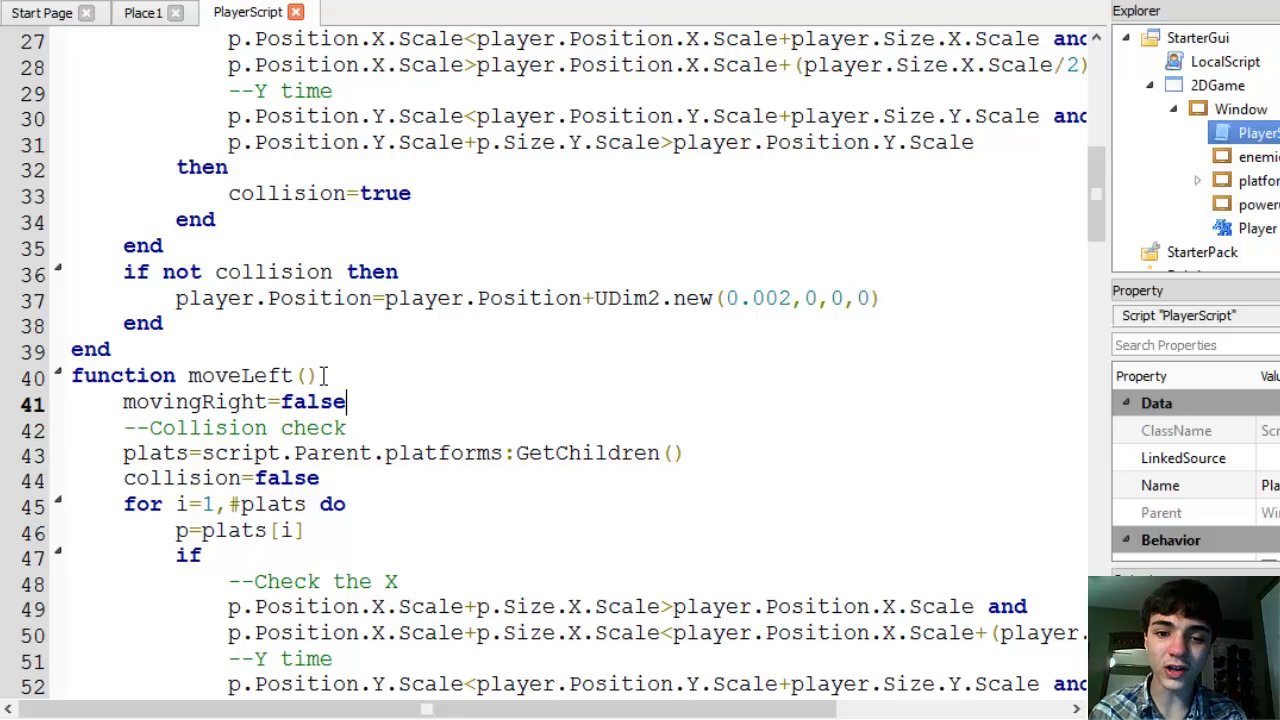
scroll(down, 3)
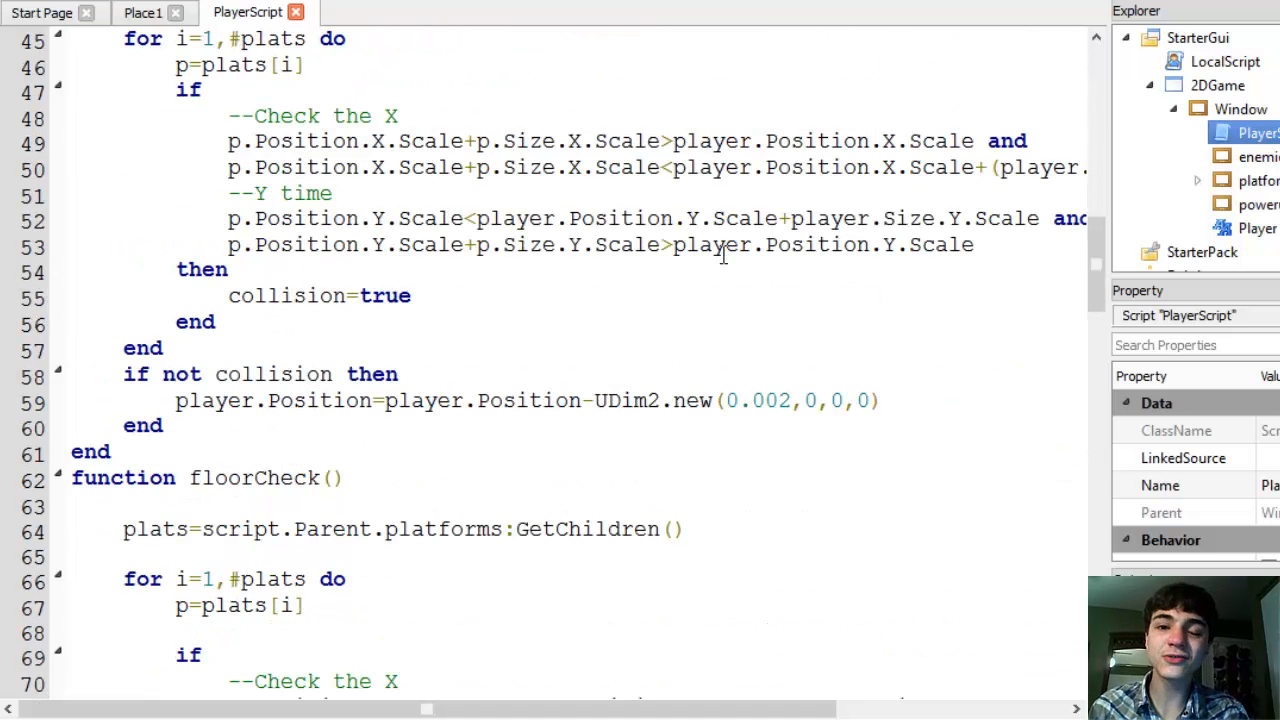
scroll(down, 3)
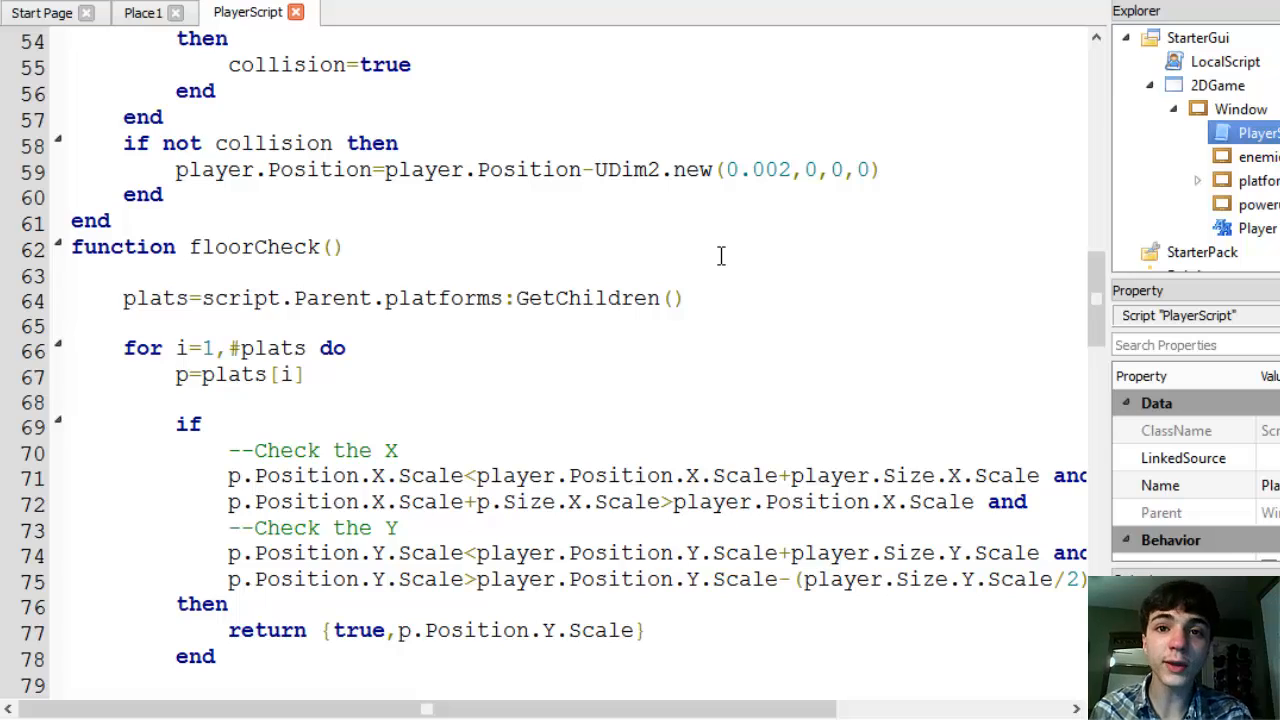
scroll(down, 3)
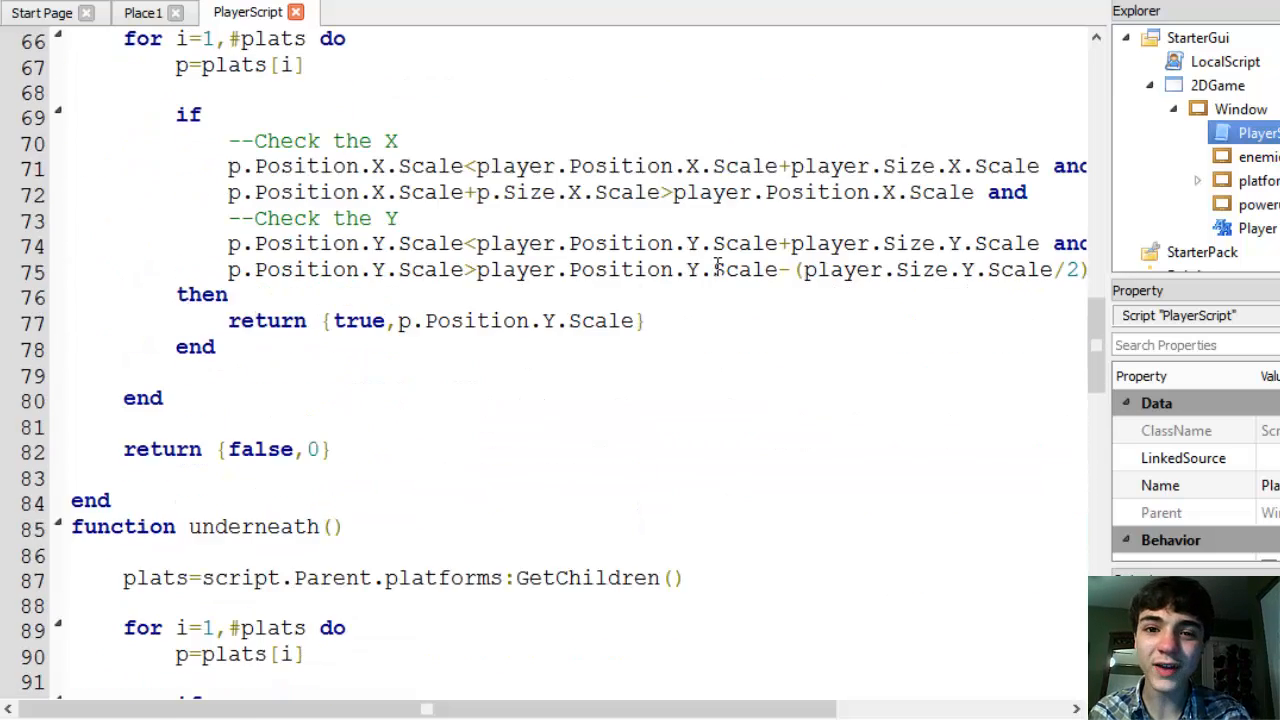
scroll(down, 3)
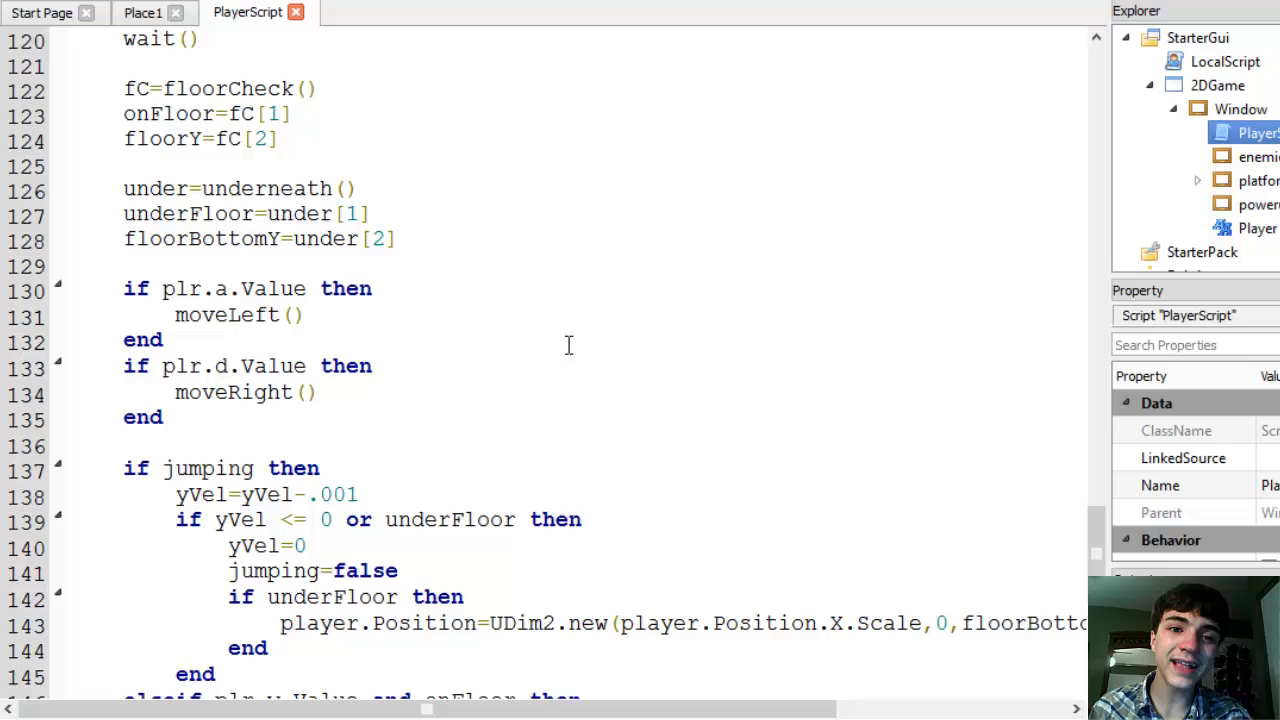
- Add laser.MovingRight.Value=movingRight right after the laser clone line in fire()
scroll(down, 3)
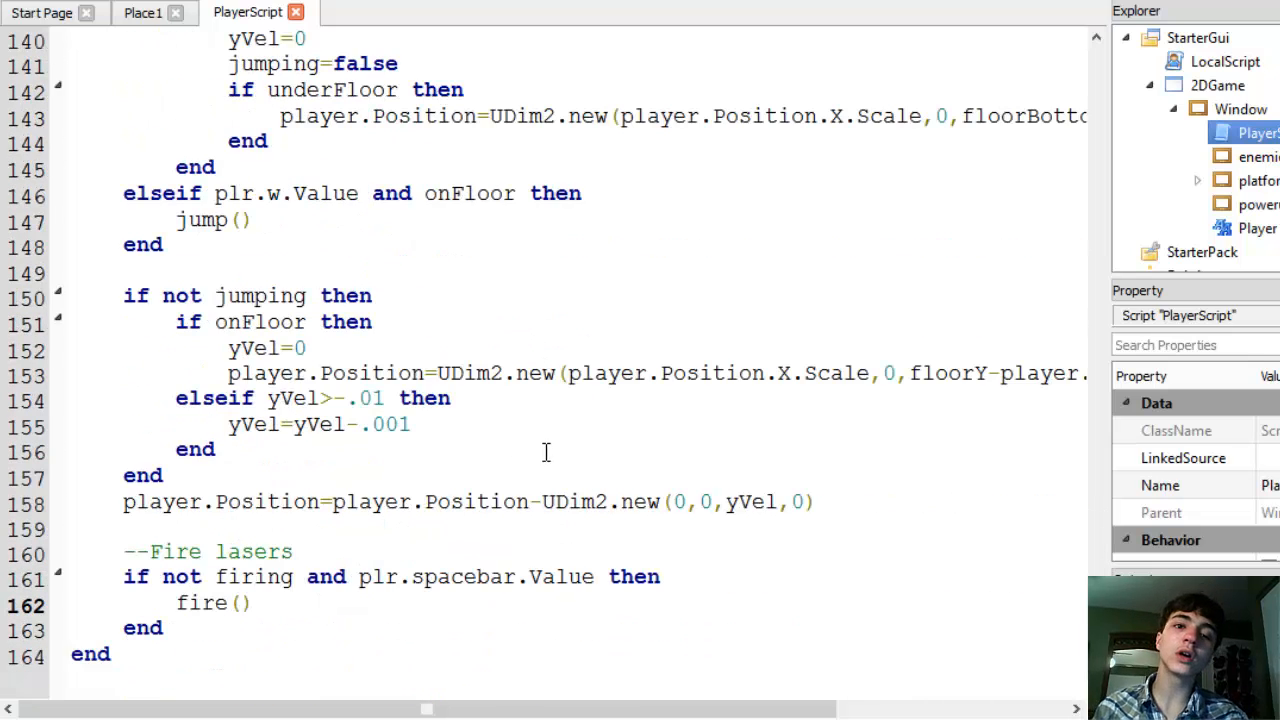
scroll(up, 3)
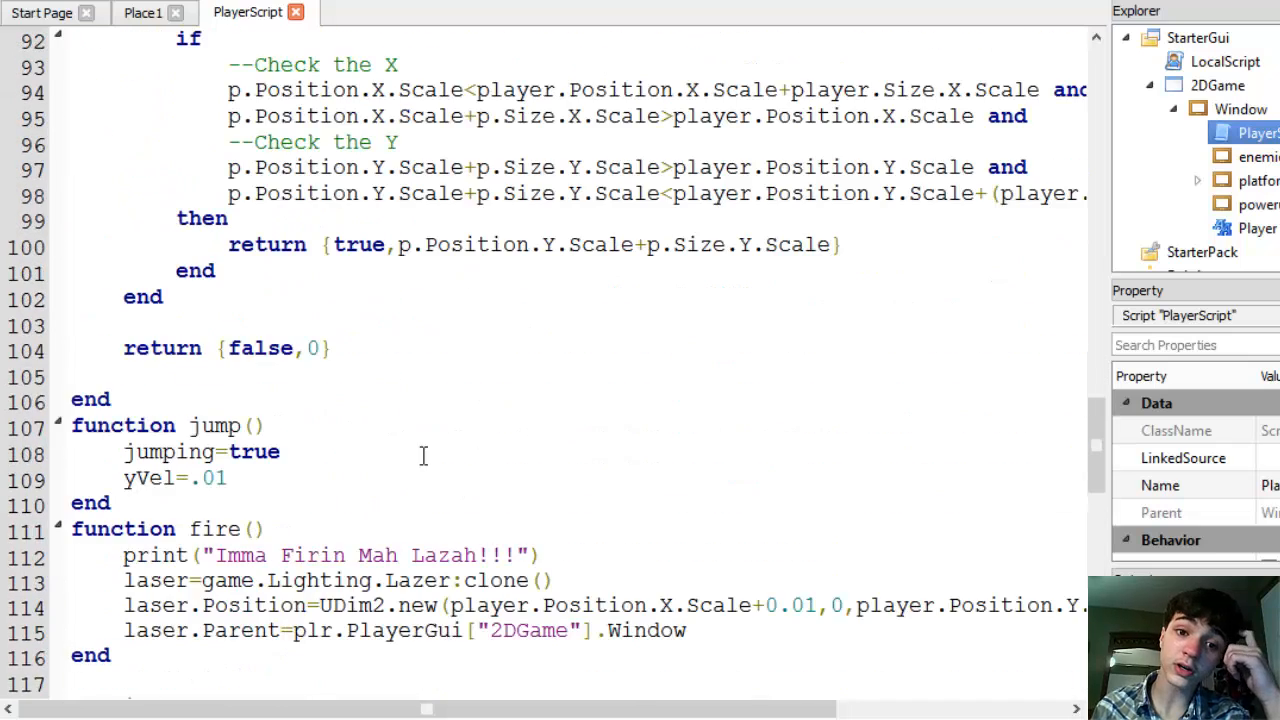
scroll(down, 3)
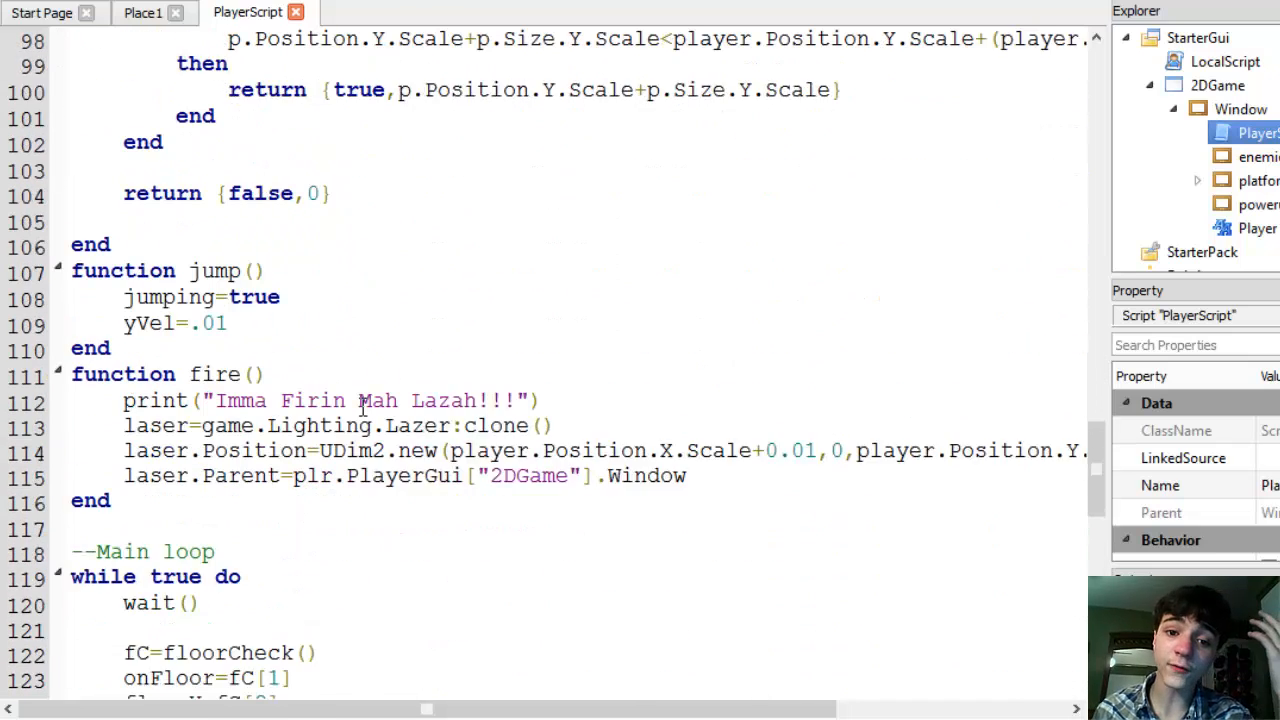
scroll(down, 3)
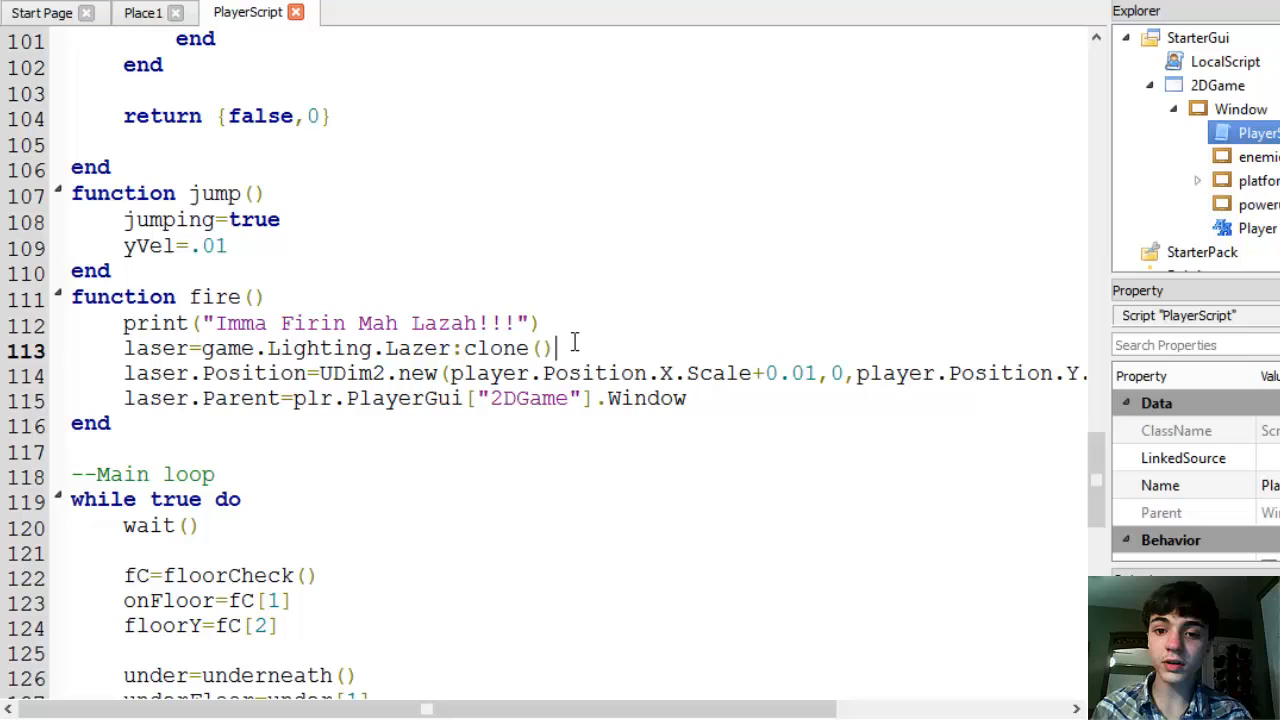
text(laser.)
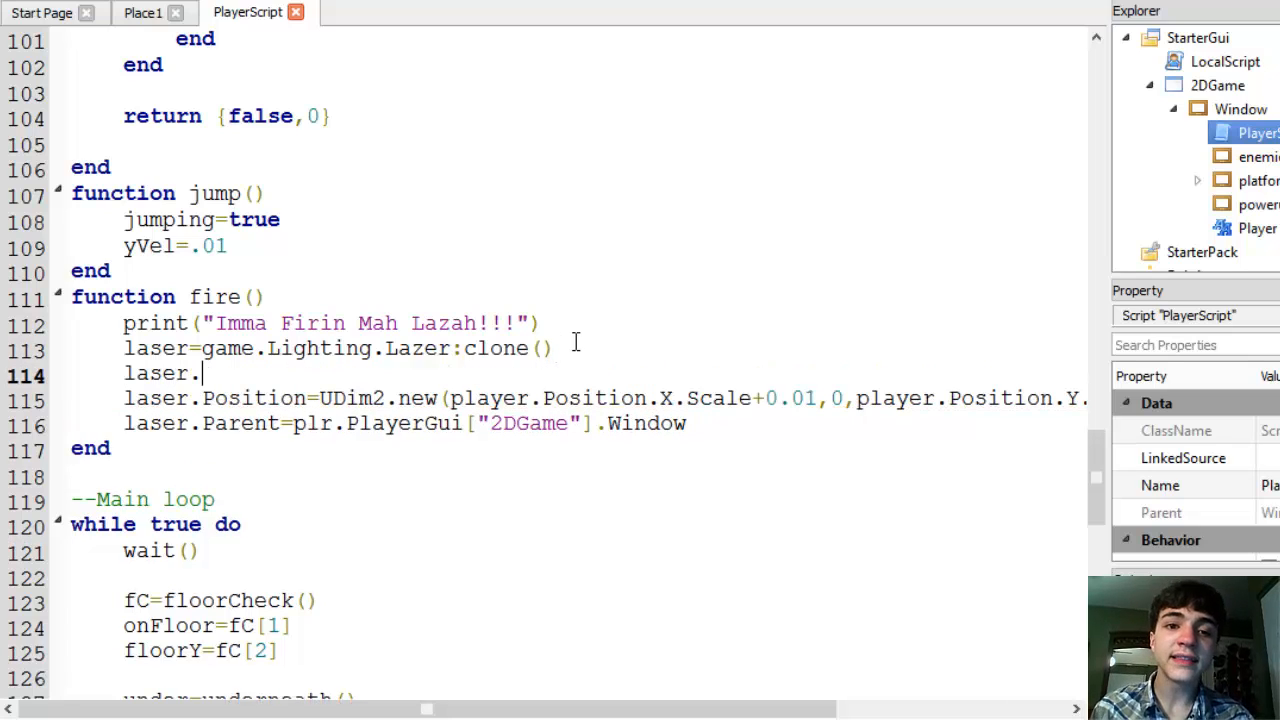
text(,m)
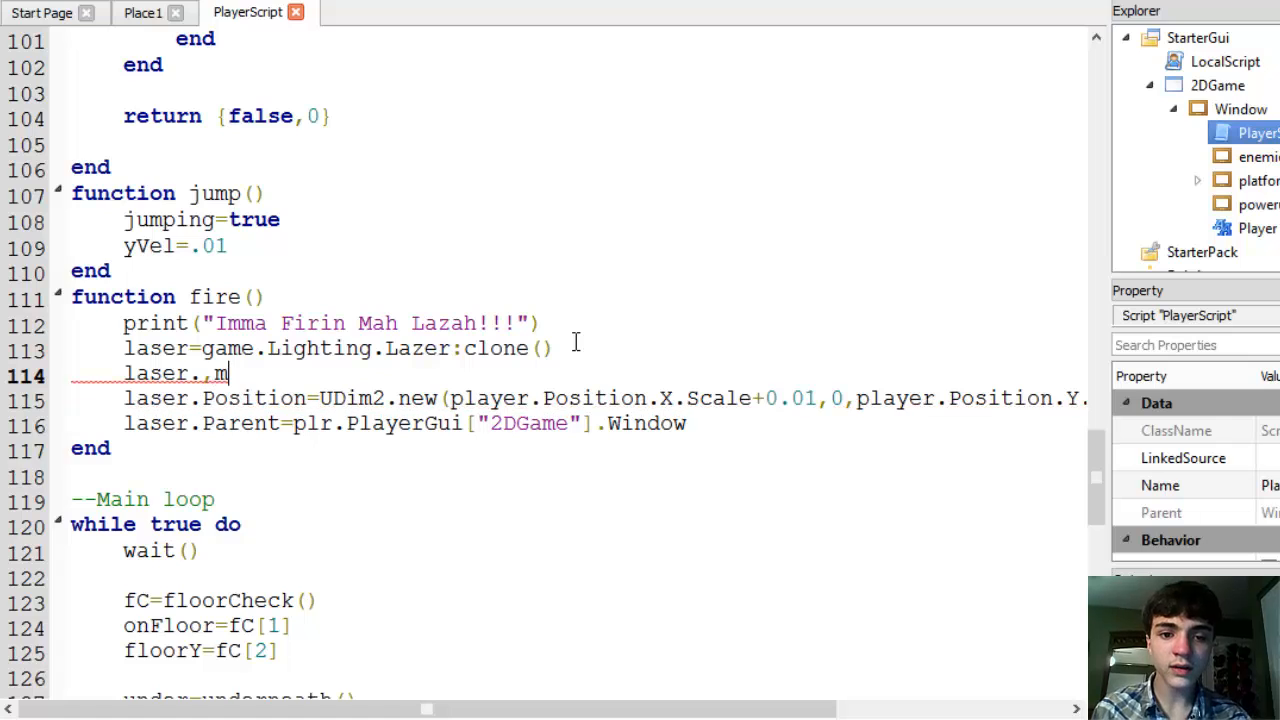
text(ovingRight.V)
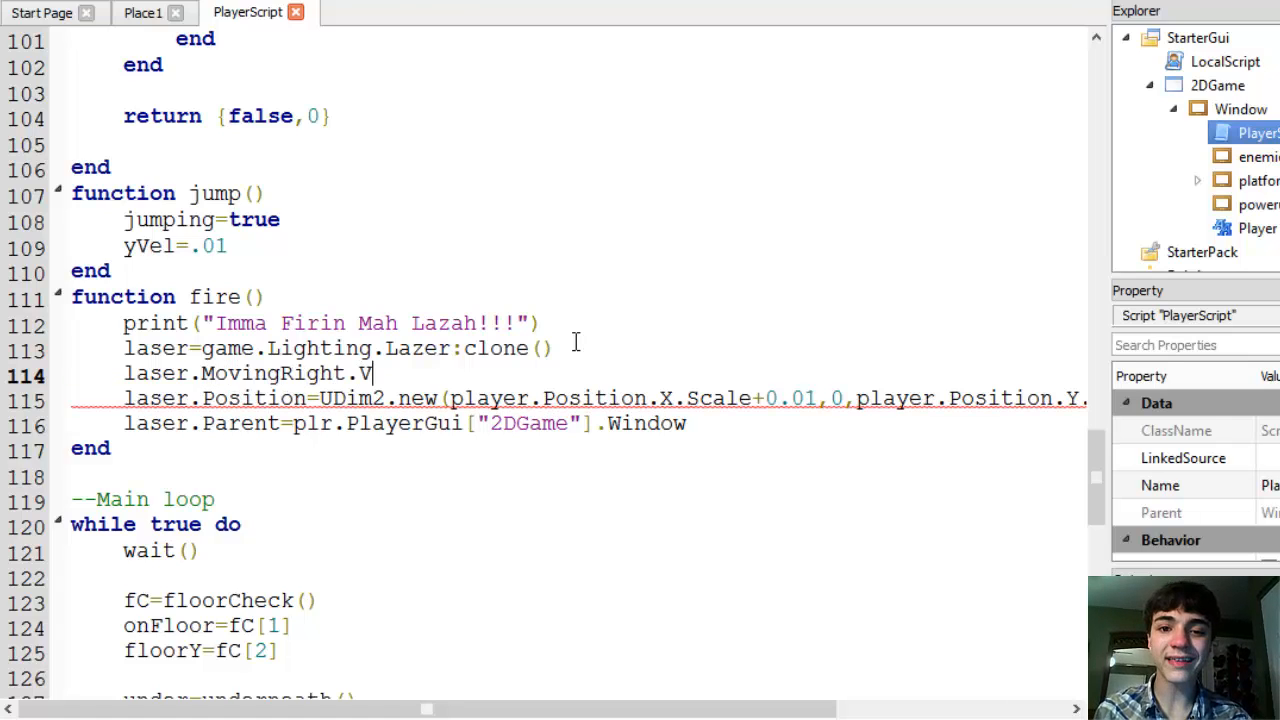
text(alue=moving)
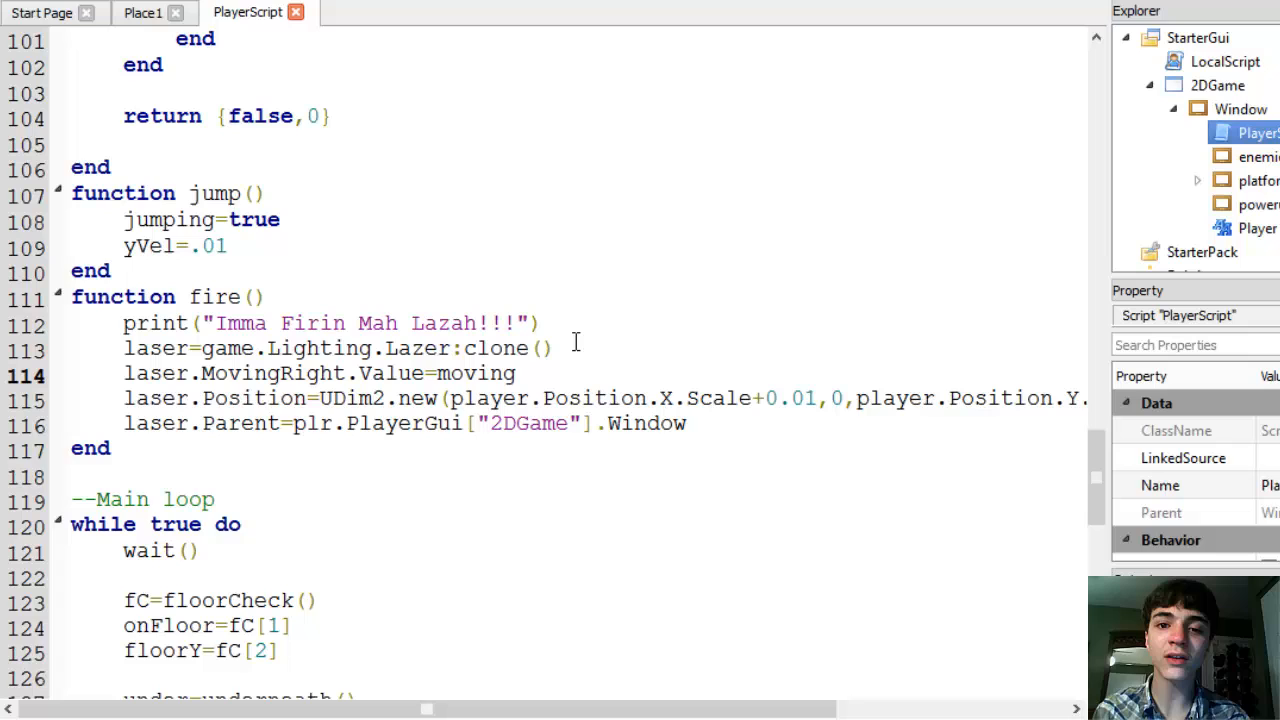
text(RI)
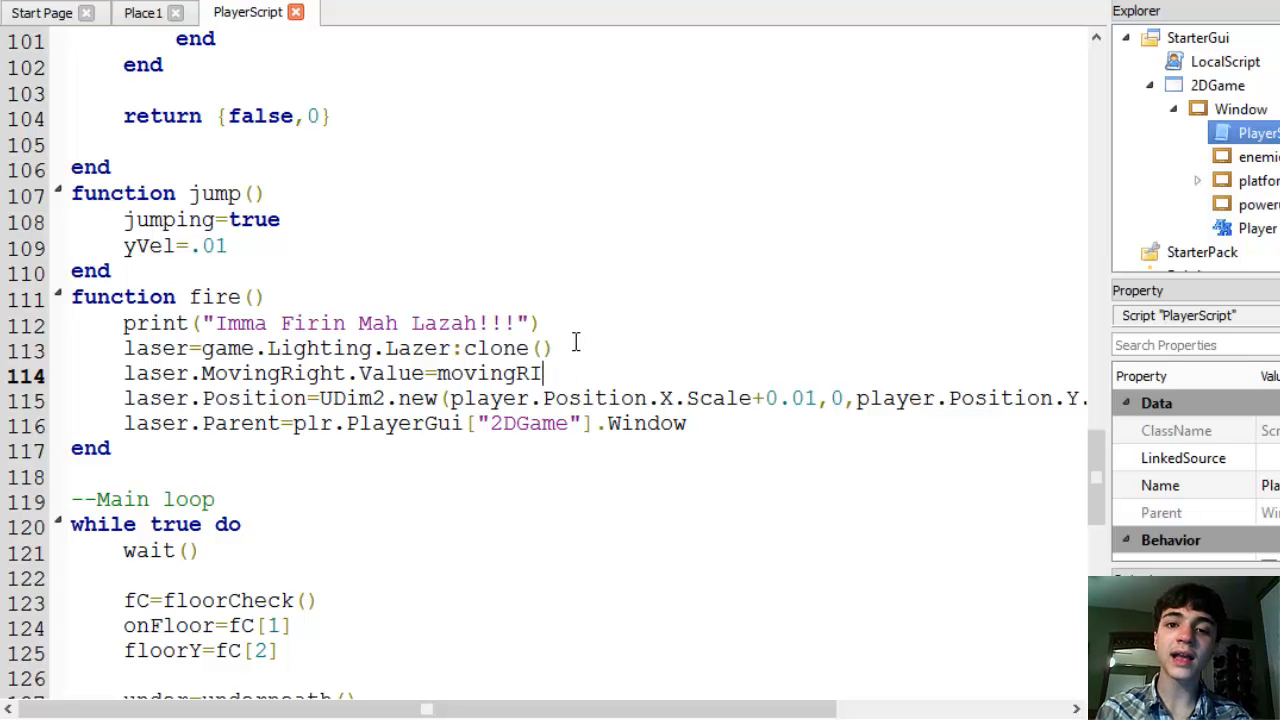
text(ght)
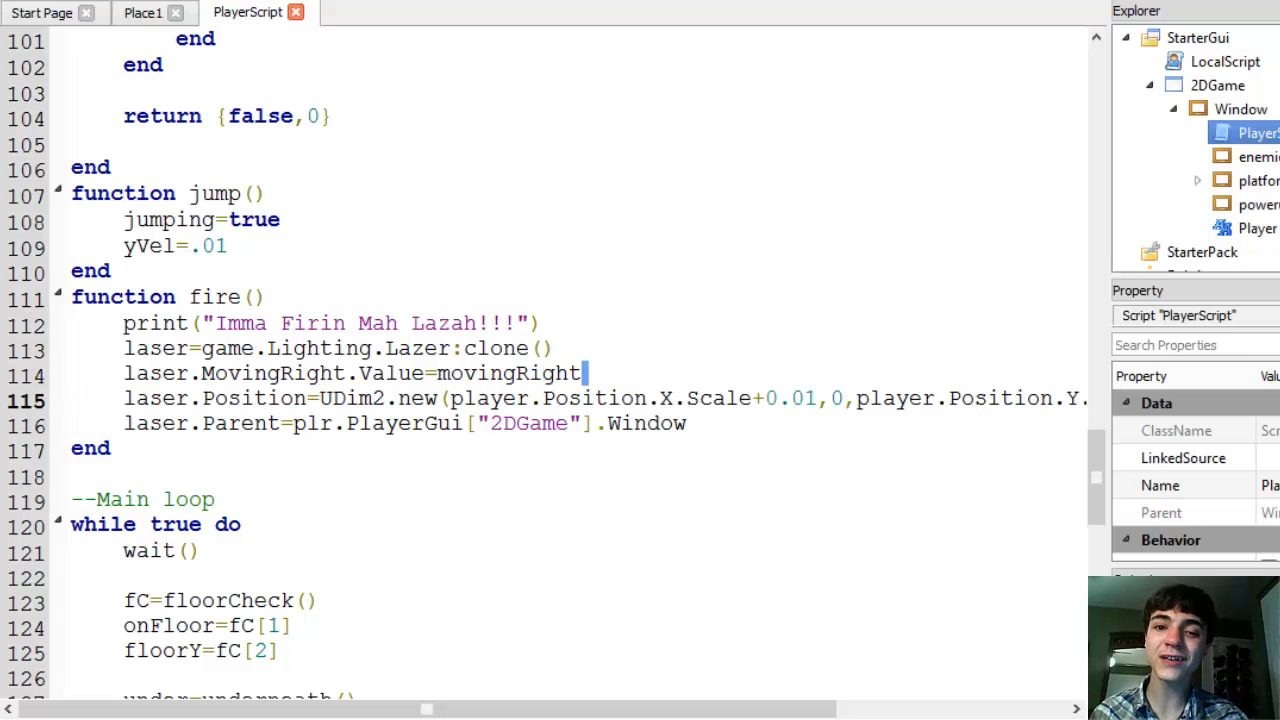
triple_click(350, 373)
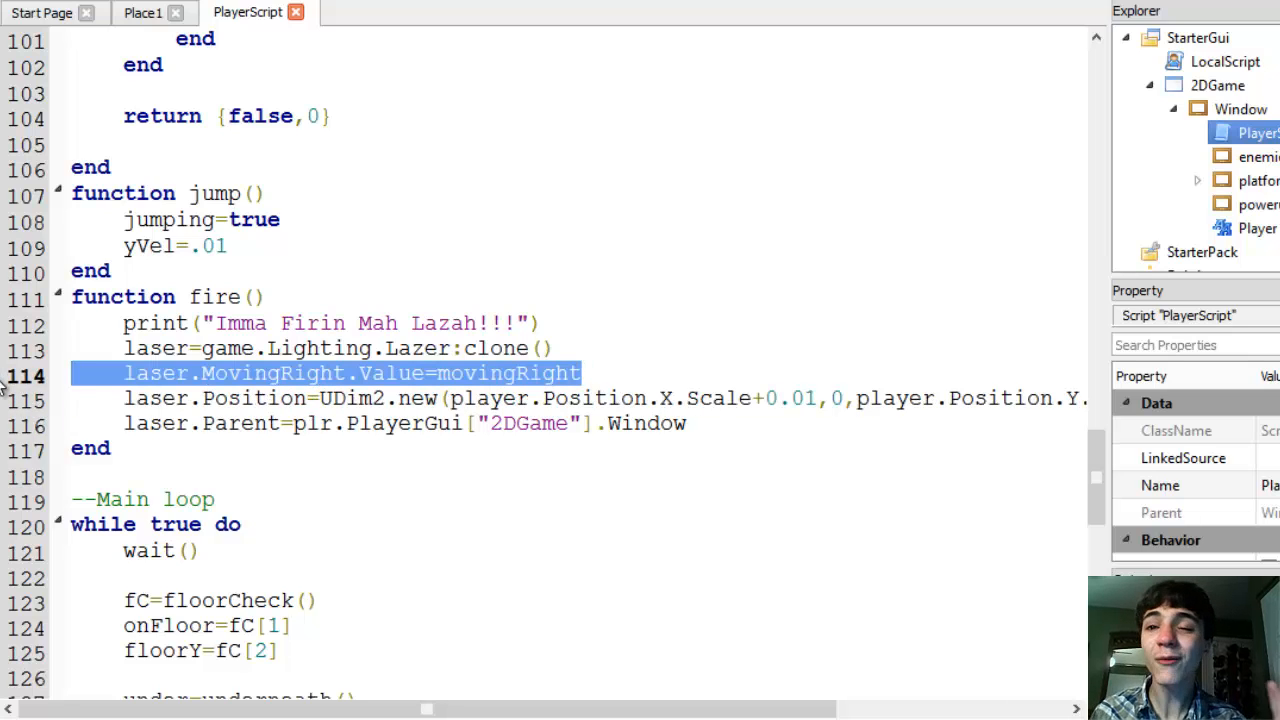
scroll(up, 3)
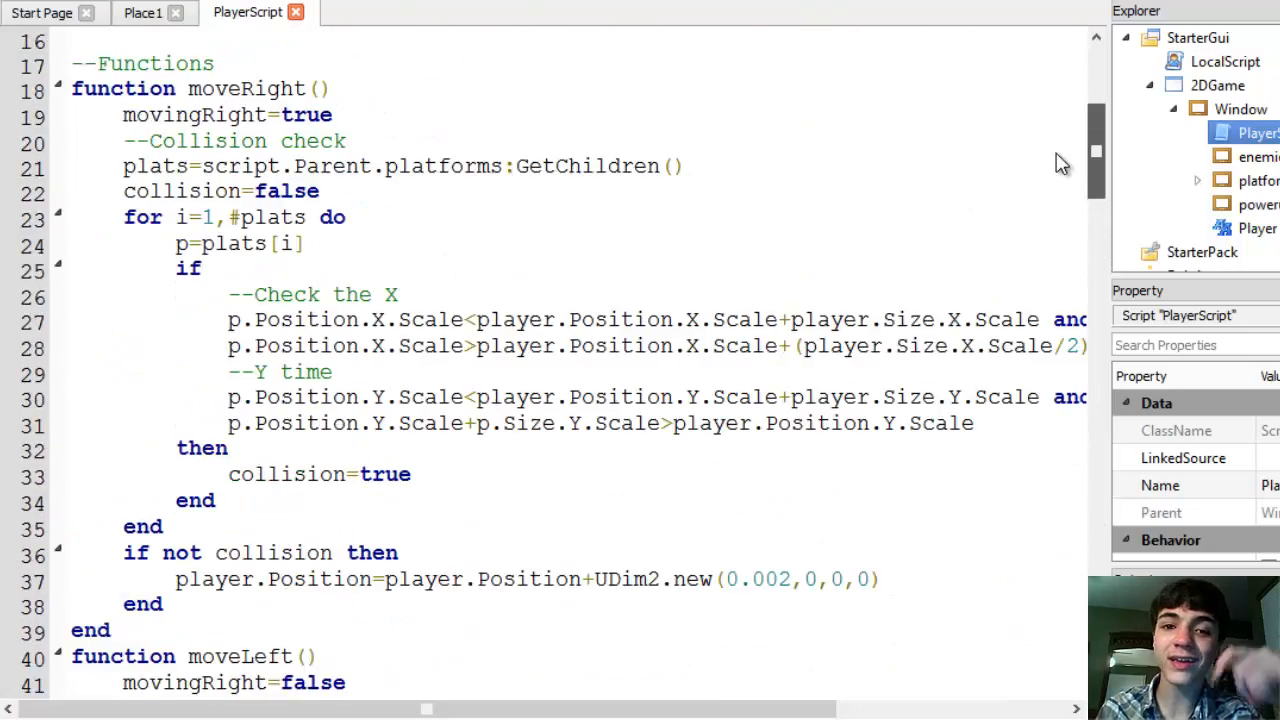
scroll(up, 3)
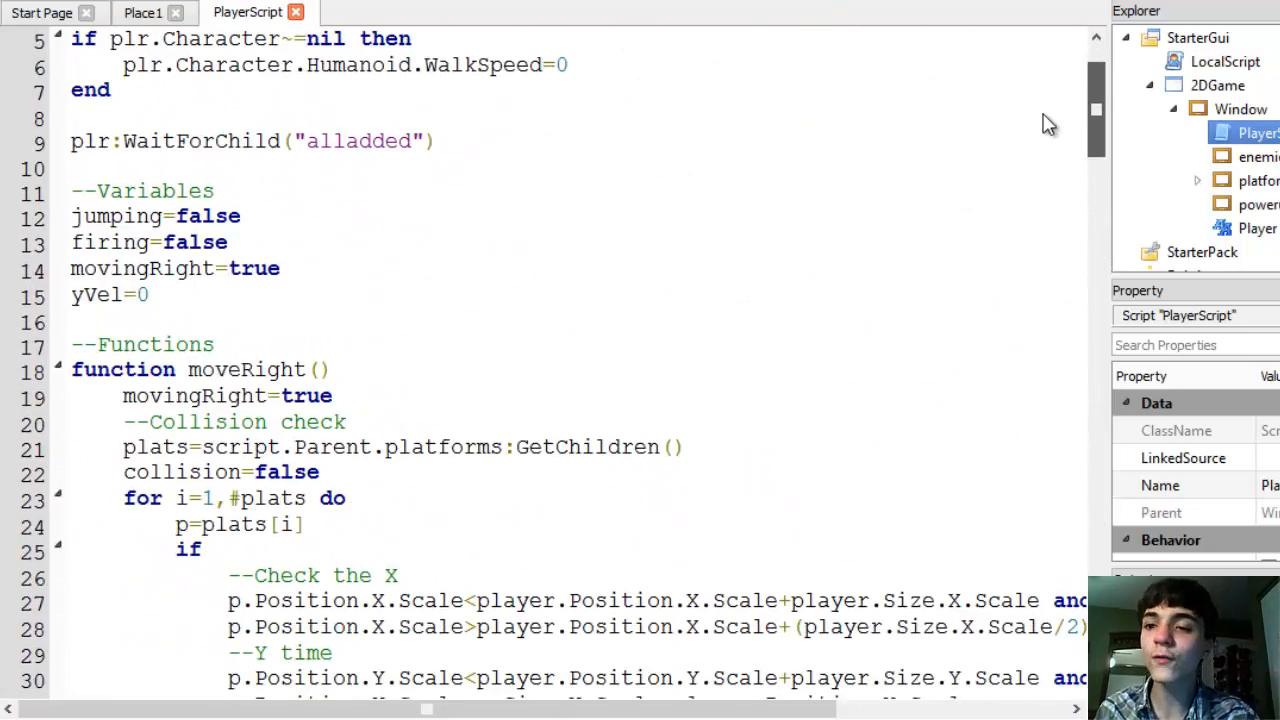
scroll(down, 3)
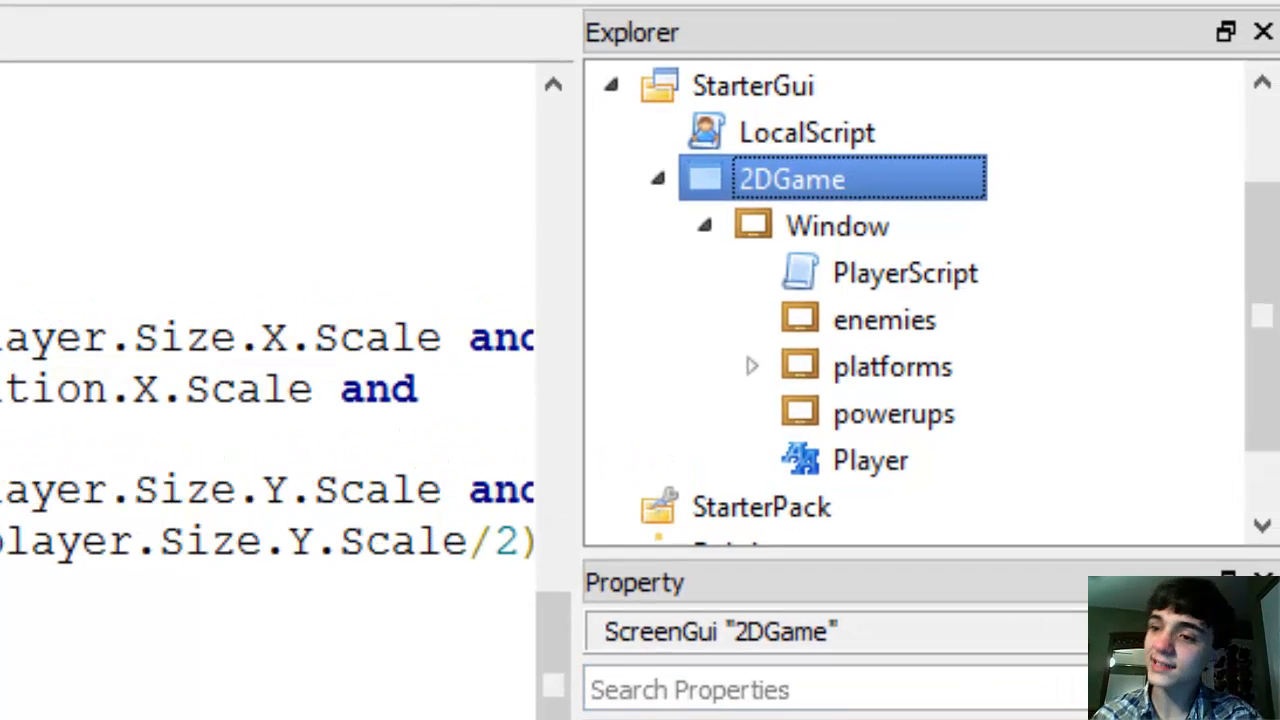
- Select the Lazer label under Lighting and open the Basic Objects insert list
click(904, 272)
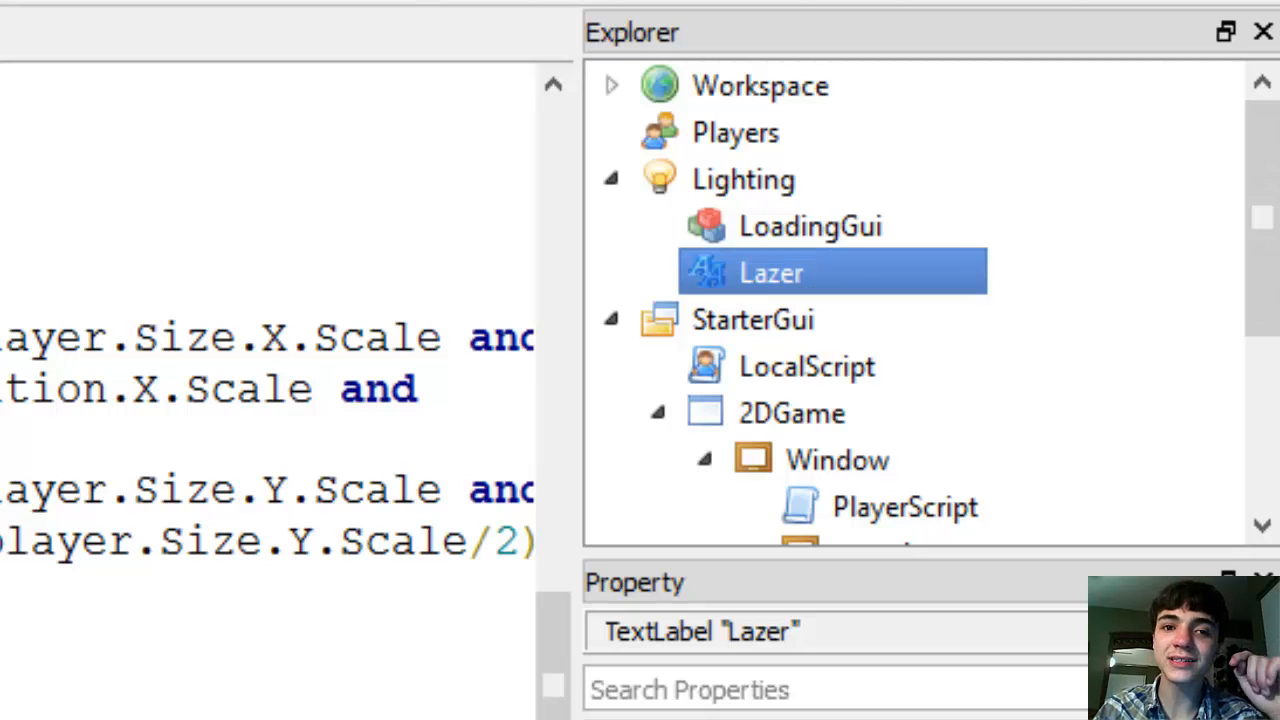
scroll(right, 3)
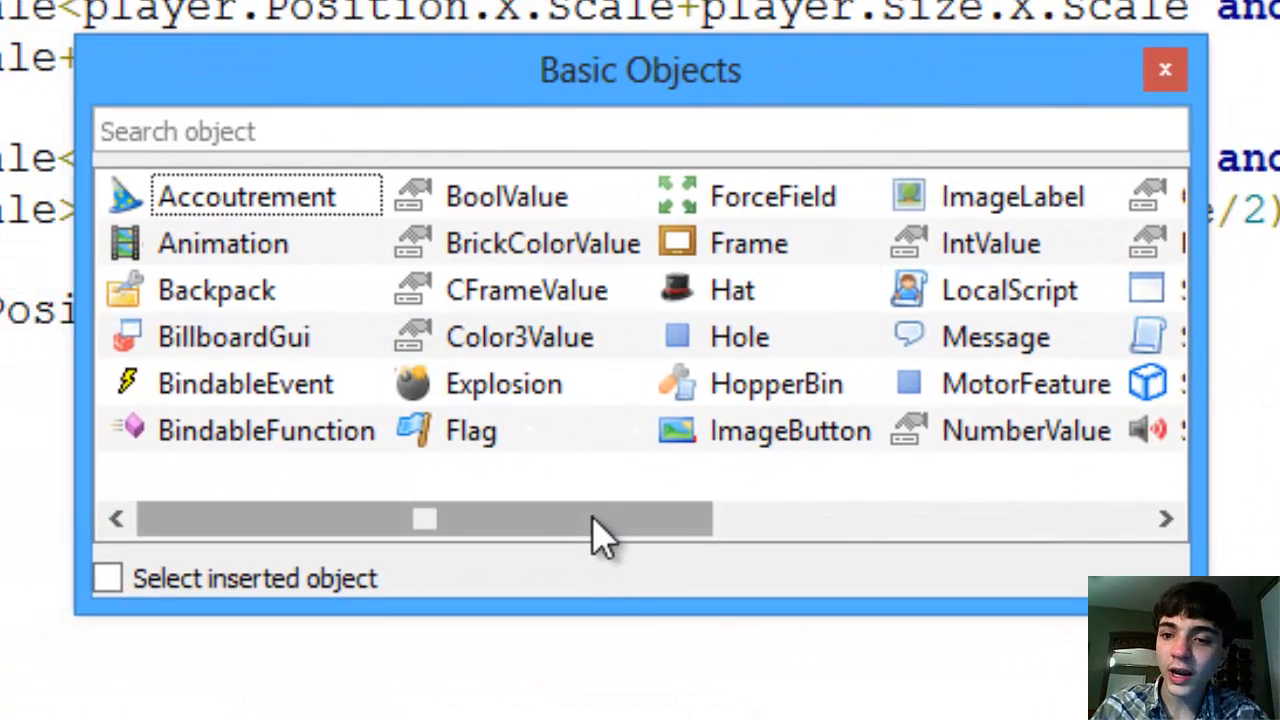
- Insert a BoolValue into Lazer, rename it MovingRight, and reopen PlayerScript
click(506, 196)
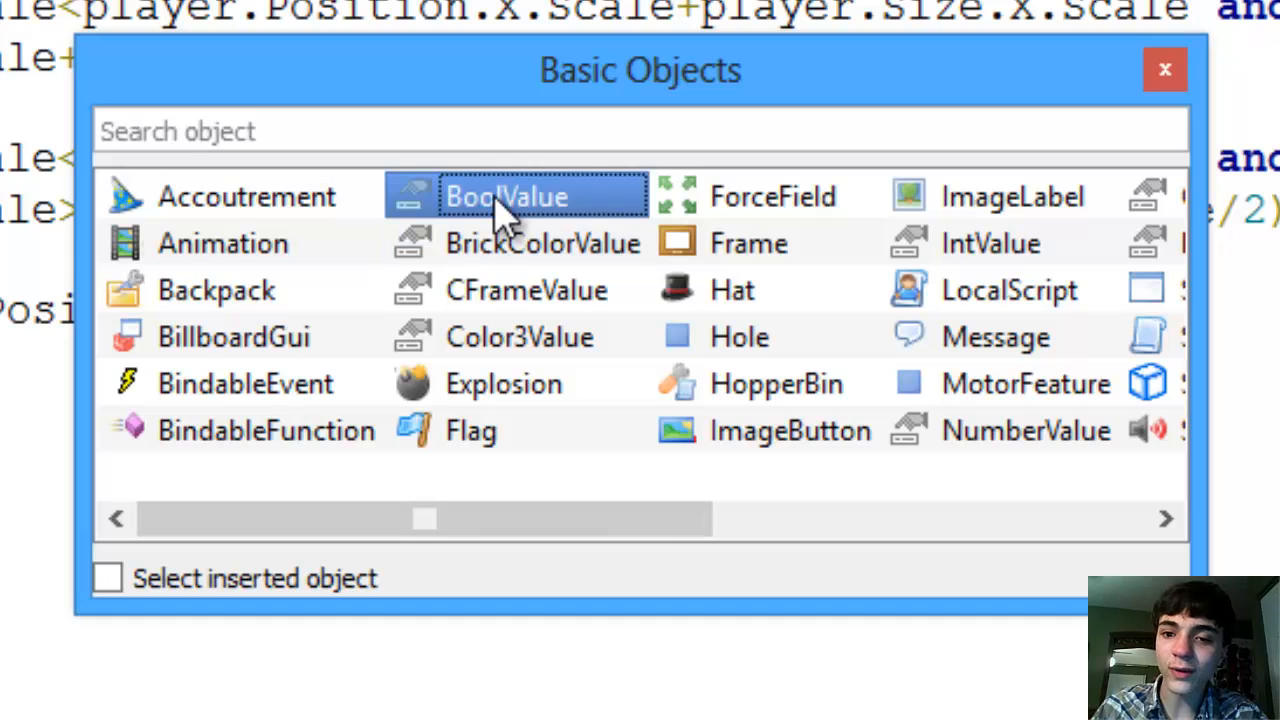
mouse_move(520, 243)
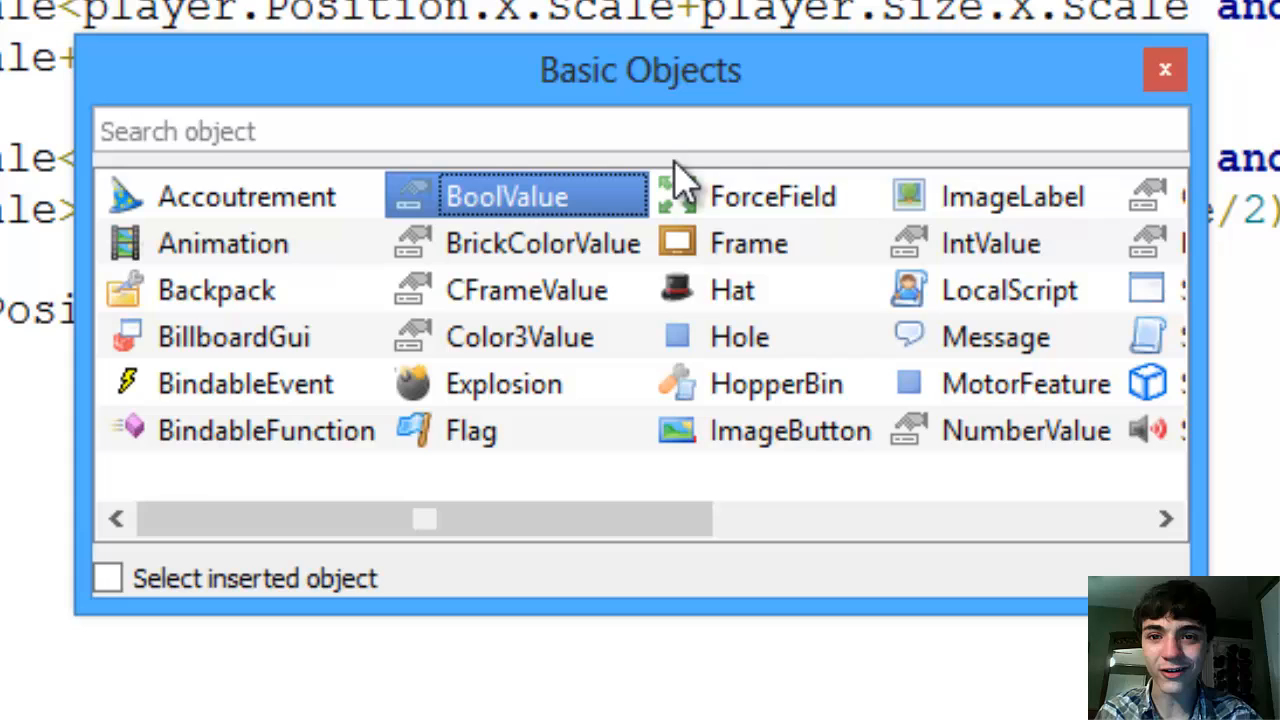
mouse_move(995, 90)
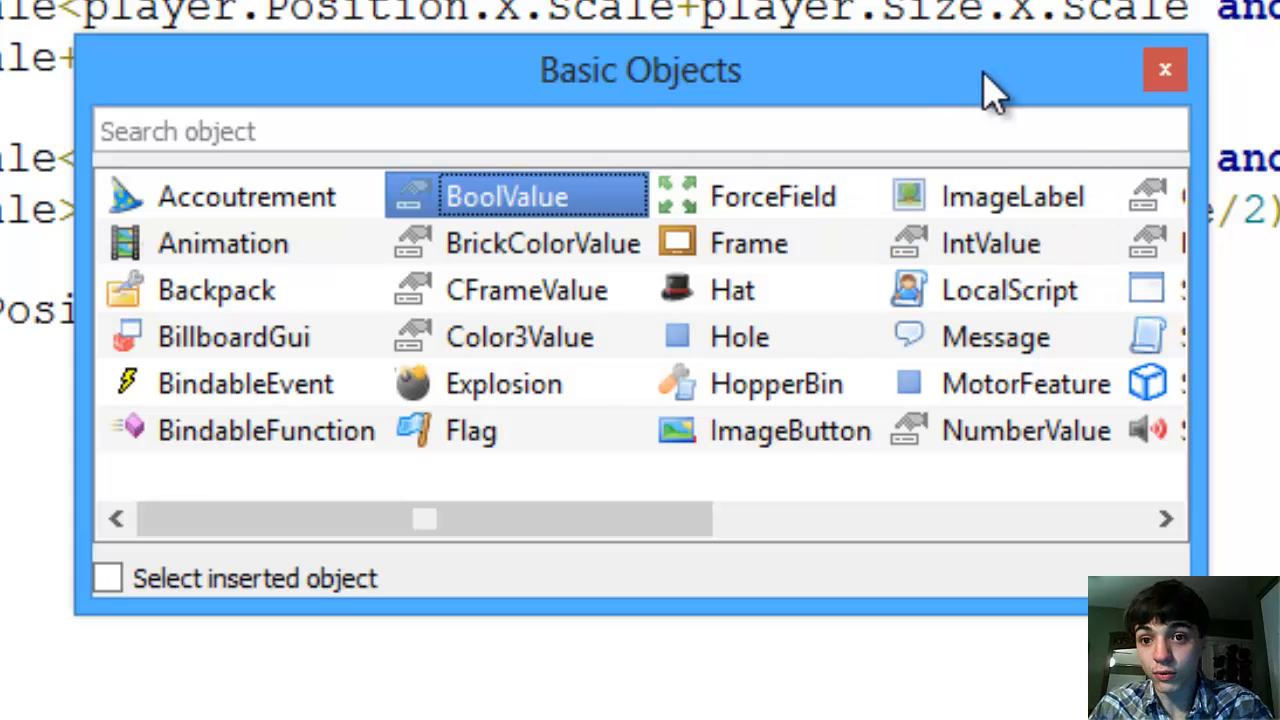
click(1164, 69)
text(Mov)
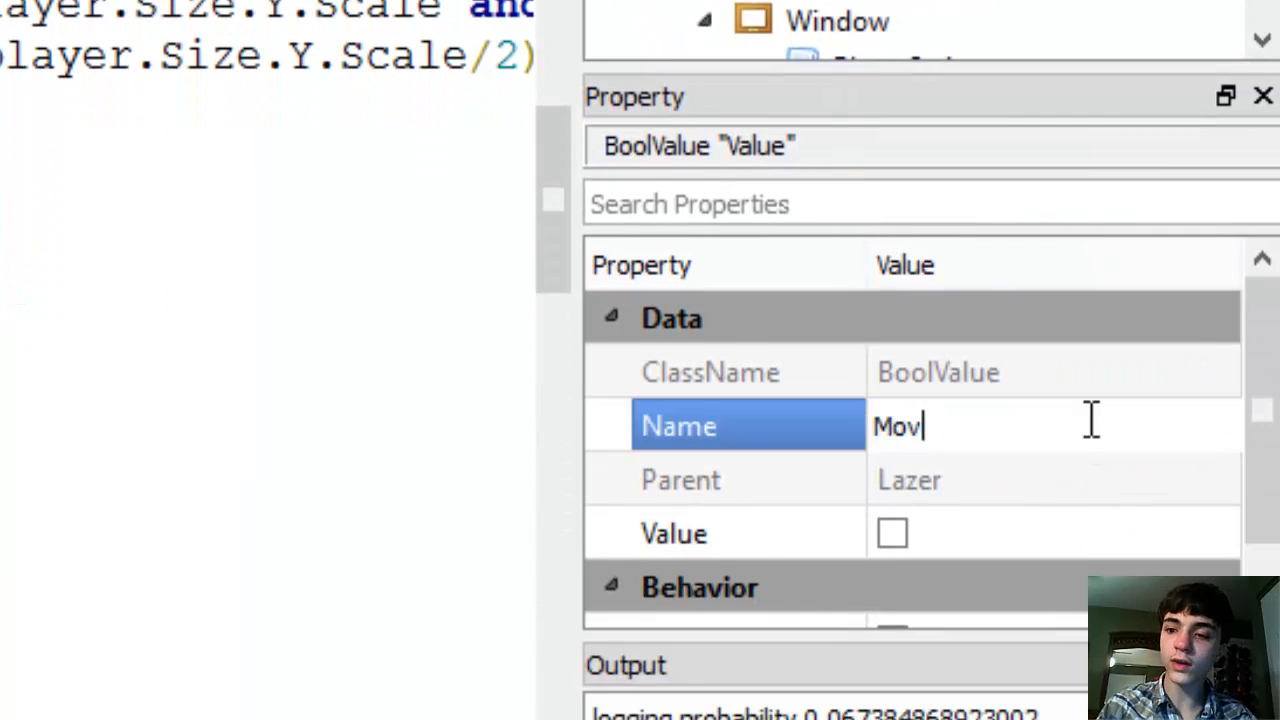
text(ingRight)
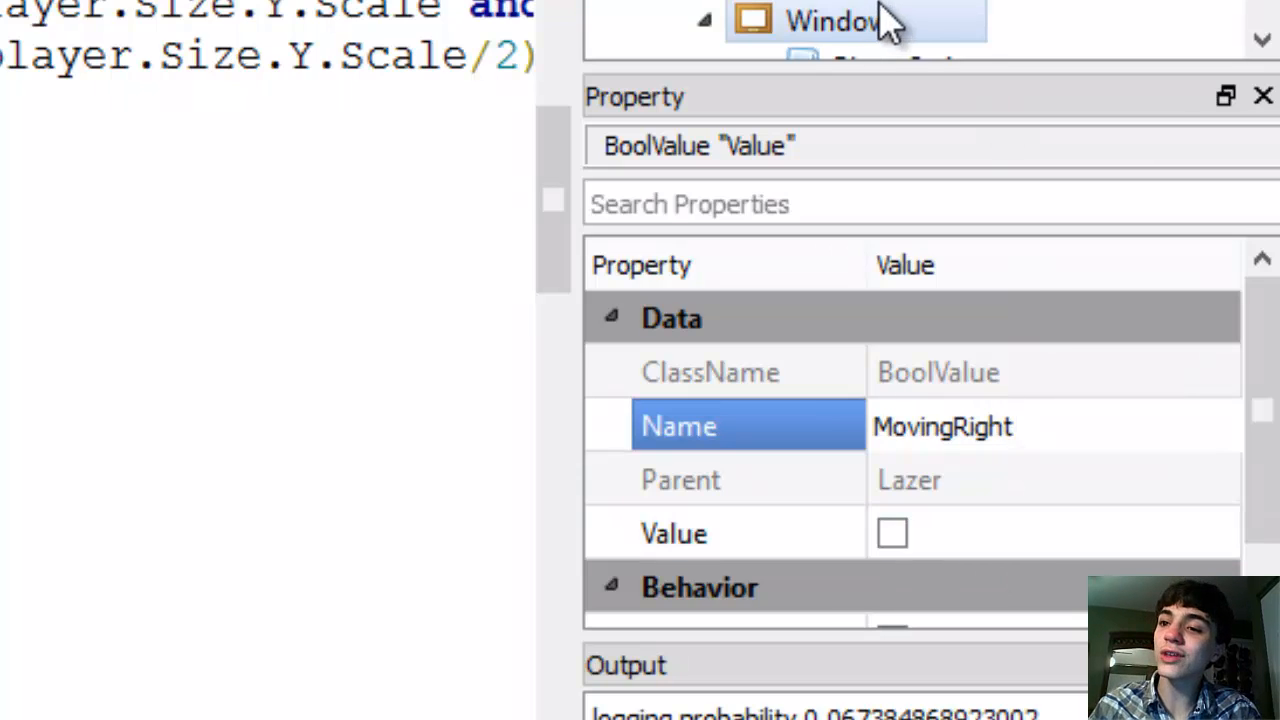
double_click(1053, 426)
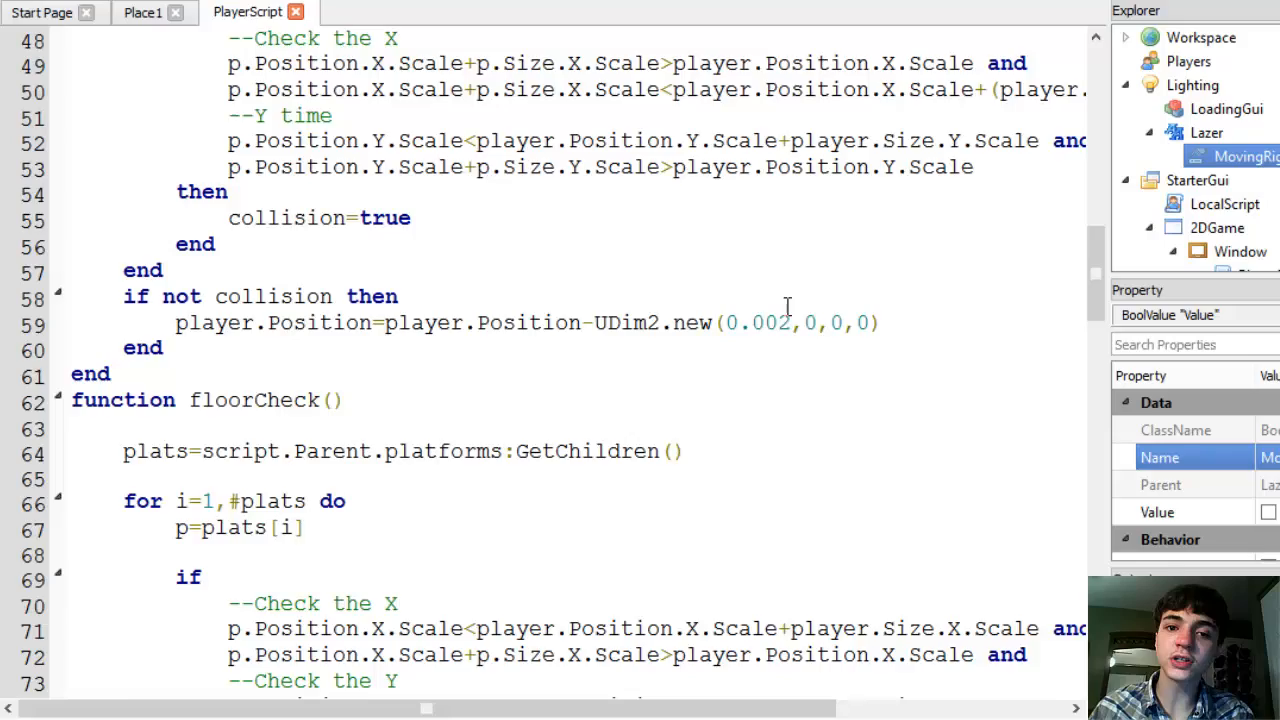
scroll(up, 3)
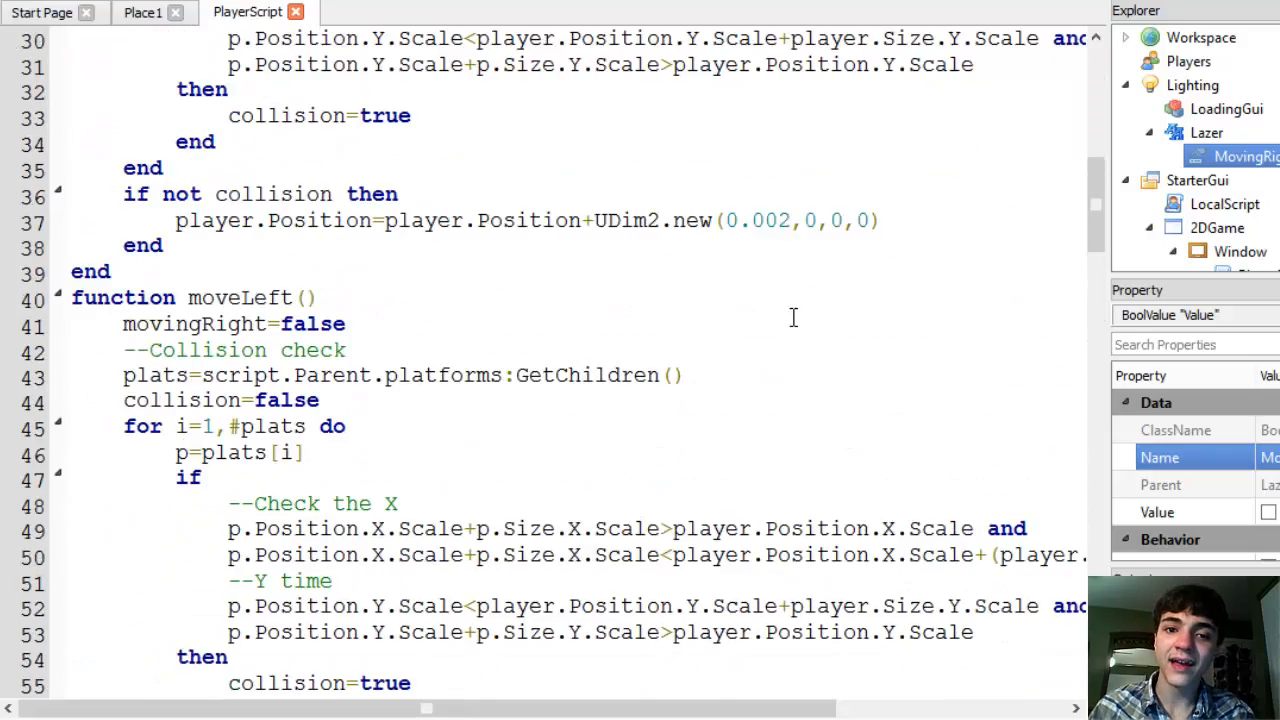
scroll(down, 3)
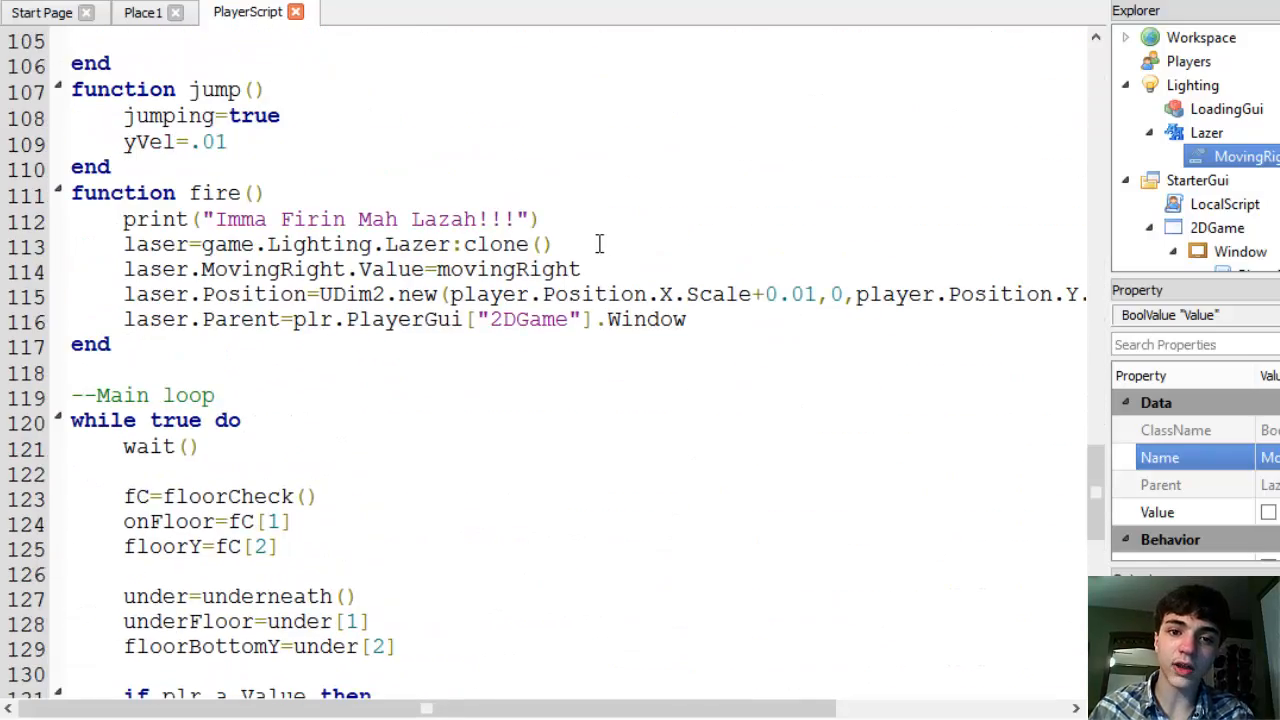
double_click(509, 269)
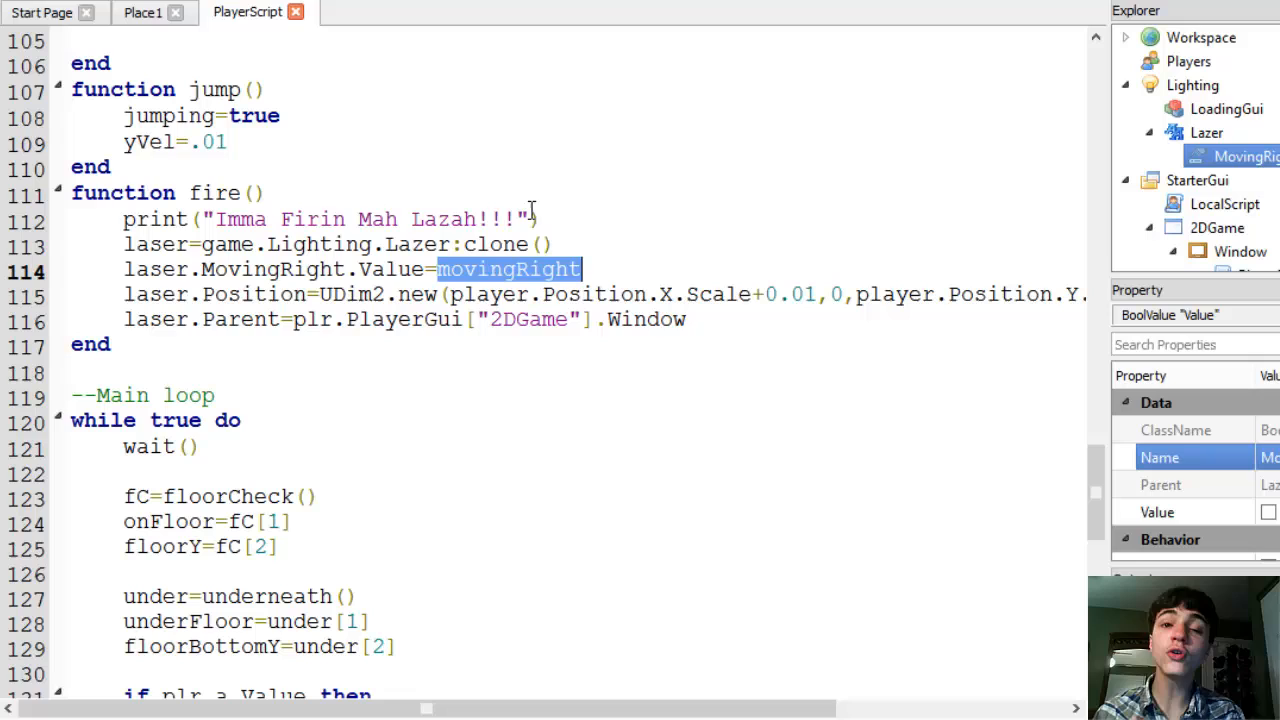
click(527, 244)
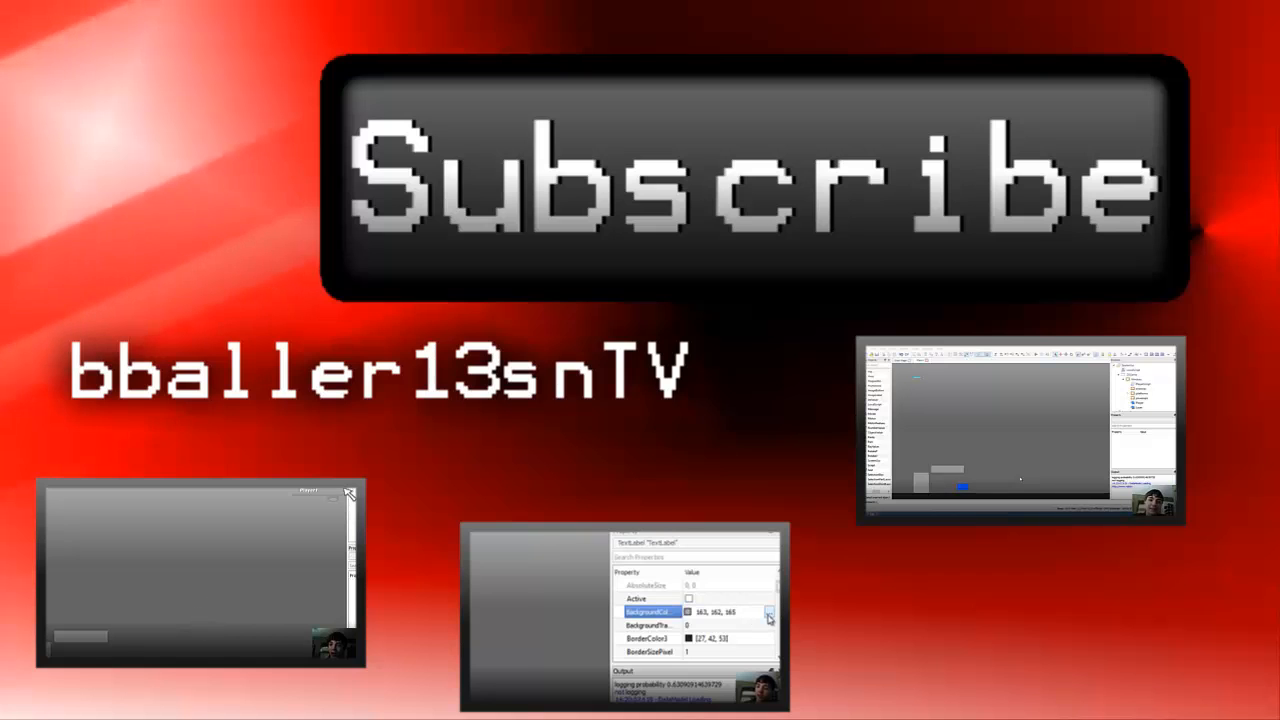
click(770, 612)
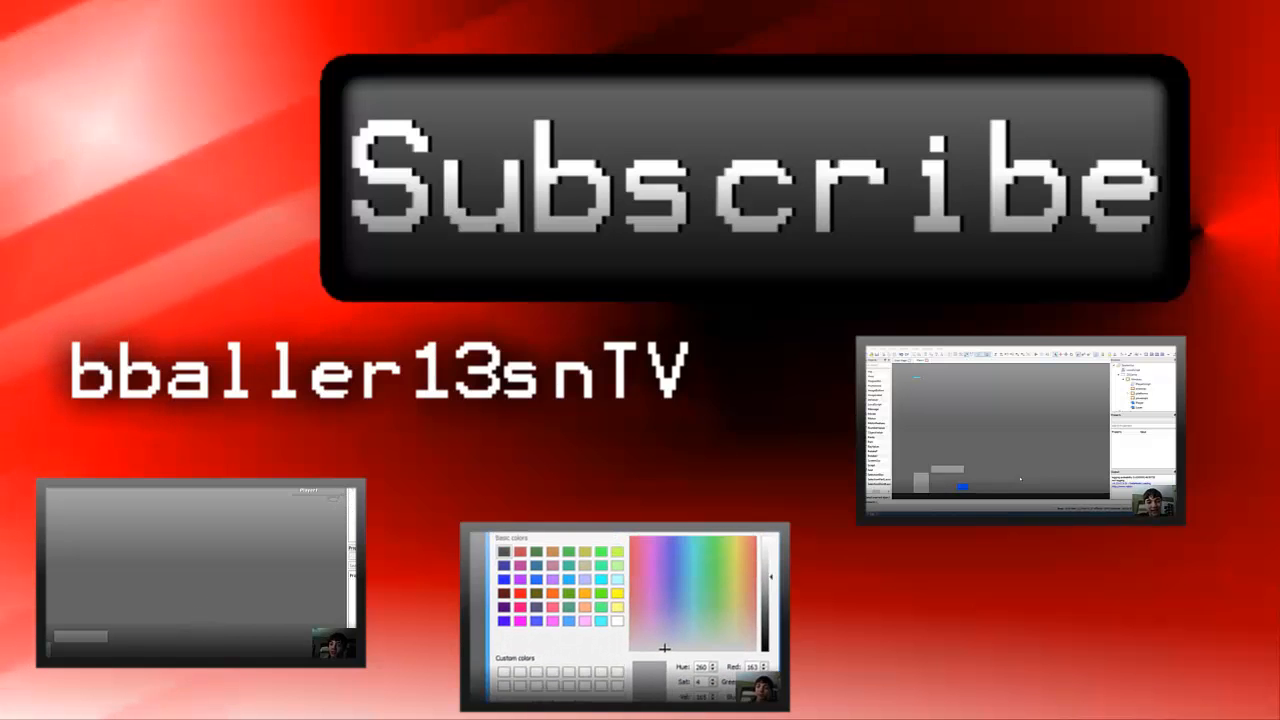